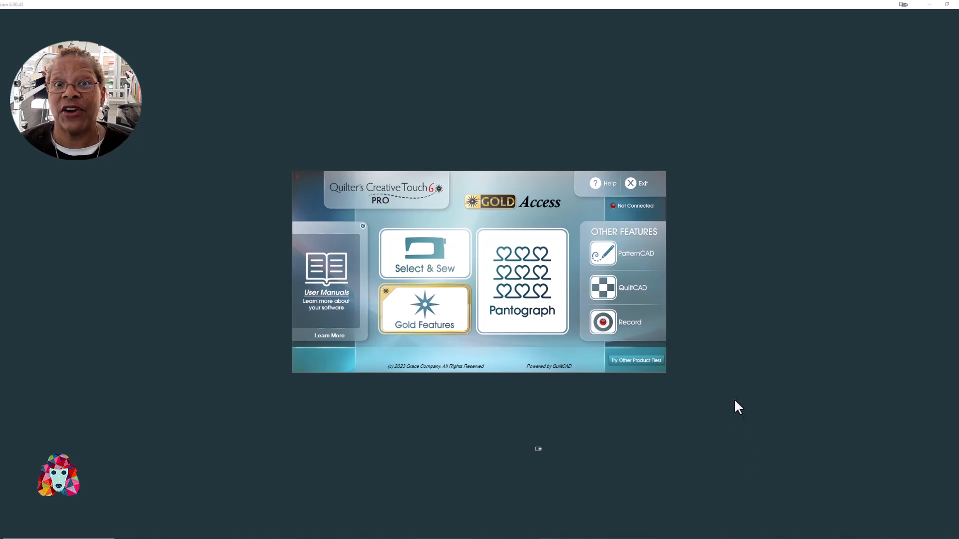
pyautogui.moveTo(633, 294)
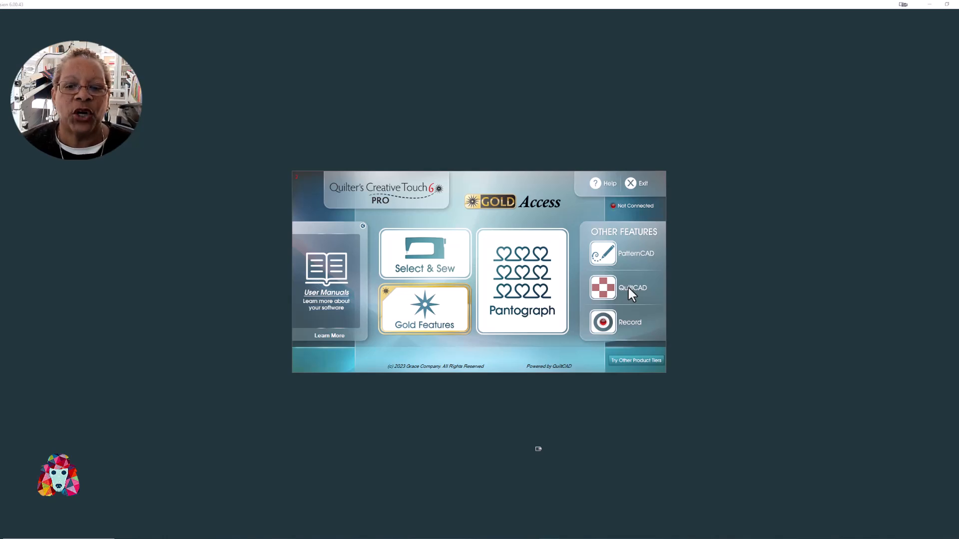
# Launch QuiltCAD from Other Features, answering No to resetting the safe area.
pyautogui.click(603, 288)
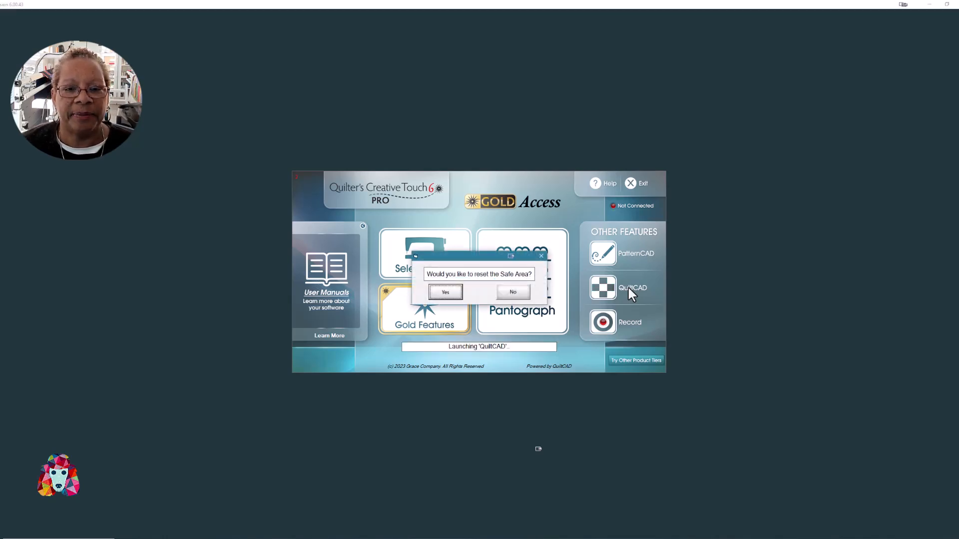
pyautogui.moveTo(519, 299)
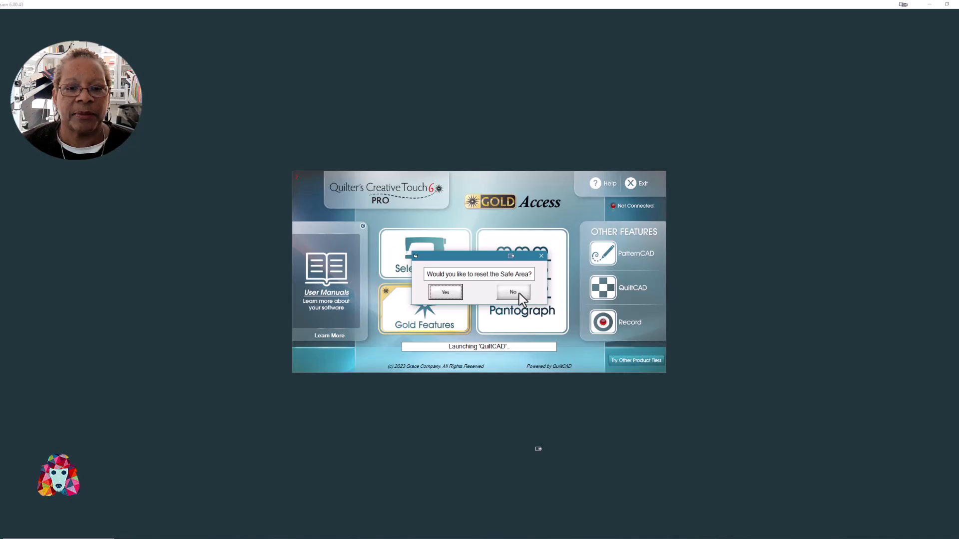
pyautogui.click(513, 292)
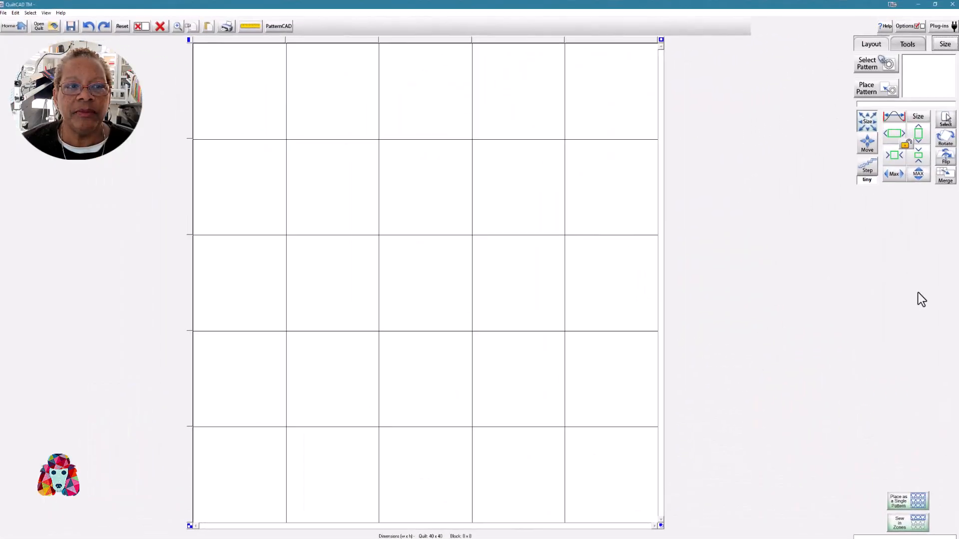
pyautogui.moveTo(170, 101)
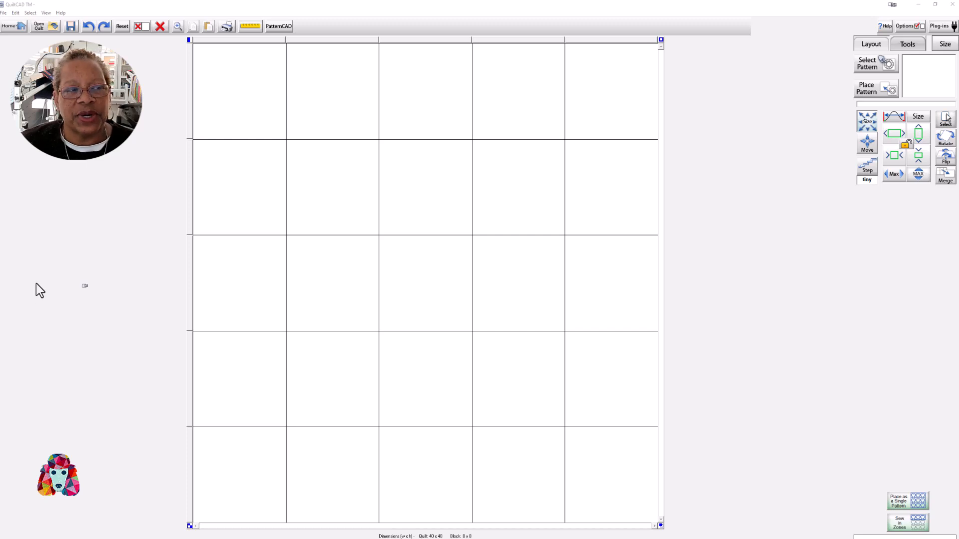
pyautogui.moveTo(462, 109)
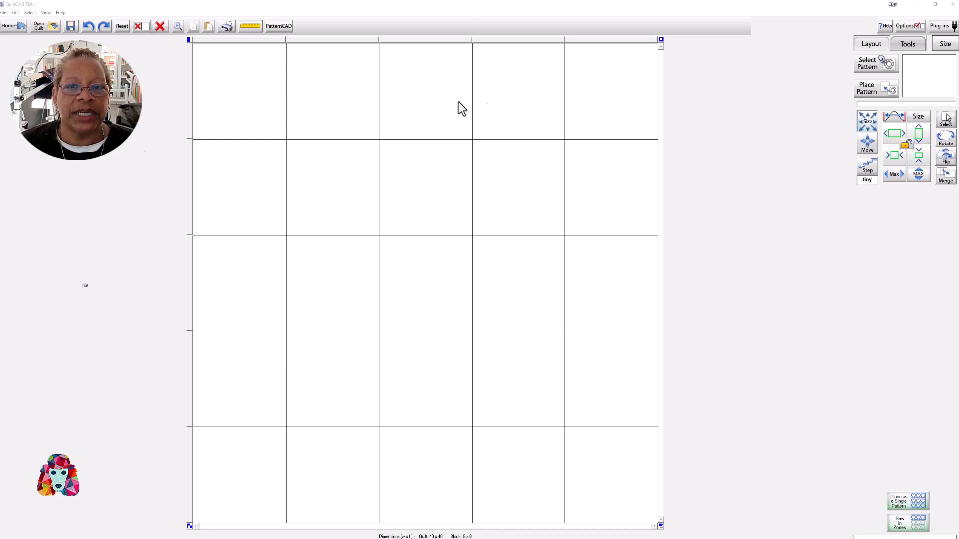
pyautogui.moveTo(563, 481)
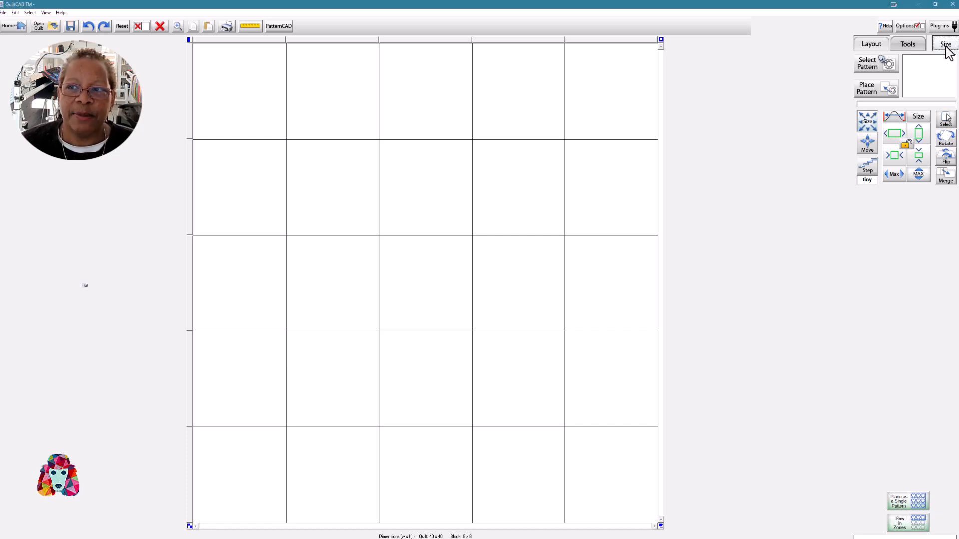
# In the Size setup, reduce Across from 5 to 4 blocks and confirm the 32-by-40 layout.
pyautogui.click(944, 43)
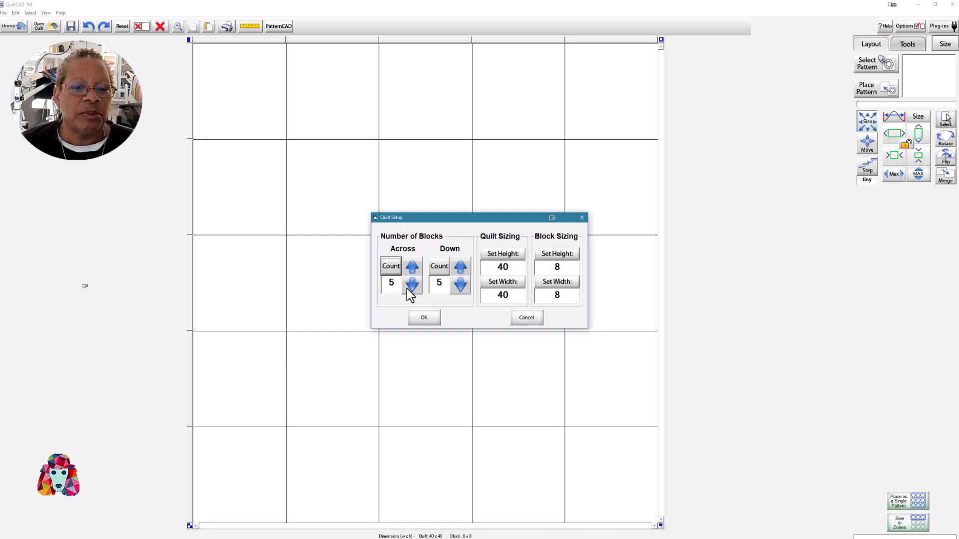
pyautogui.click(413, 286)
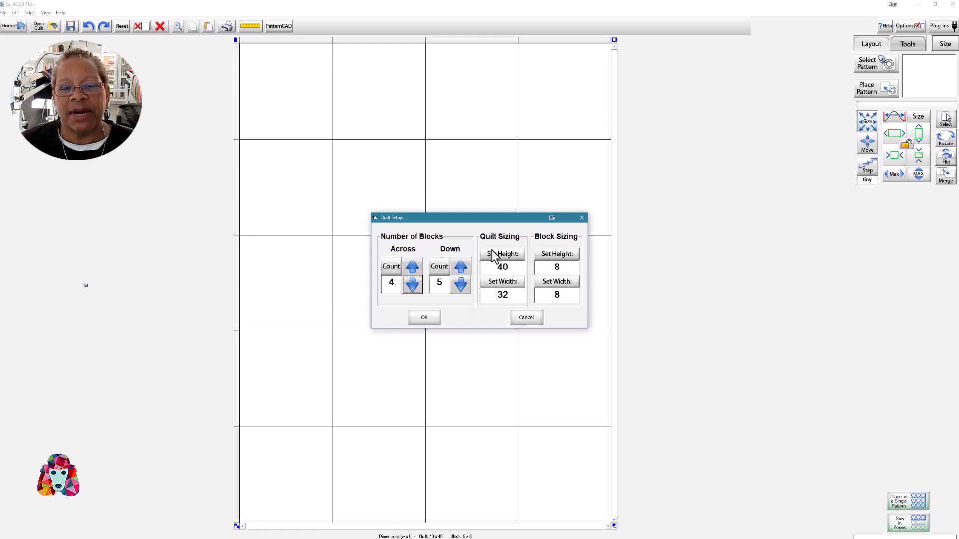
pyautogui.moveTo(502, 300)
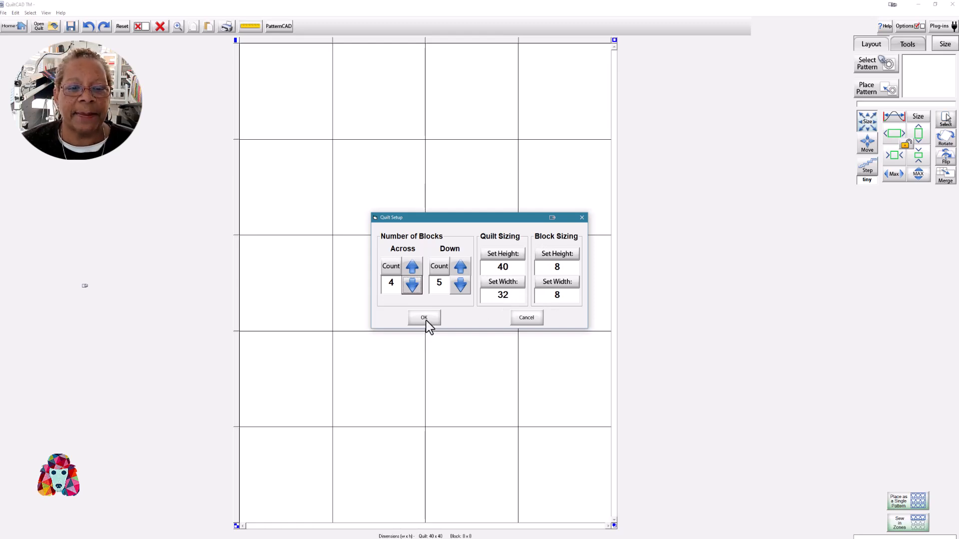
pyautogui.click(423, 318)
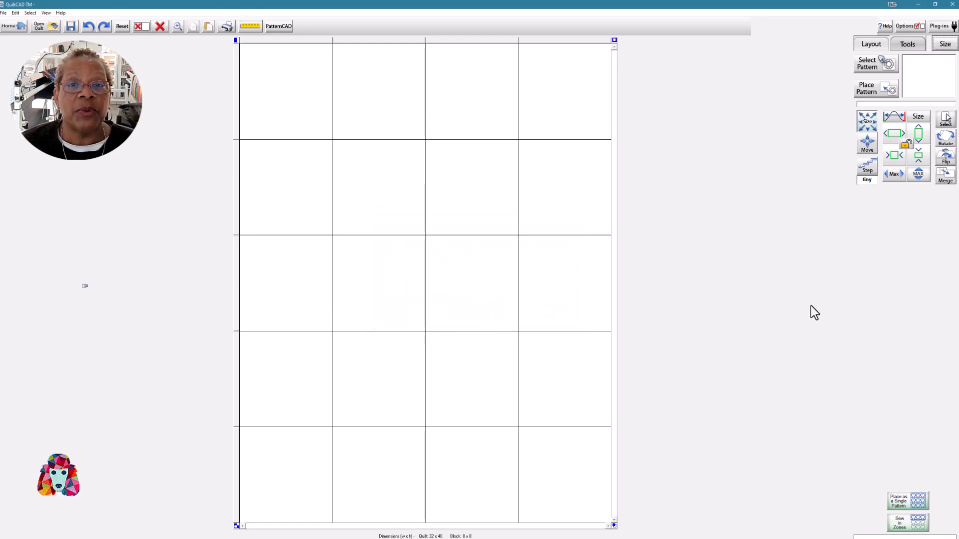
pyautogui.moveTo(309, 99)
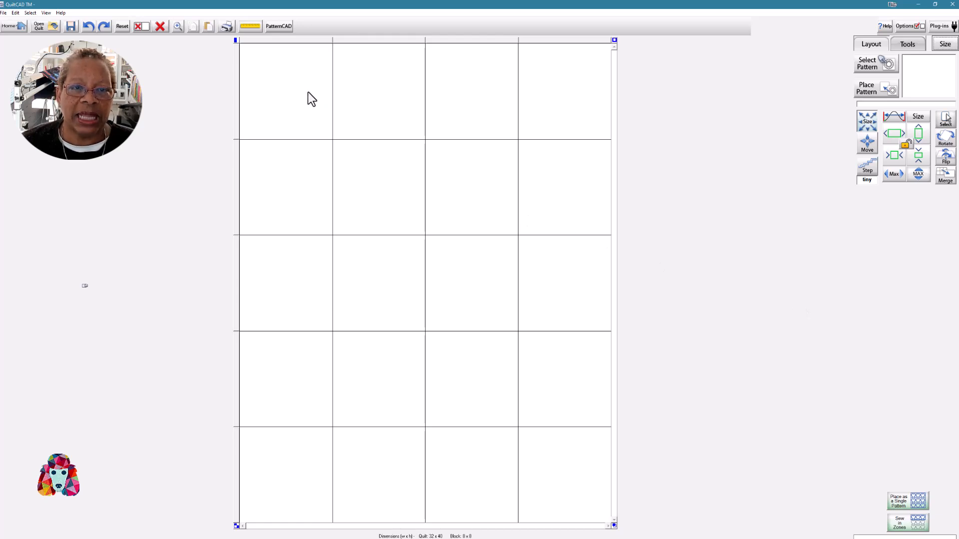
# Drag across the grid to select all 20 blocks for merging.
pyautogui.moveTo(294, 97); pyautogui.dragTo(294, 198)
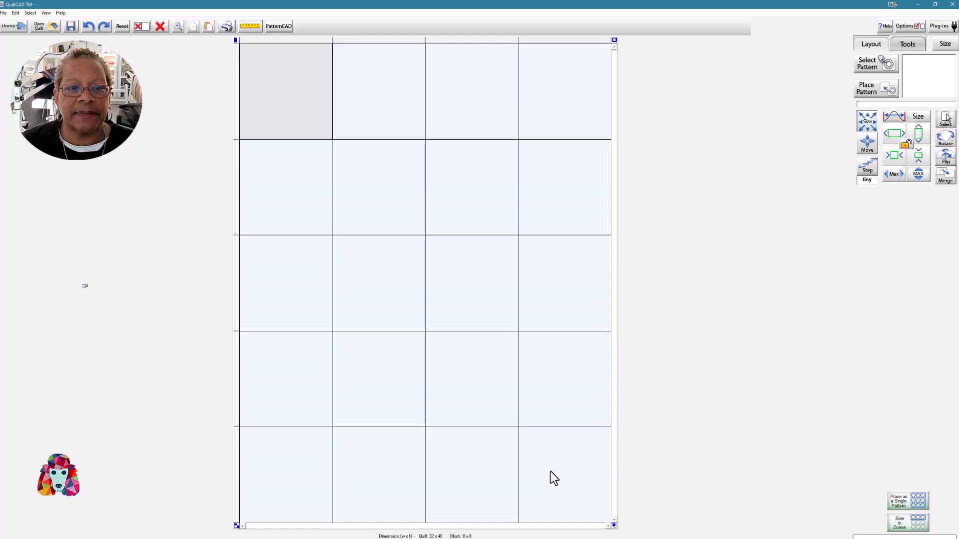
pyautogui.moveTo(952, 186)
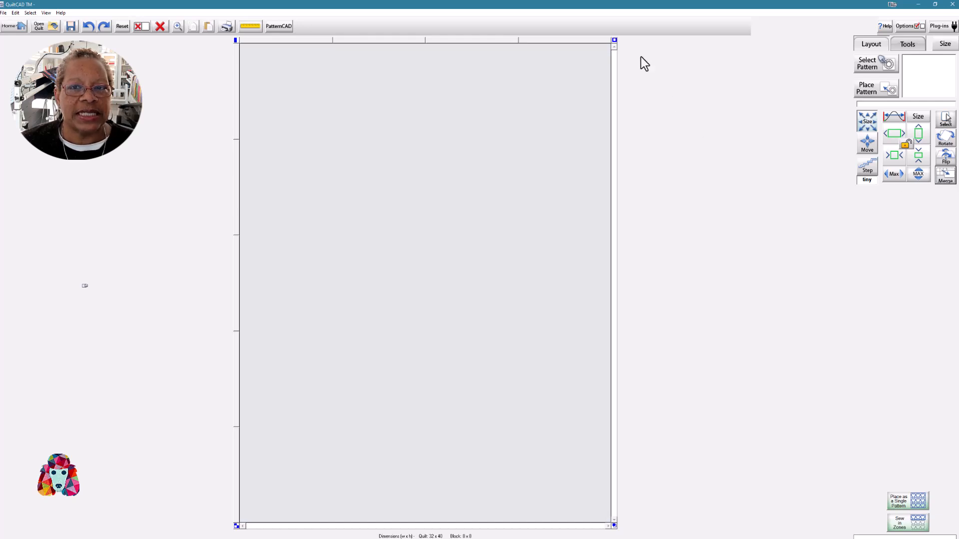
pyautogui.moveTo(642, 234)
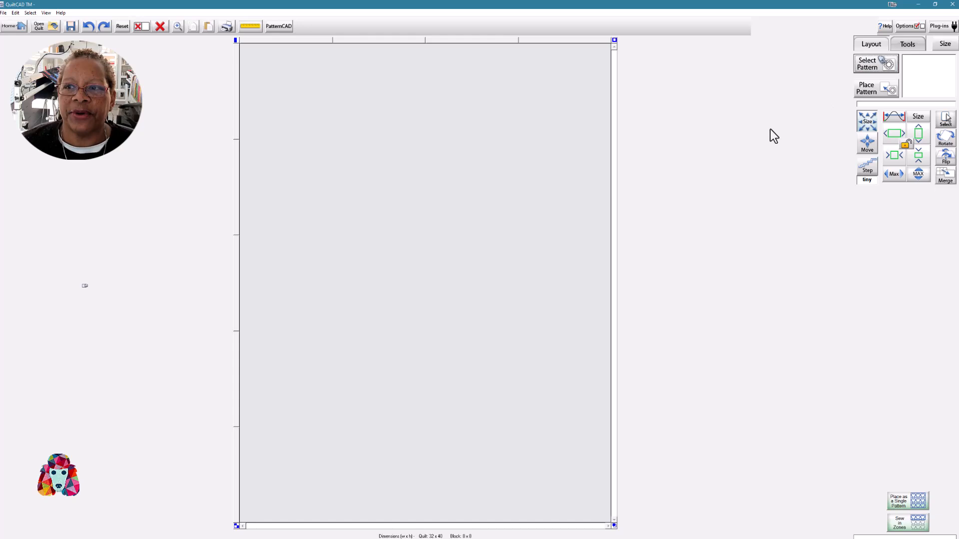
# In the pattern browser, enter the VLA Quilt Cad folder to pick the cat outline.
pyautogui.click(876, 63)
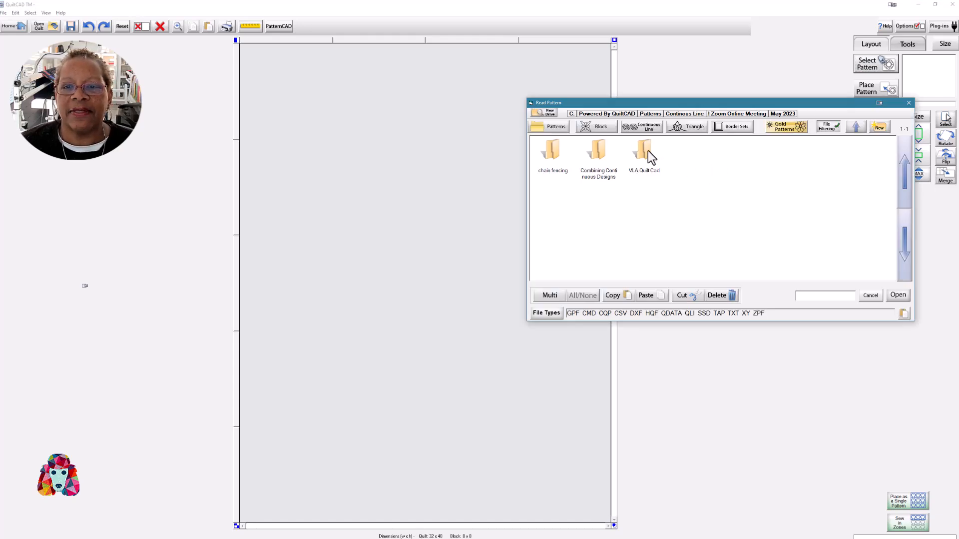
pyautogui.doubleClick(642, 153)
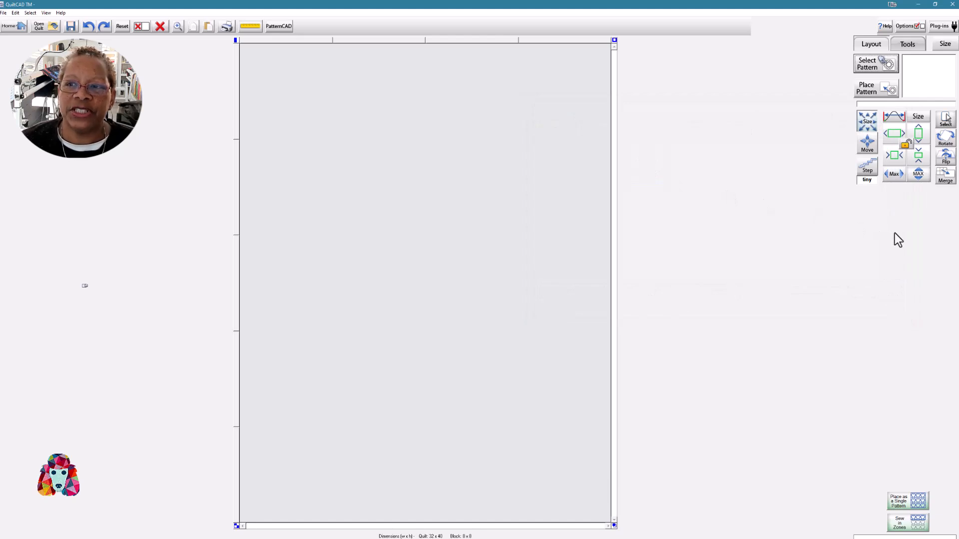
pyautogui.moveTo(846, 211)
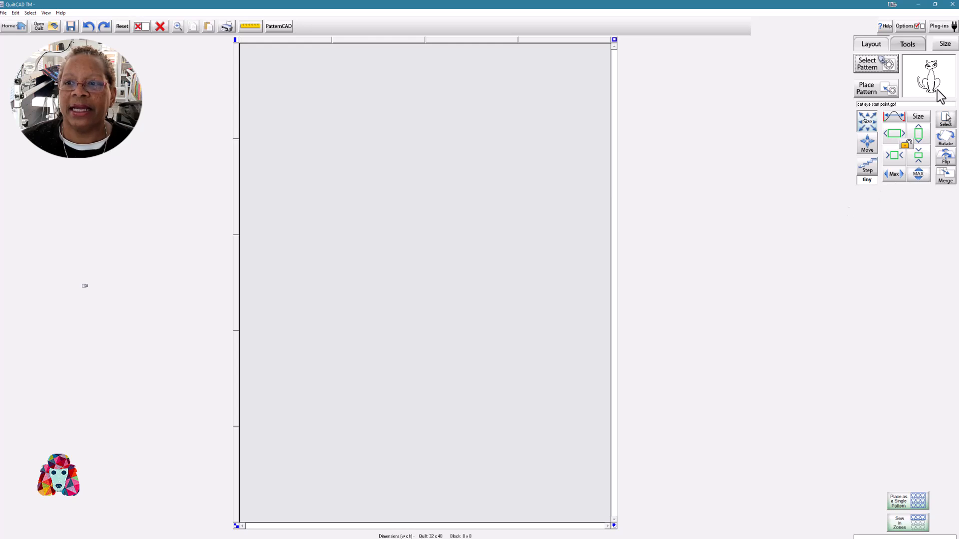
# Place the cat outline on the merged block and stretch it wider to fill the quilt.
pyautogui.click(866, 89)
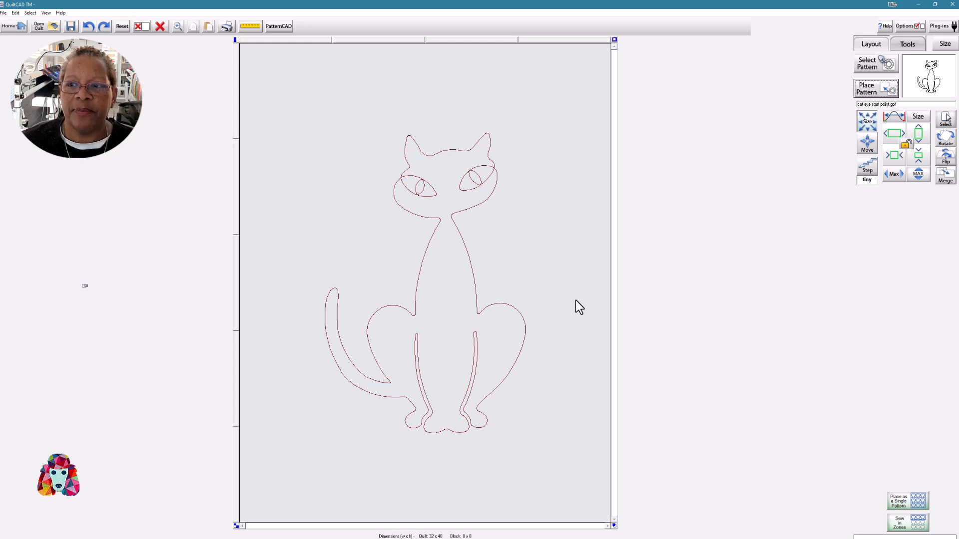
pyautogui.moveTo(877, 174)
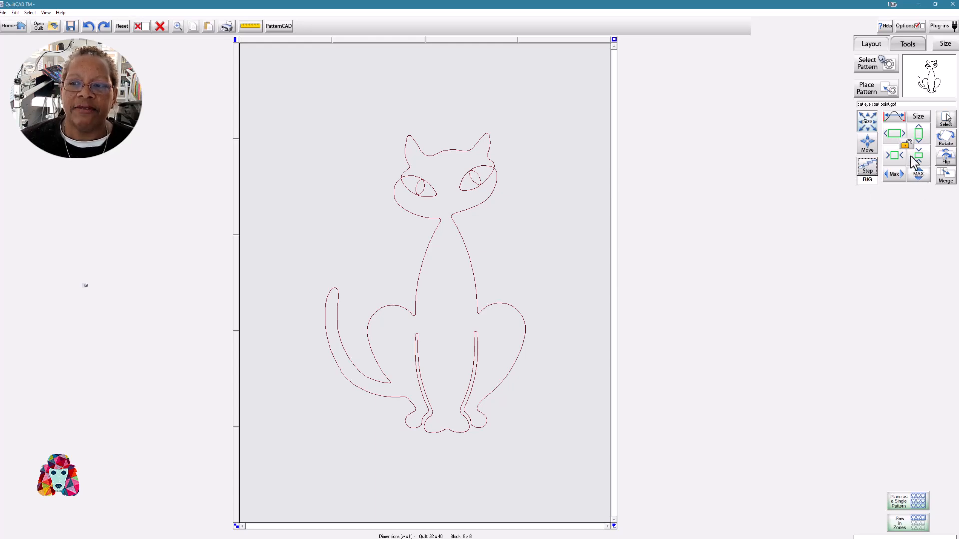
pyautogui.moveTo(918, 153)
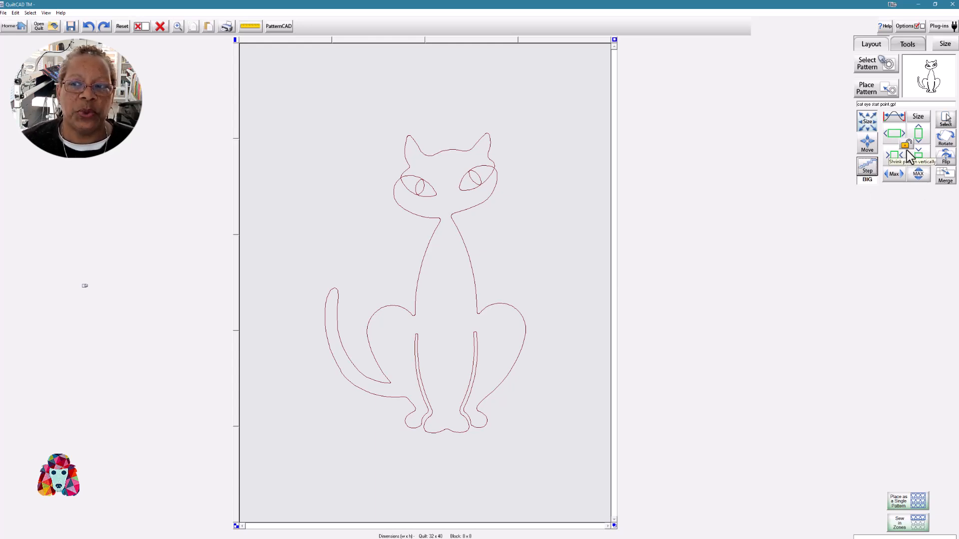
pyautogui.moveTo(906, 144)
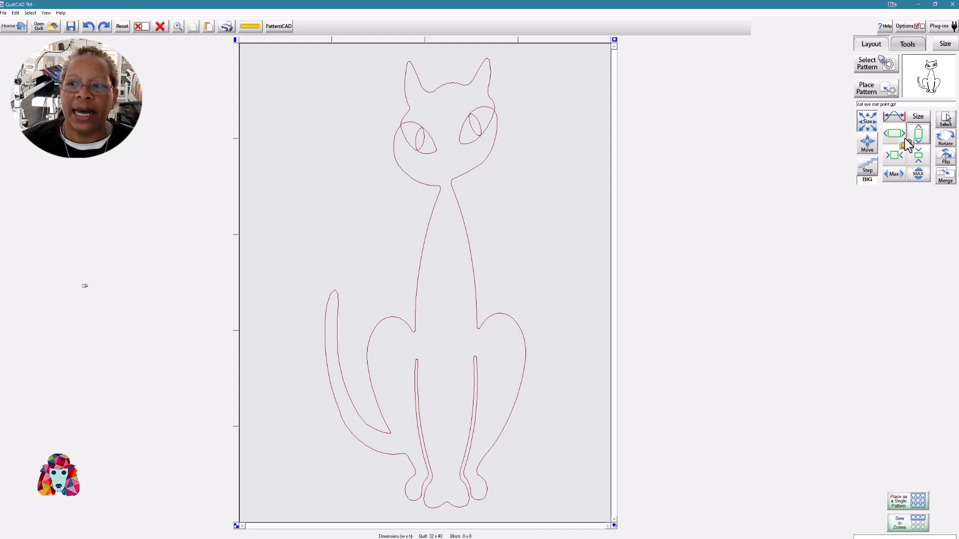
pyautogui.click(894, 133)
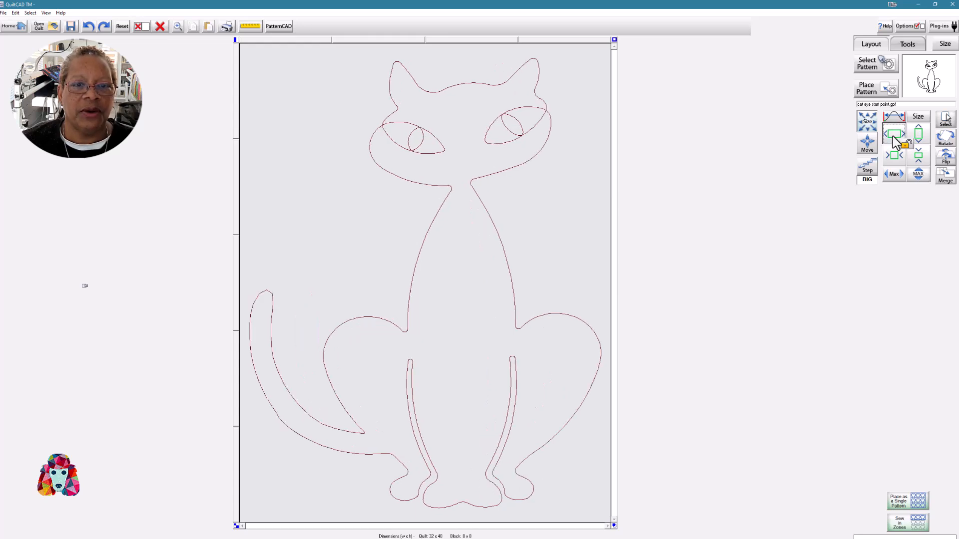
pyautogui.moveTo(896, 214)
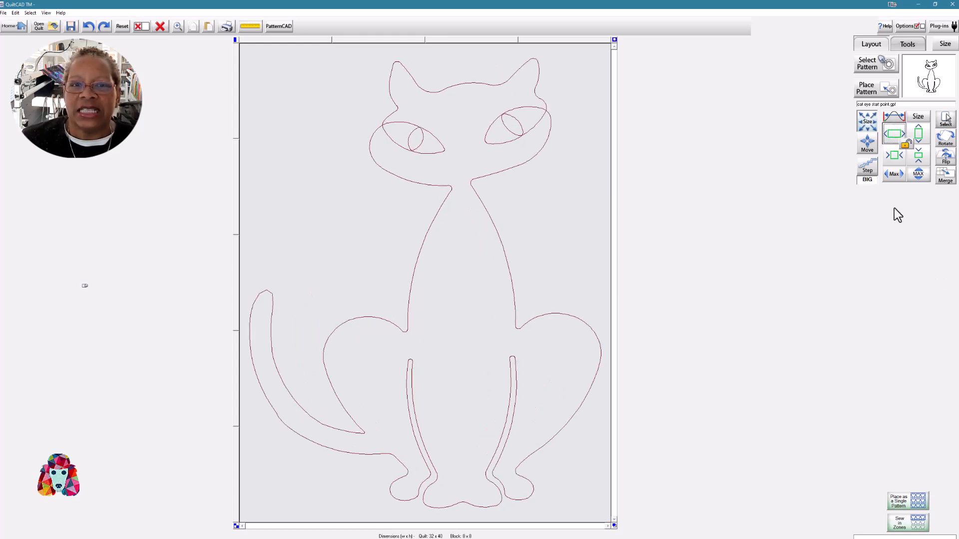
pyautogui.moveTo(733, 162)
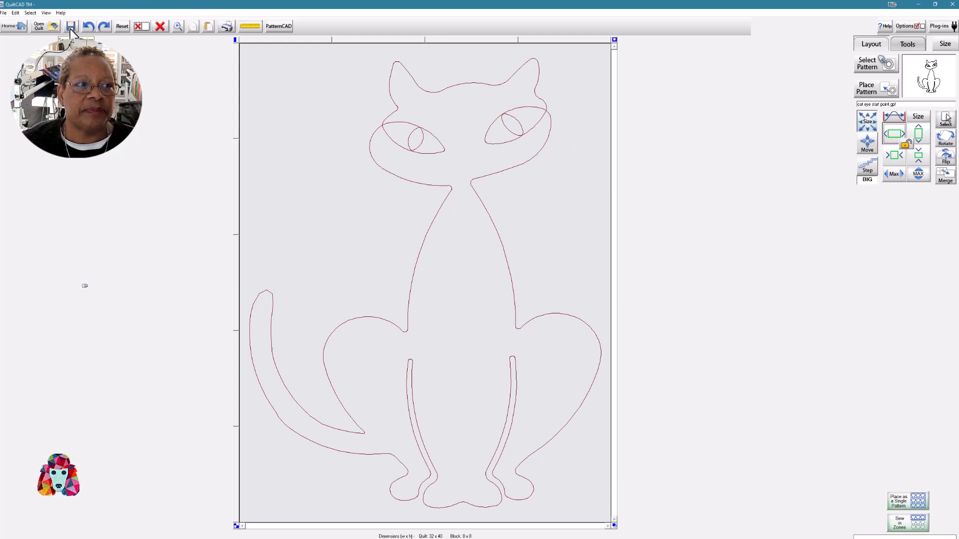
# Save the quilt as VLA Cat, agreeing to overwrite the existing file.
pyautogui.click(70, 25)
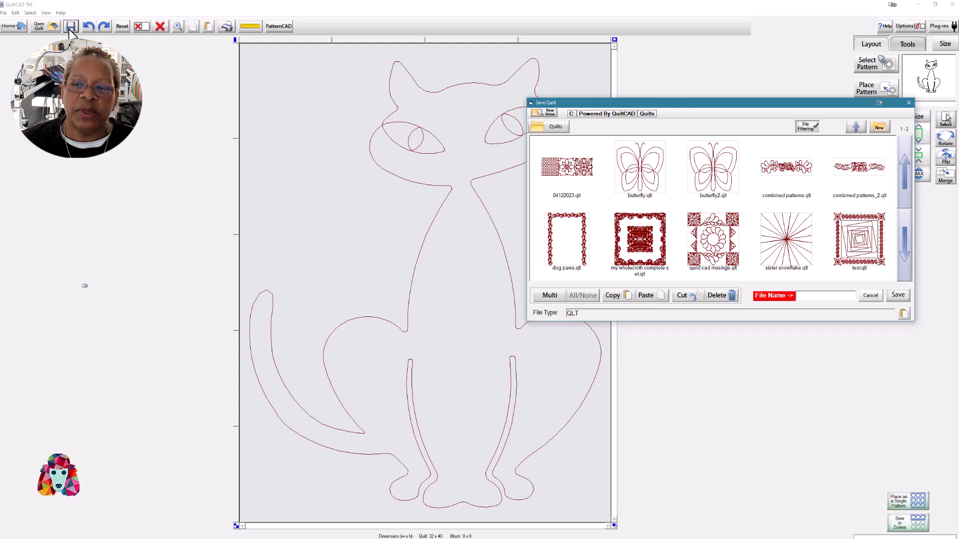
pyautogui.moveTo(546, 155)
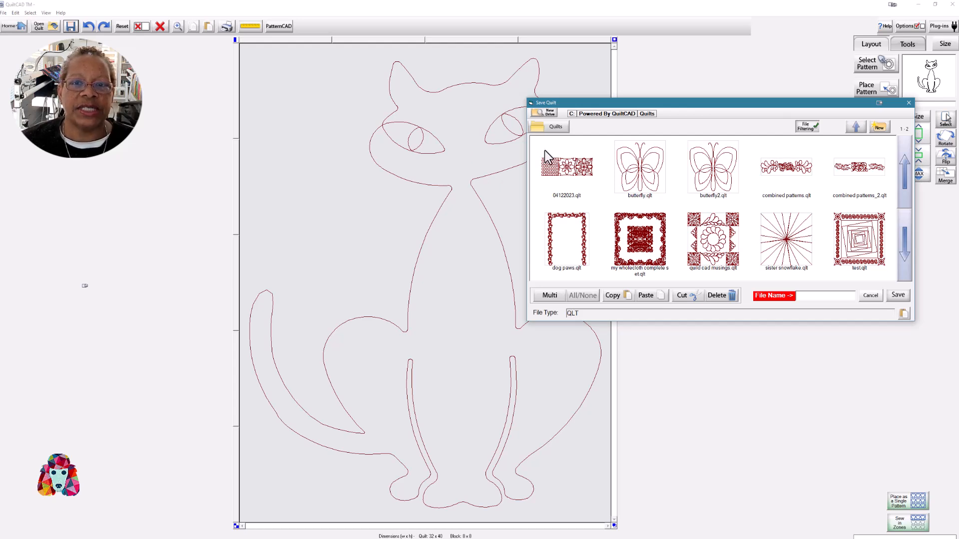
pyautogui.moveTo(636, 130)
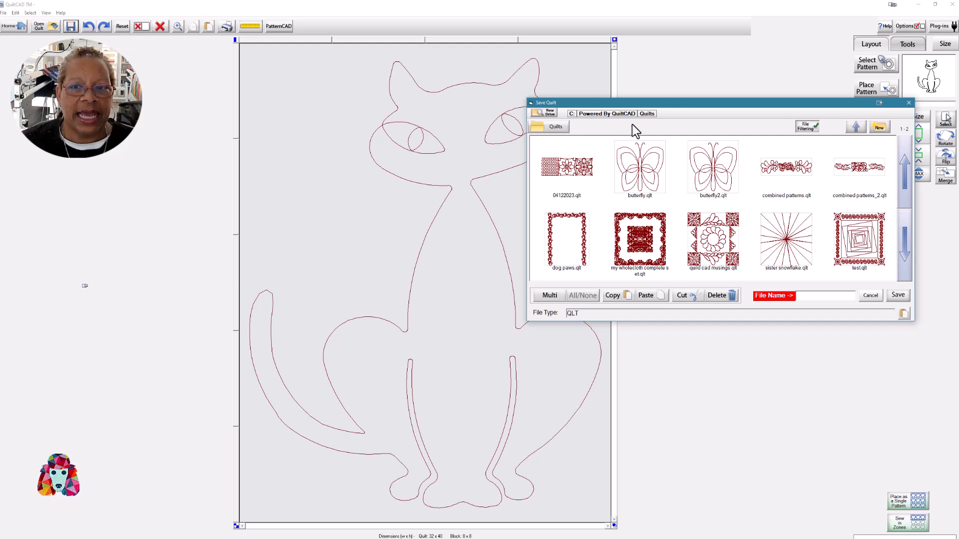
pyautogui.moveTo(816, 298)
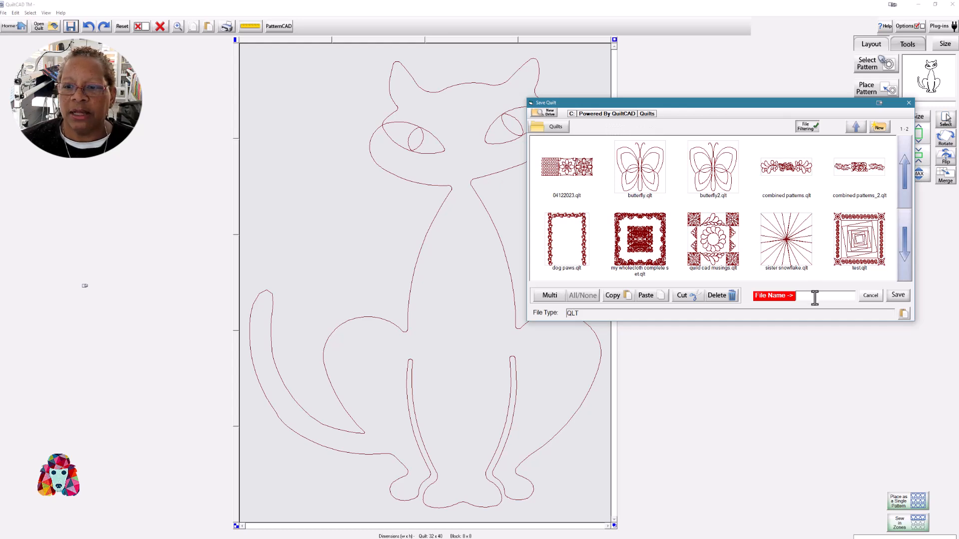
pyautogui.click(813, 296)
pyautogui.write('VLA Cat')
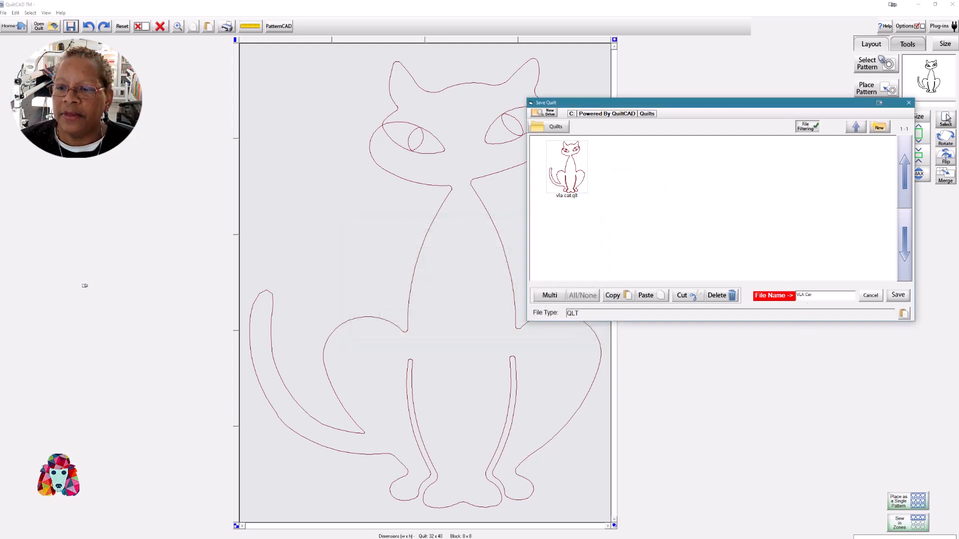
pyautogui.click(898, 295)
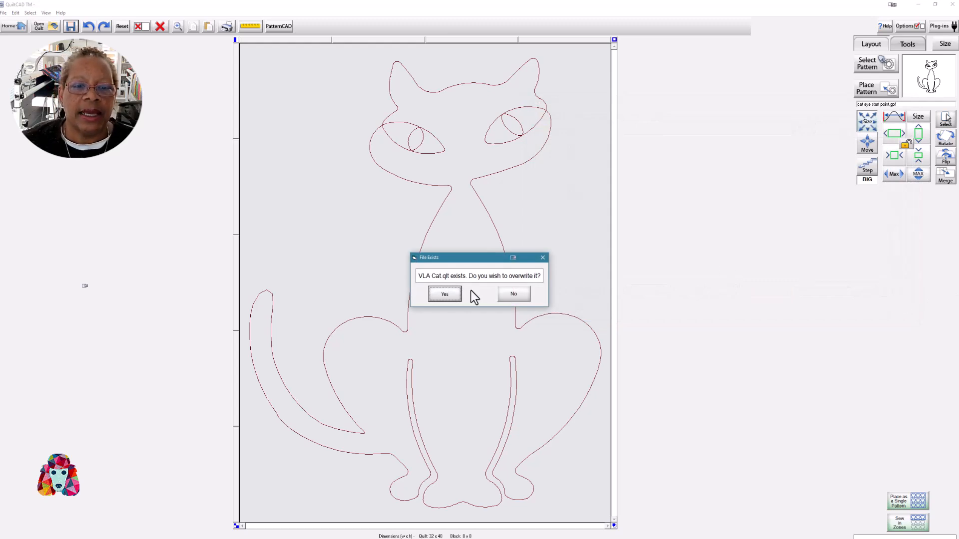
pyautogui.click(444, 294)
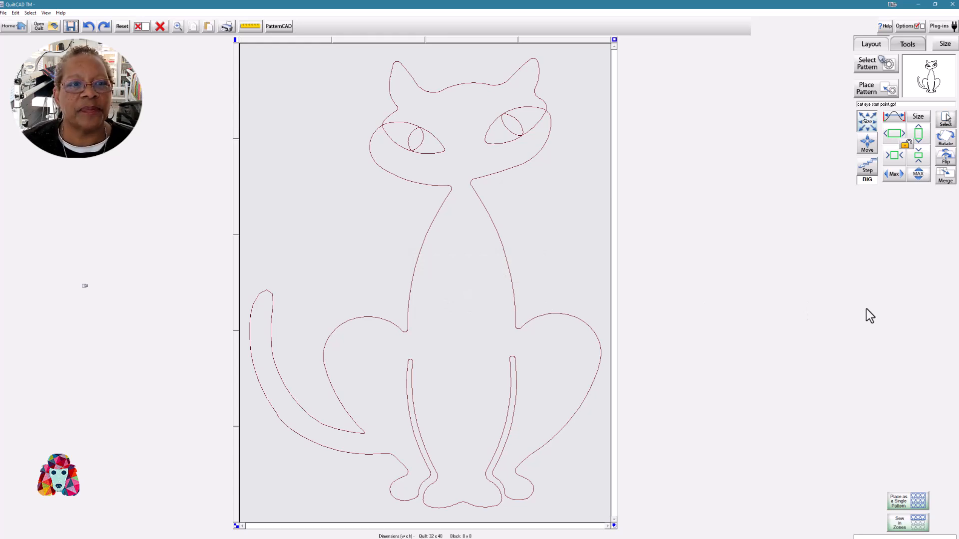
pyautogui.moveTo(699, 137)
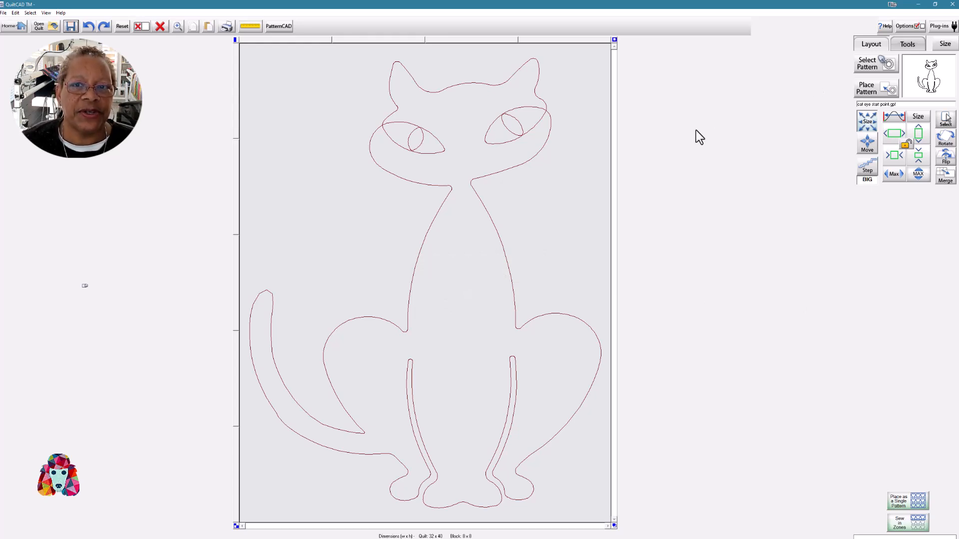
pyautogui.moveTo(515, 451)
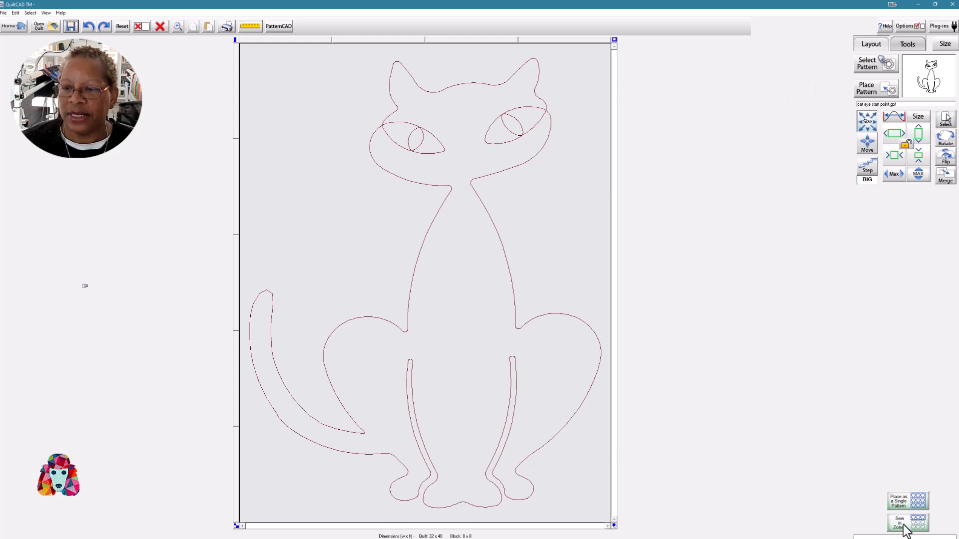
# Send the quilt to Sew in Zones, accepting the height split and declining to save a session.
pyautogui.click(900, 524)
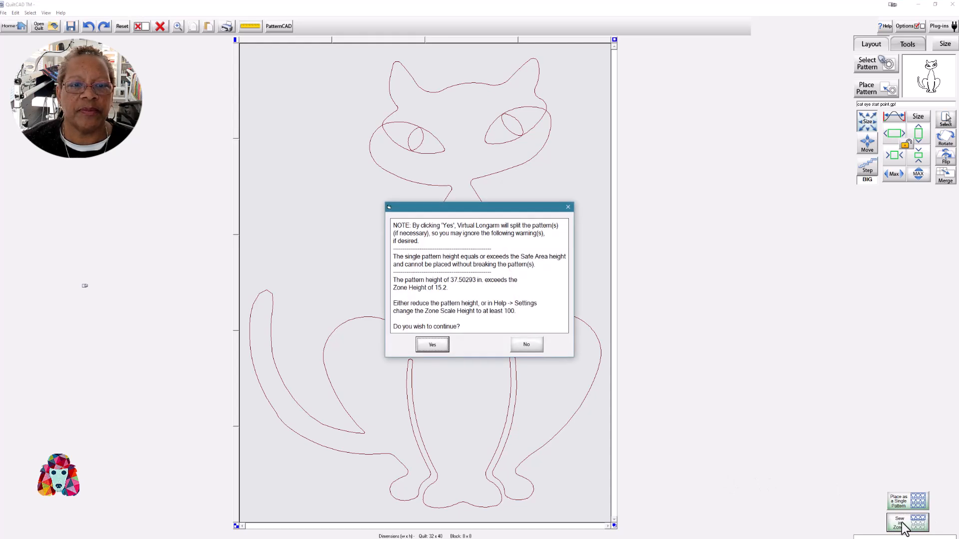
pyautogui.moveTo(867, 411)
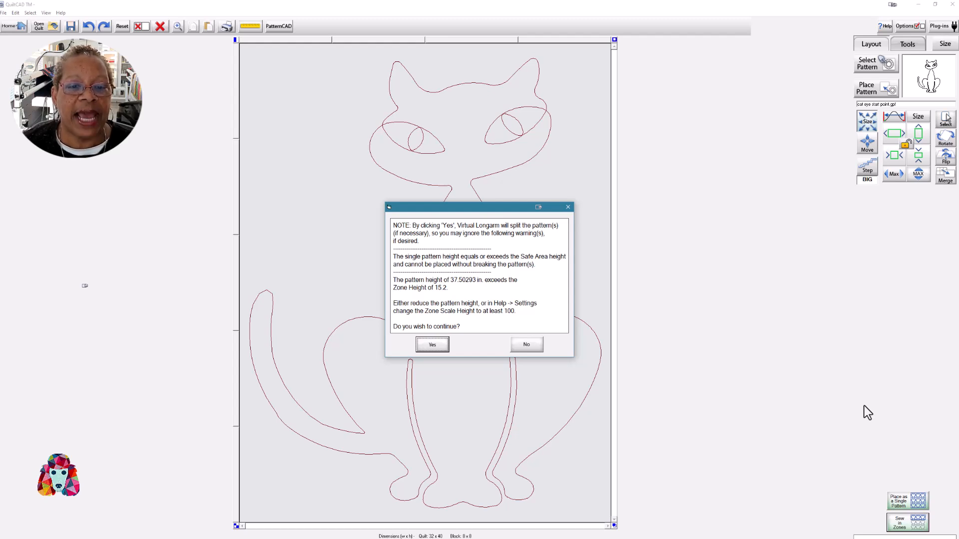
pyautogui.moveTo(470, 292)
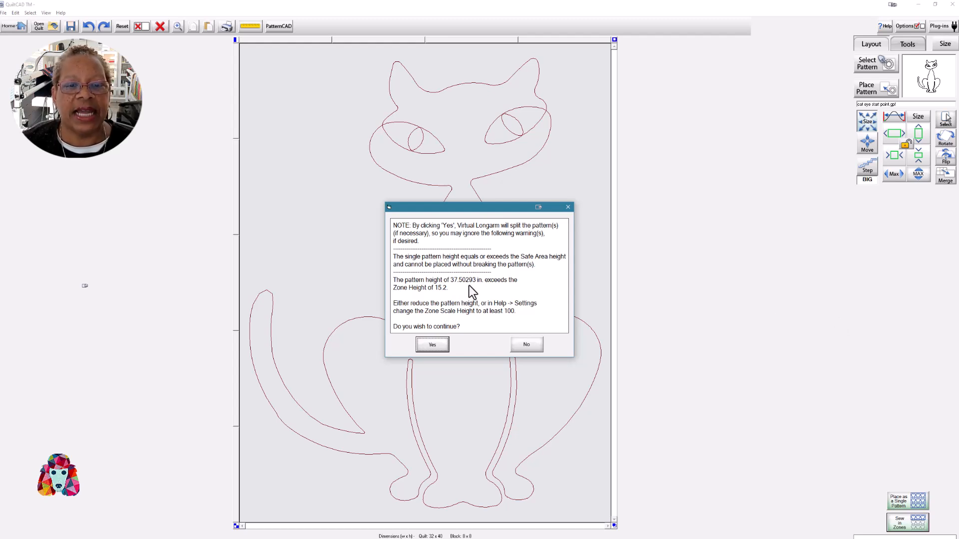
pyautogui.moveTo(519, 317)
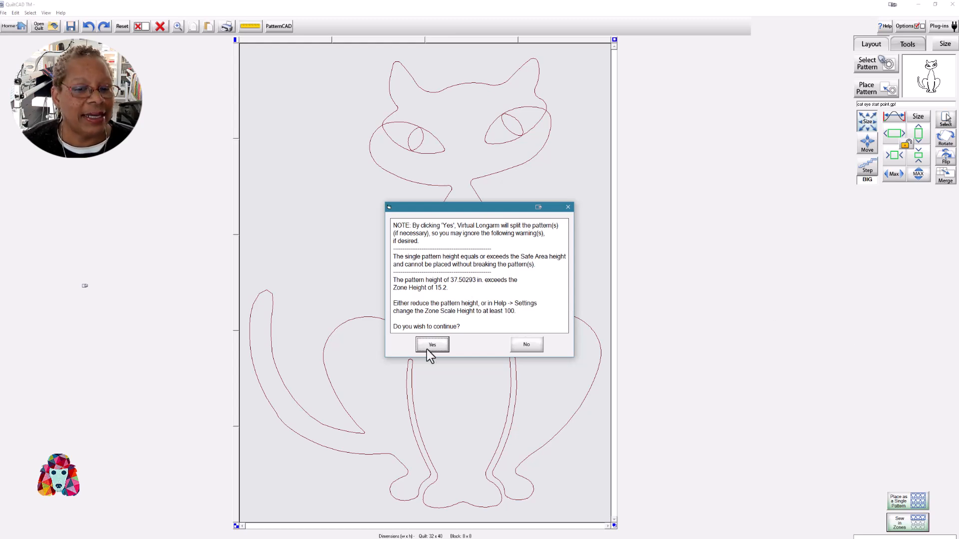
pyautogui.click(432, 345)
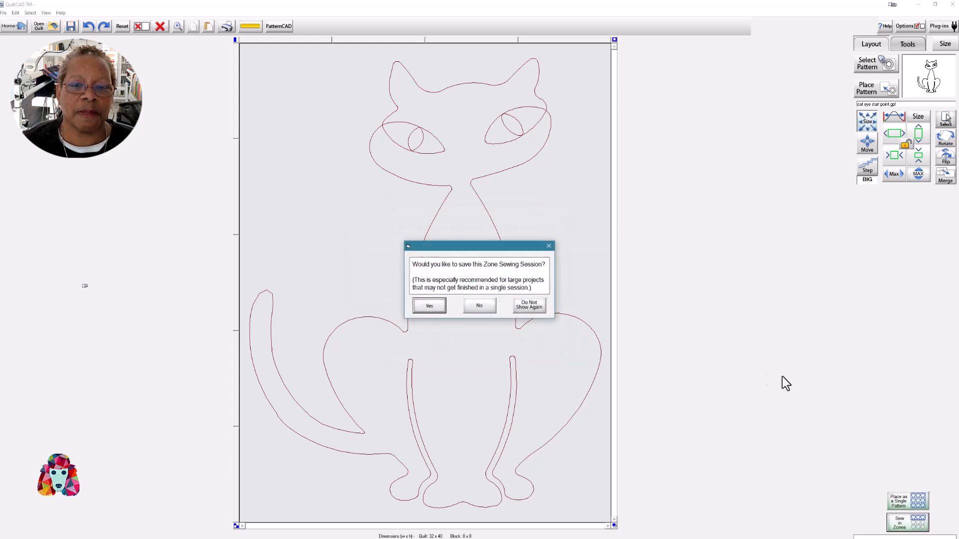
pyautogui.moveTo(777, 375)
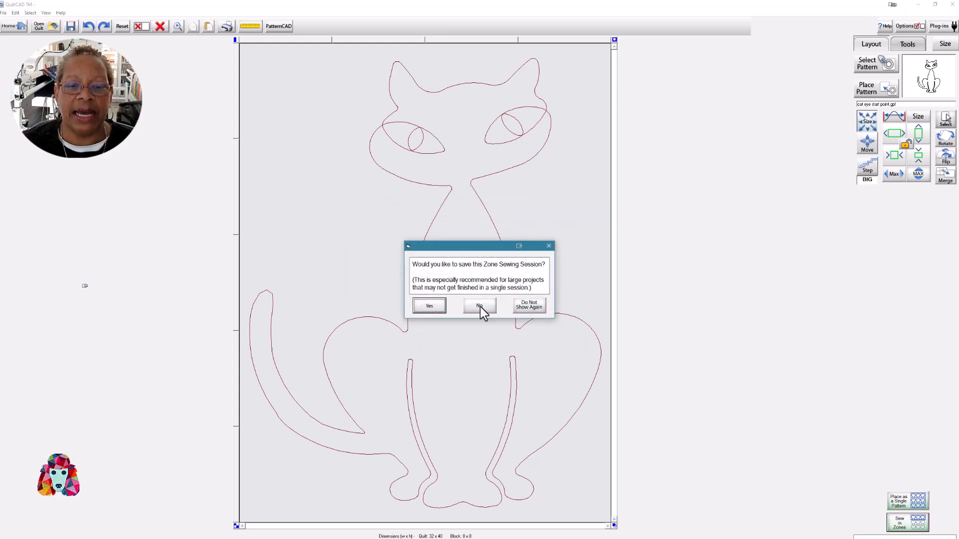
pyautogui.click(479, 306)
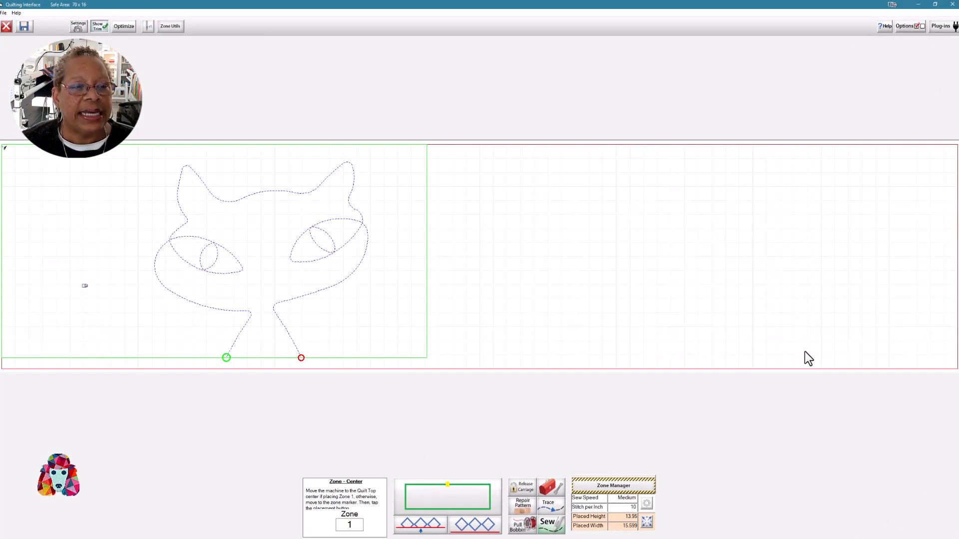
pyautogui.moveTo(748, 282)
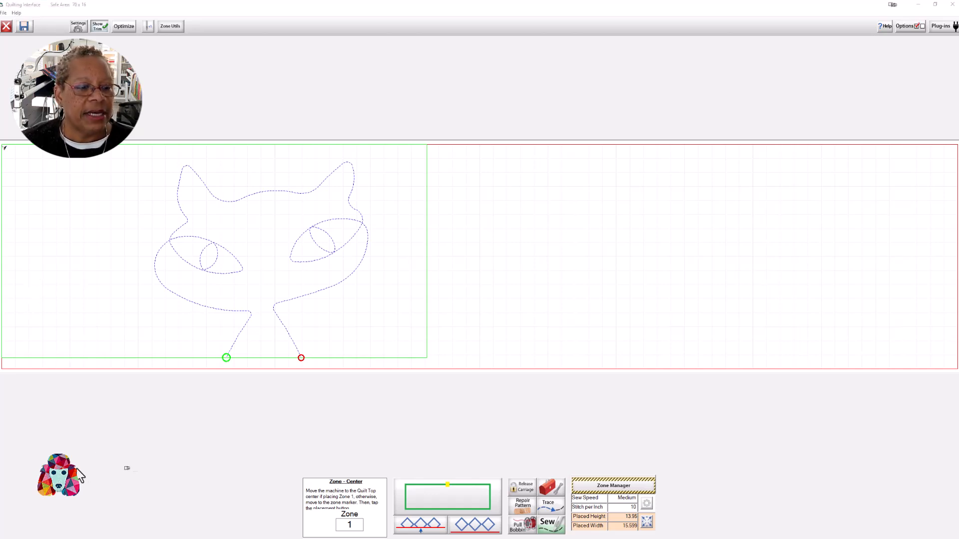
pyautogui.moveTo(119, 490)
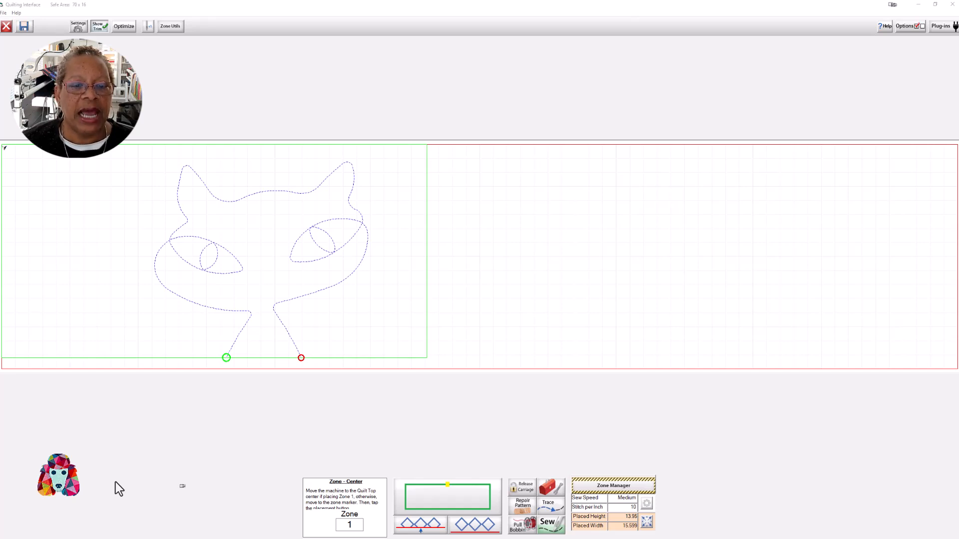
pyautogui.moveTo(201, 288)
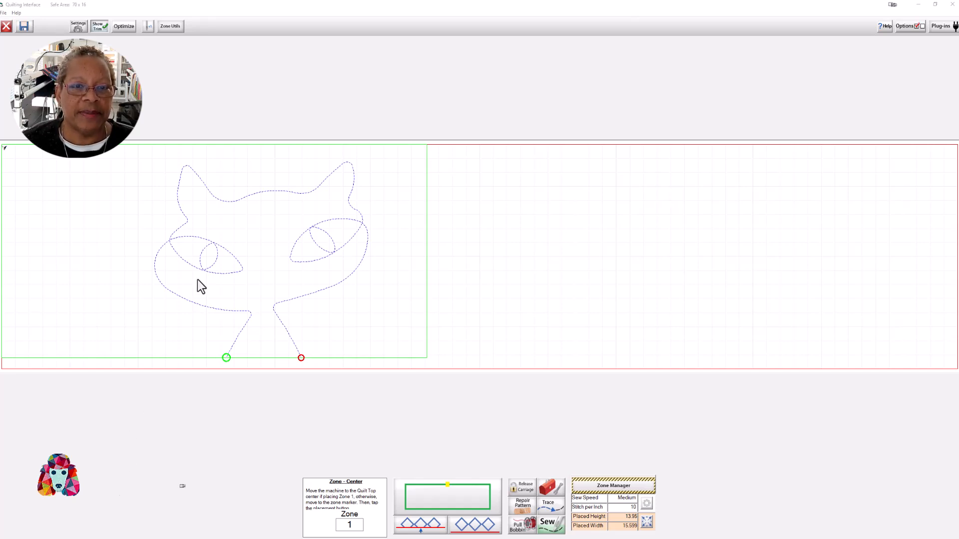
pyautogui.moveTo(476, 158)
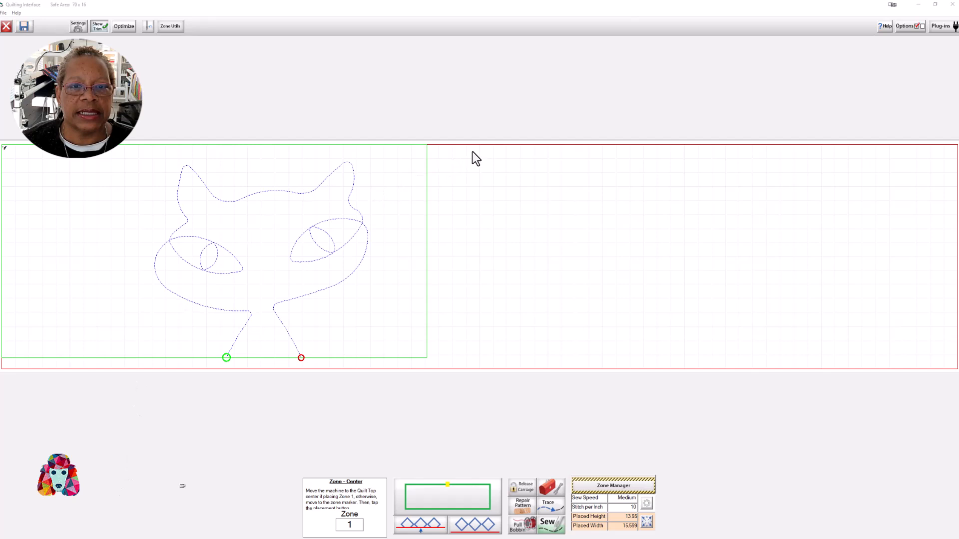
pyautogui.moveTo(482, 157)
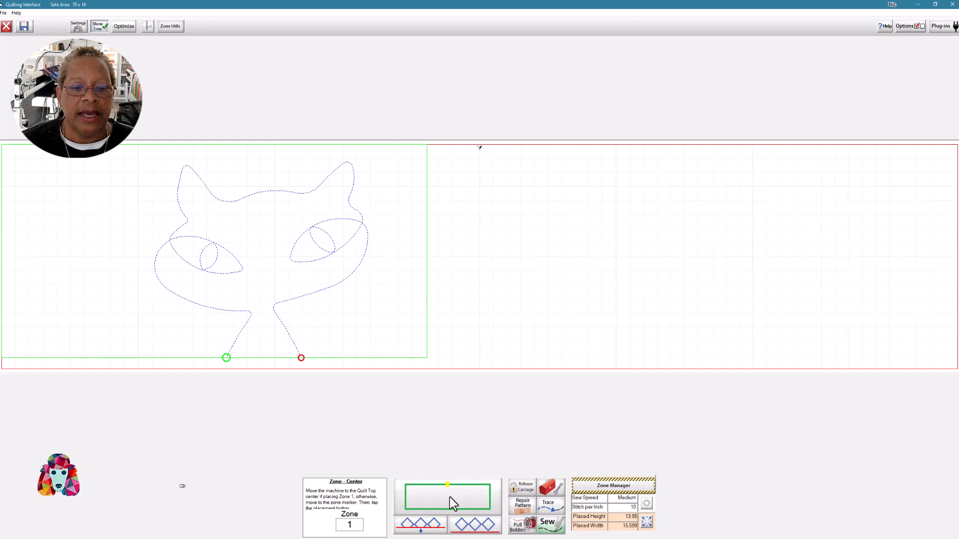
pyautogui.moveTo(465, 505)
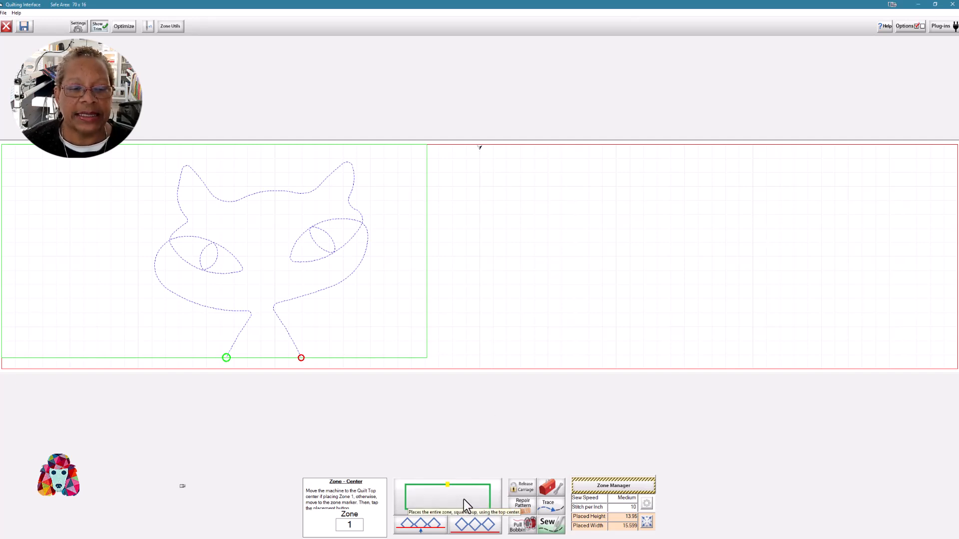
# Place zone 1 squared from the top-centre point and dismiss the marking tip.
pyautogui.click(448, 495)
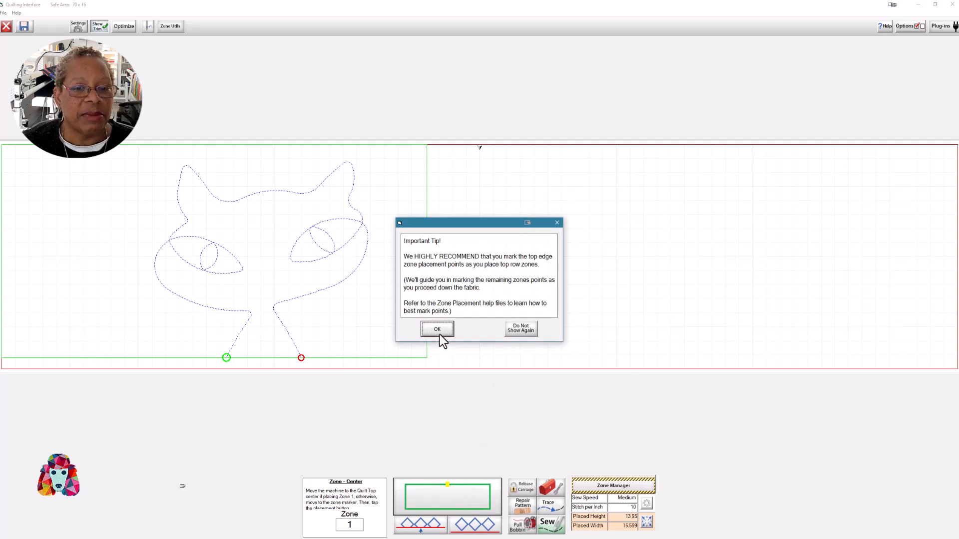
pyautogui.moveTo(436, 338)
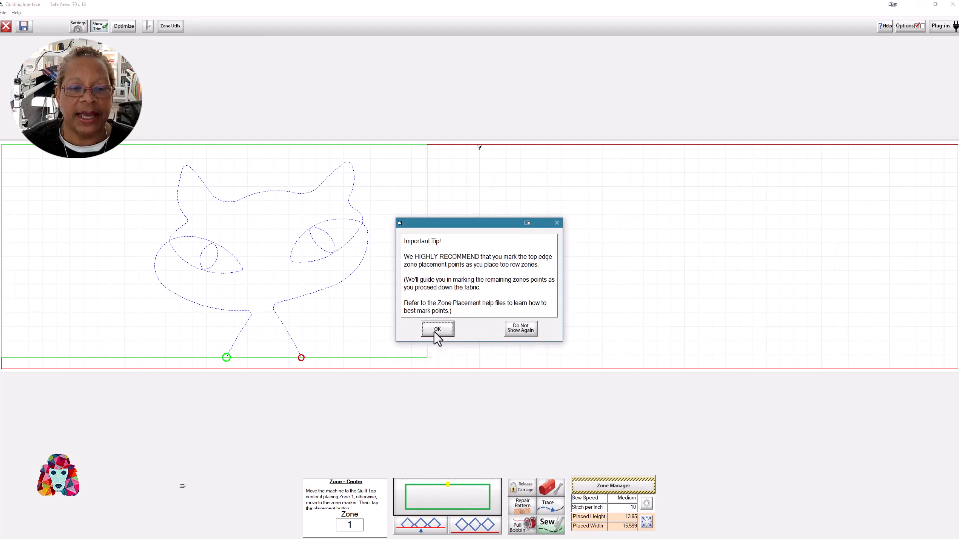
pyautogui.click(437, 329)
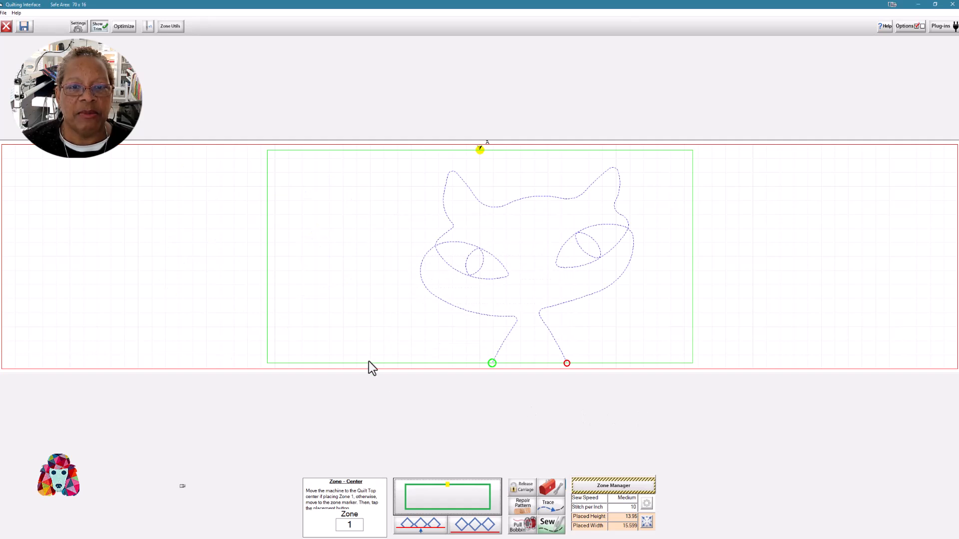
pyautogui.moveTo(650, 342)
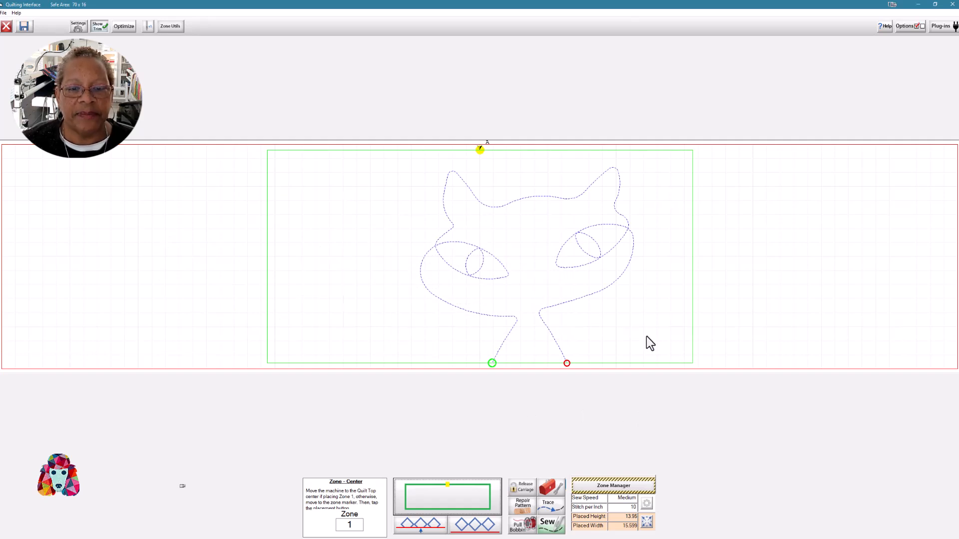
pyautogui.moveTo(609, 502)
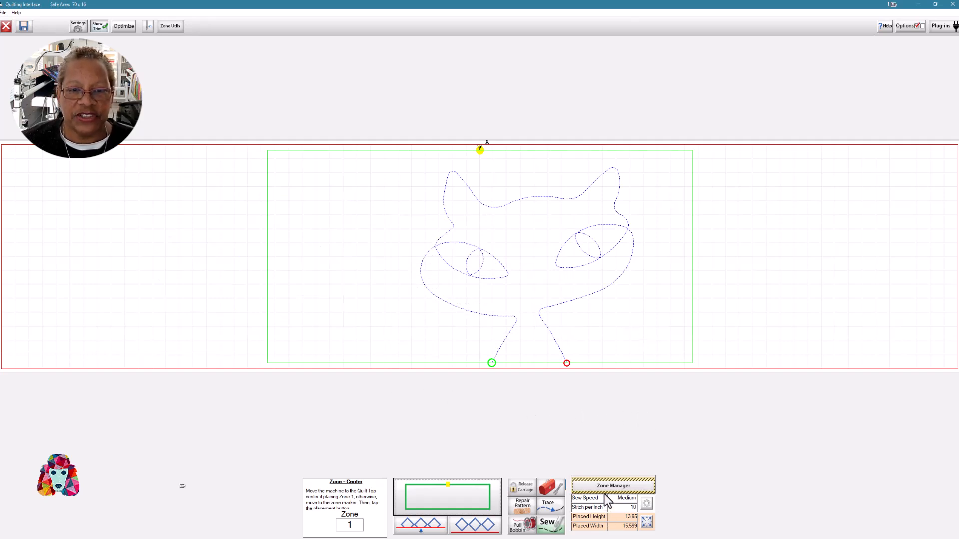
pyautogui.moveTo(497, 386)
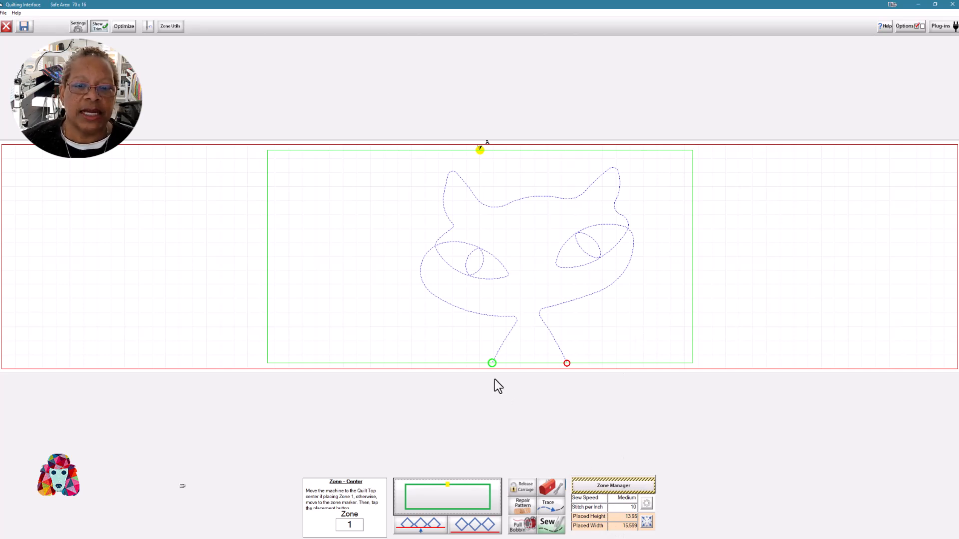
pyautogui.moveTo(568, 364)
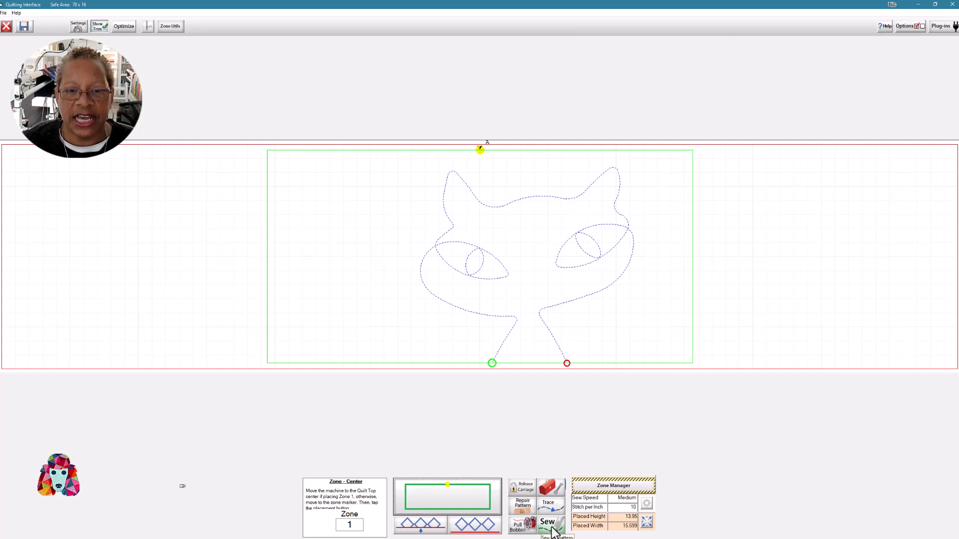
# Start sewing zone 1, the cat's head and eyes, until Finished Zone appears.
pyautogui.click(547, 522)
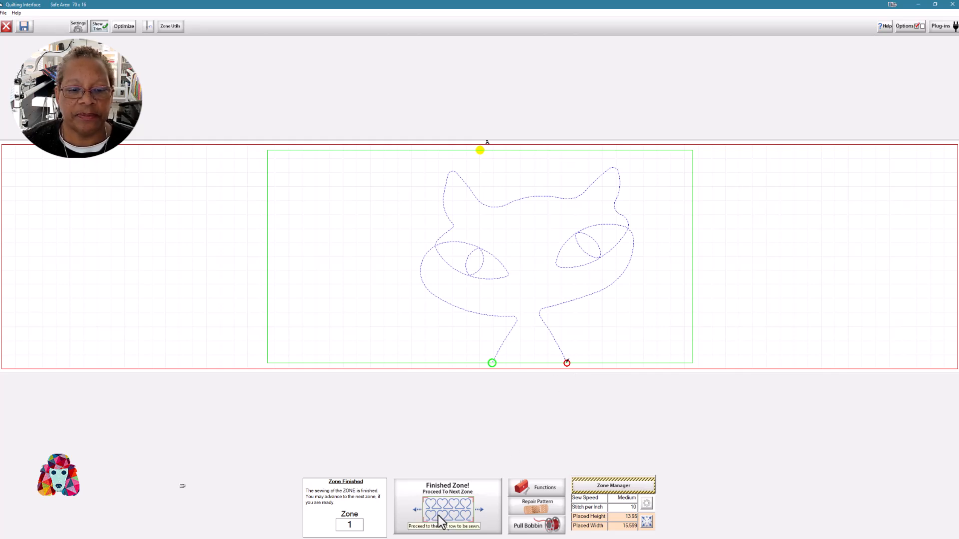
# Confirm zone 1 is completed and move on to Mark Next Zone.
pyautogui.click(448, 509)
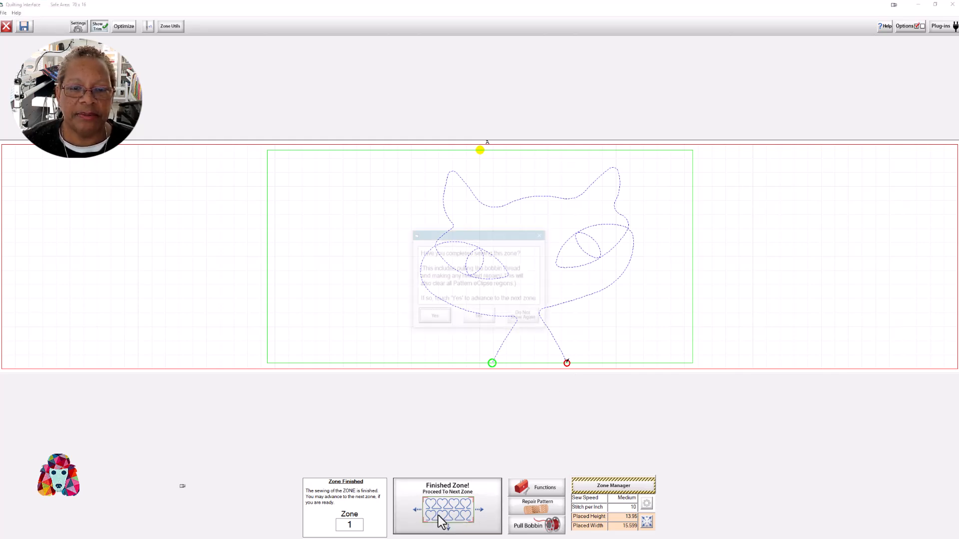
pyautogui.click(448, 510)
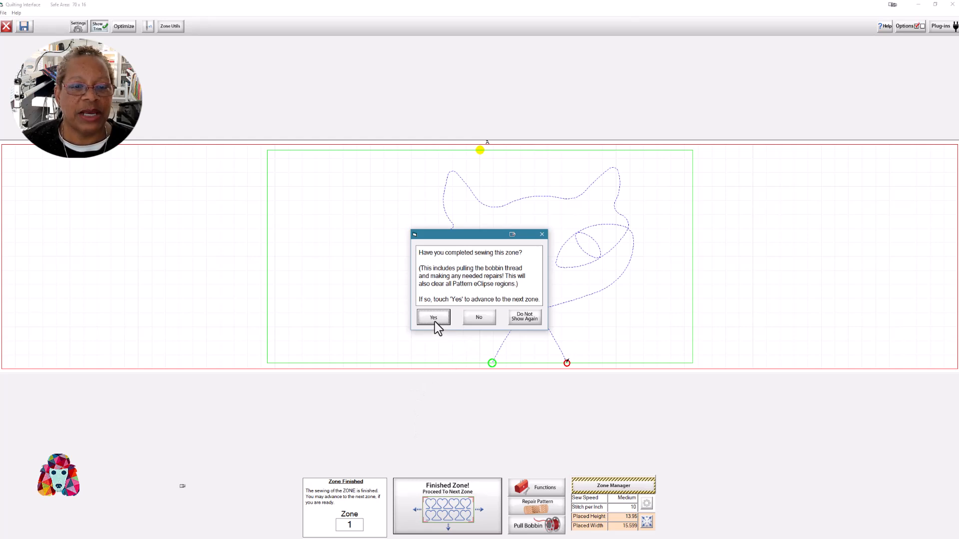
pyautogui.click(432, 318)
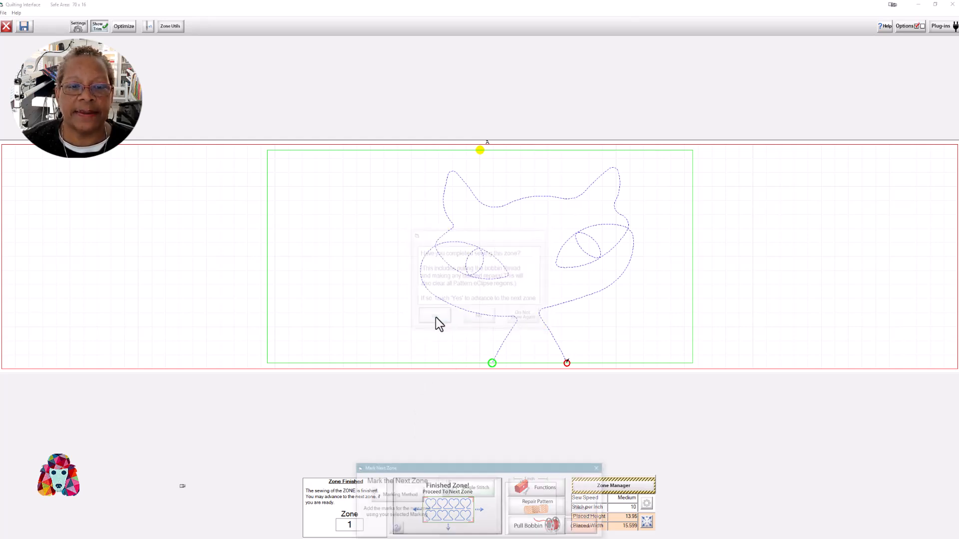
pyautogui.click(434, 315)
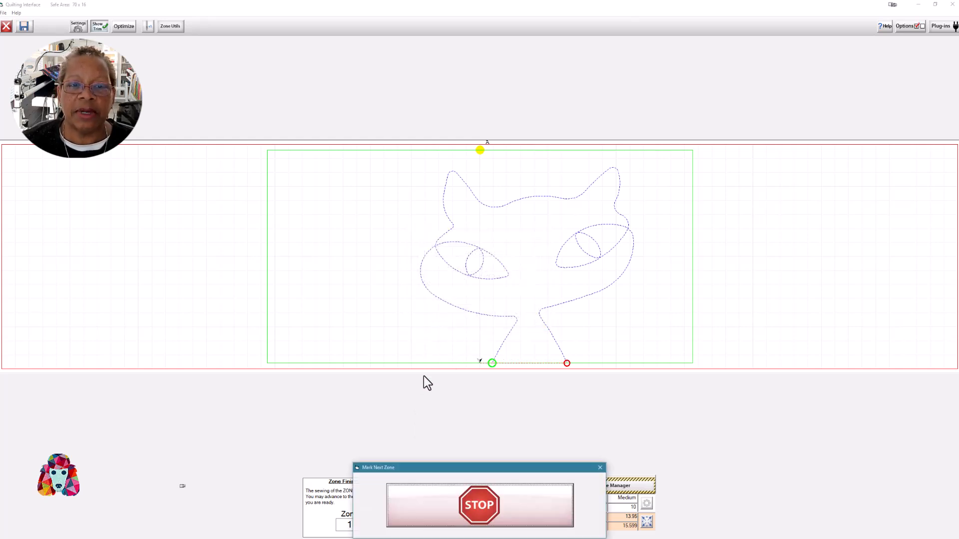
# Stop the carriage, sew the 2A single-stitch marker and continue to marker confirmation.
pyautogui.click(479, 505)
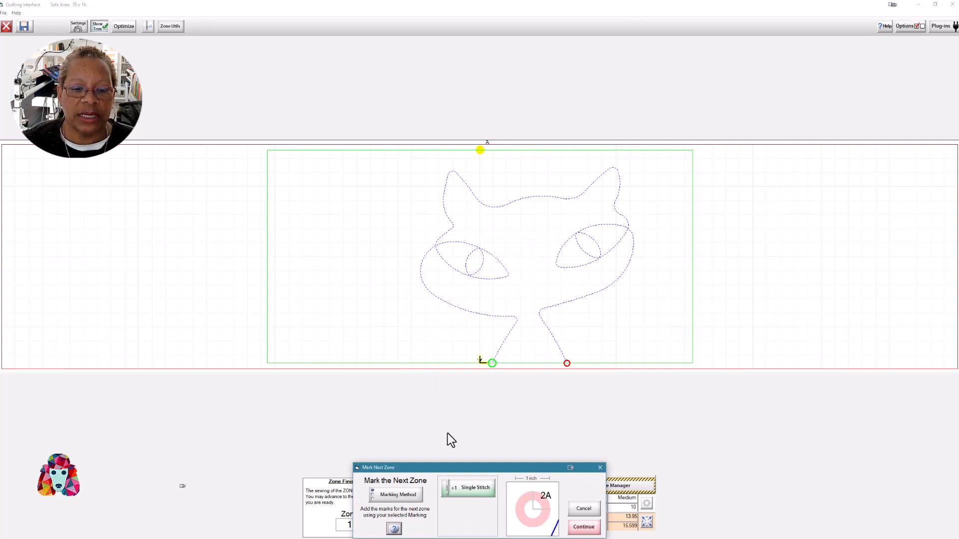
pyautogui.moveTo(473, 496)
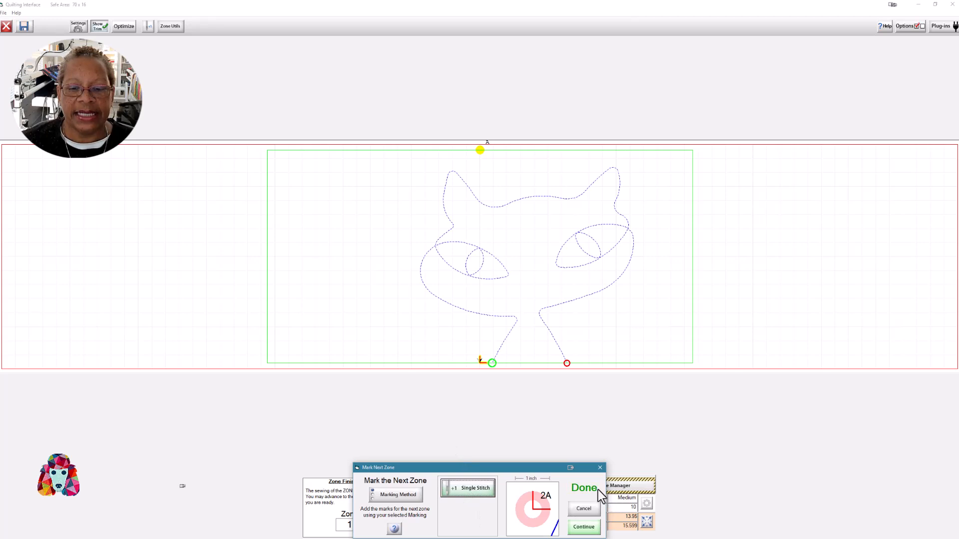
pyautogui.moveTo(585, 529)
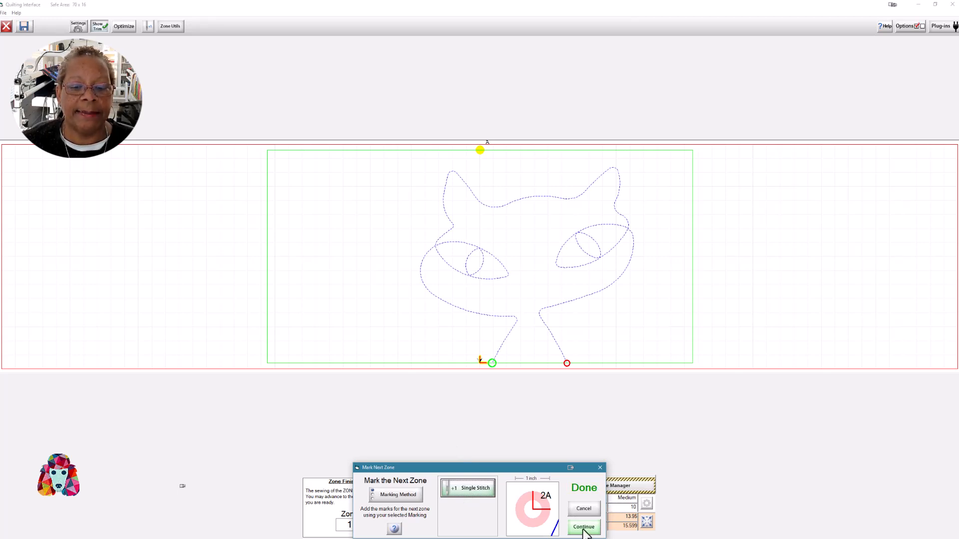
pyautogui.moveTo(517, 433)
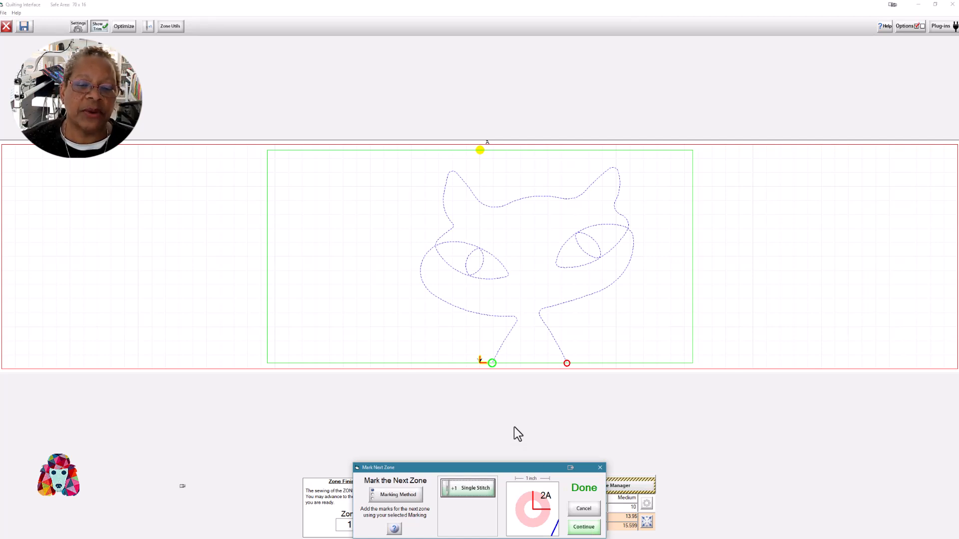
pyautogui.moveTo(478, 363)
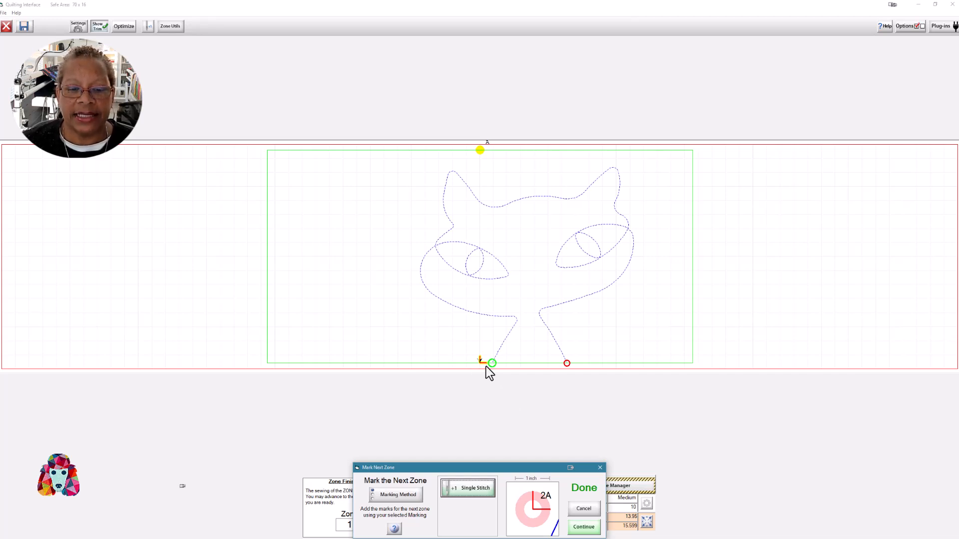
pyautogui.moveTo(481, 364)
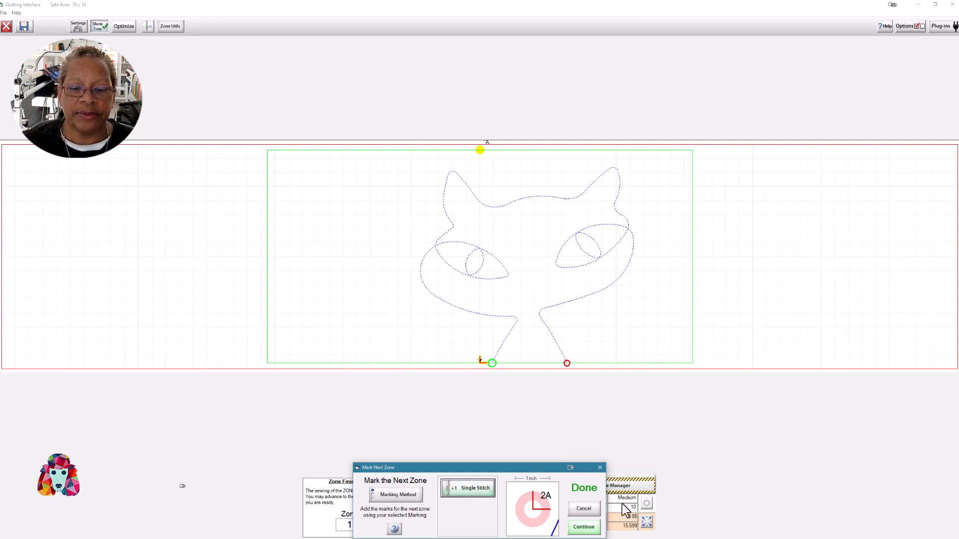
pyautogui.click(582, 528)
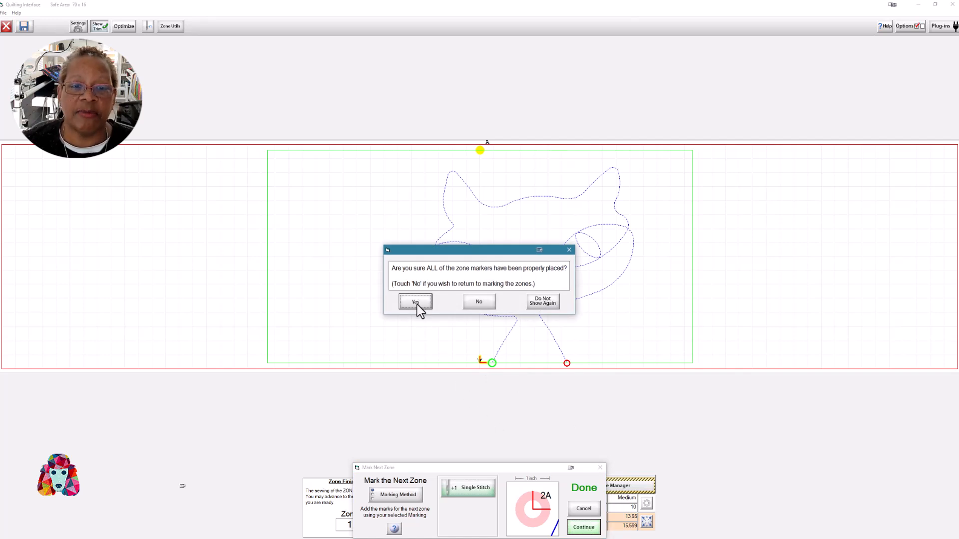
# Confirm the zone markers, let the machine travel on, and acknowledge marker 2A is under the needle.
pyautogui.click(415, 302)
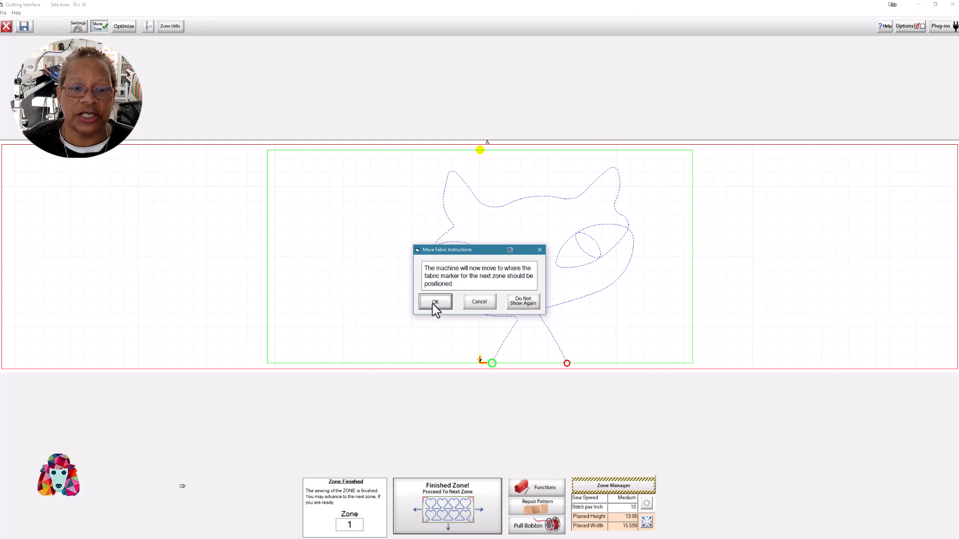
pyautogui.click(435, 302)
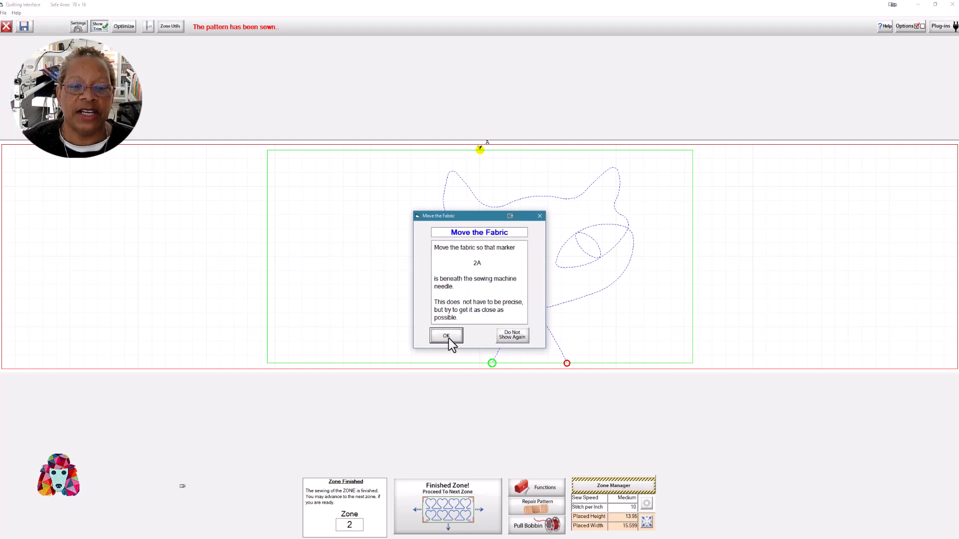
pyautogui.click(446, 337)
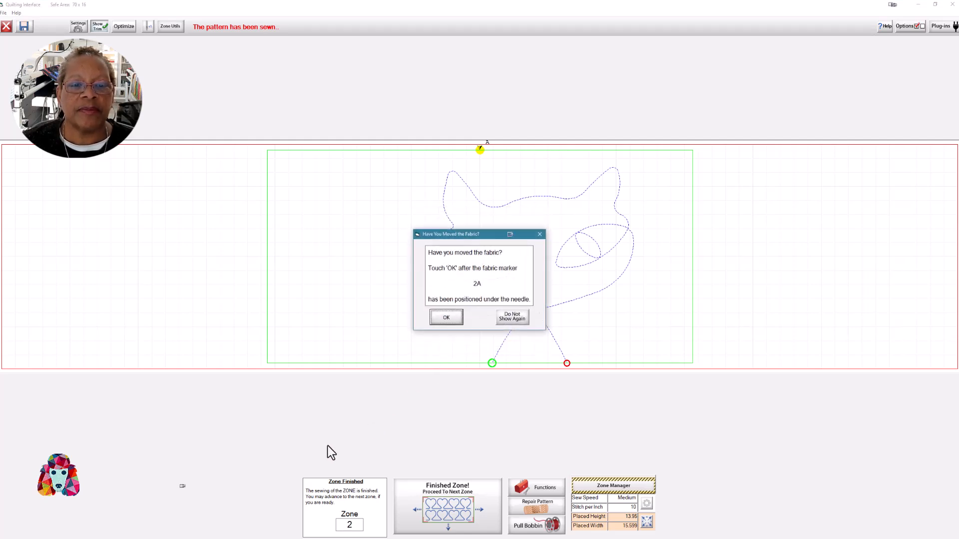
pyautogui.moveTo(452, 350)
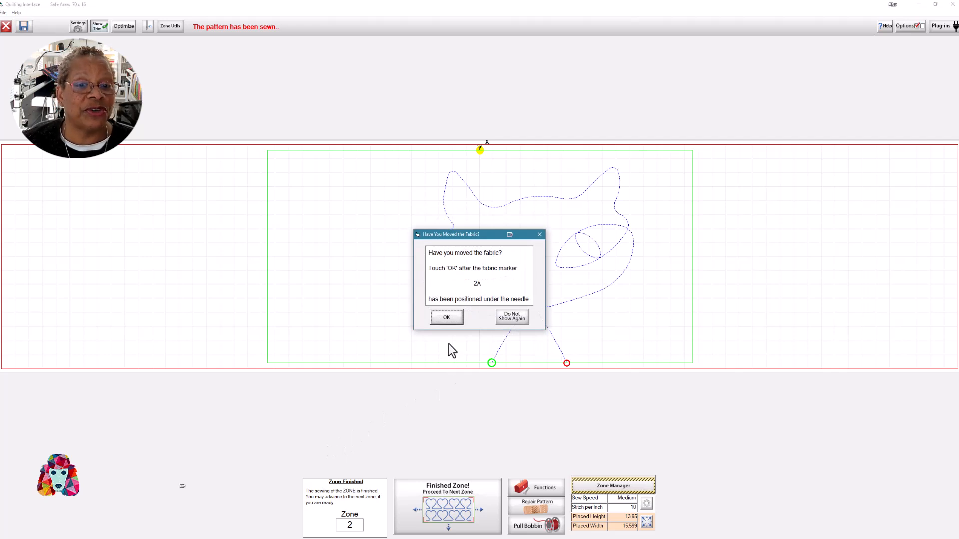
pyautogui.click(446, 318)
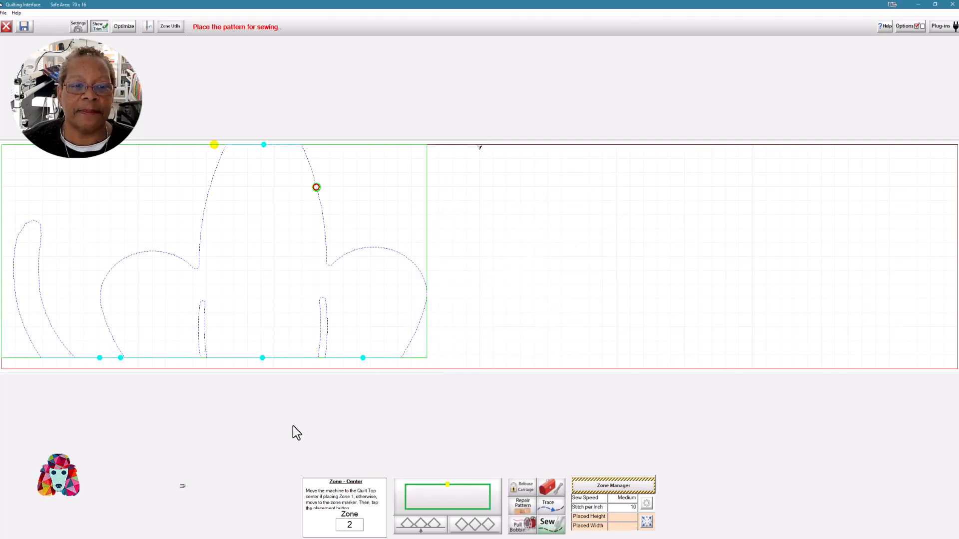
pyautogui.moveTo(161, 418)
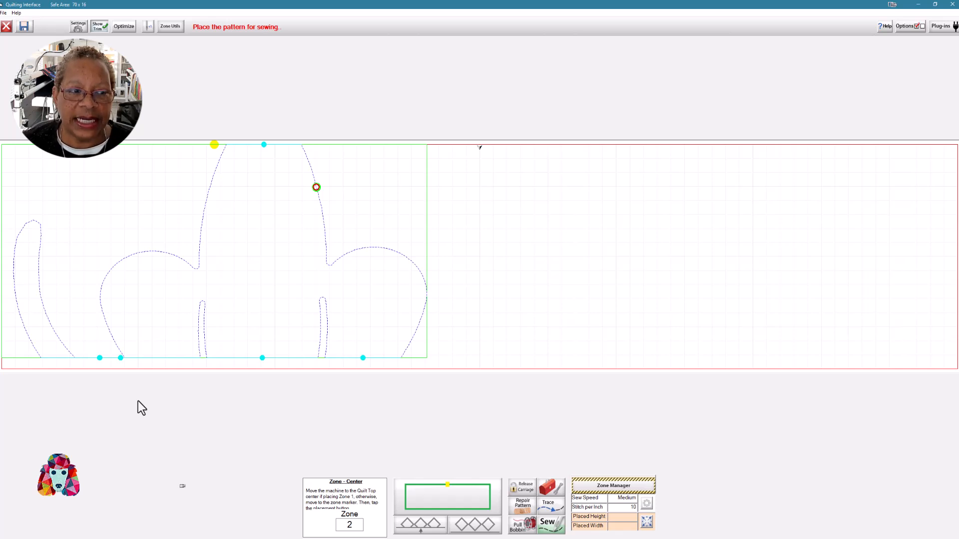
pyautogui.moveTo(176, 255)
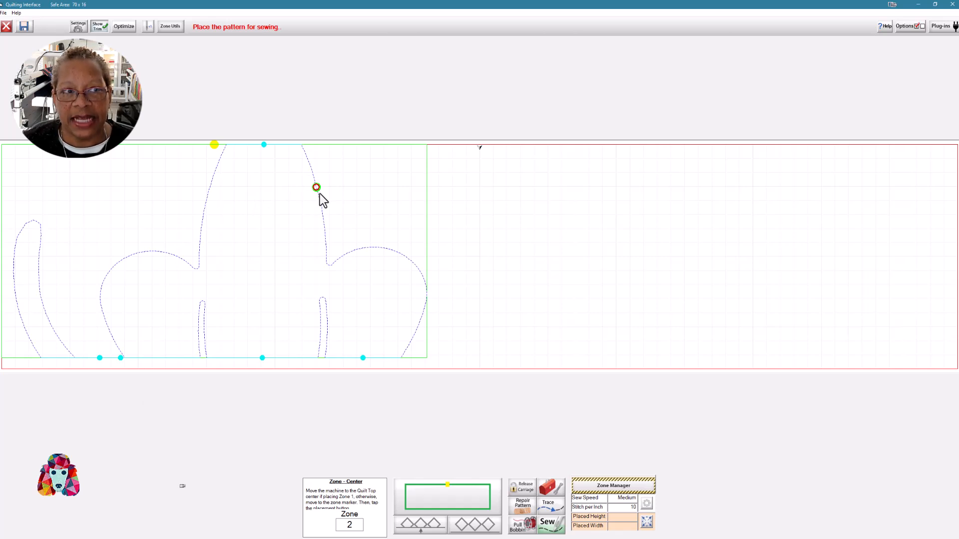
pyautogui.moveTo(170, 90)
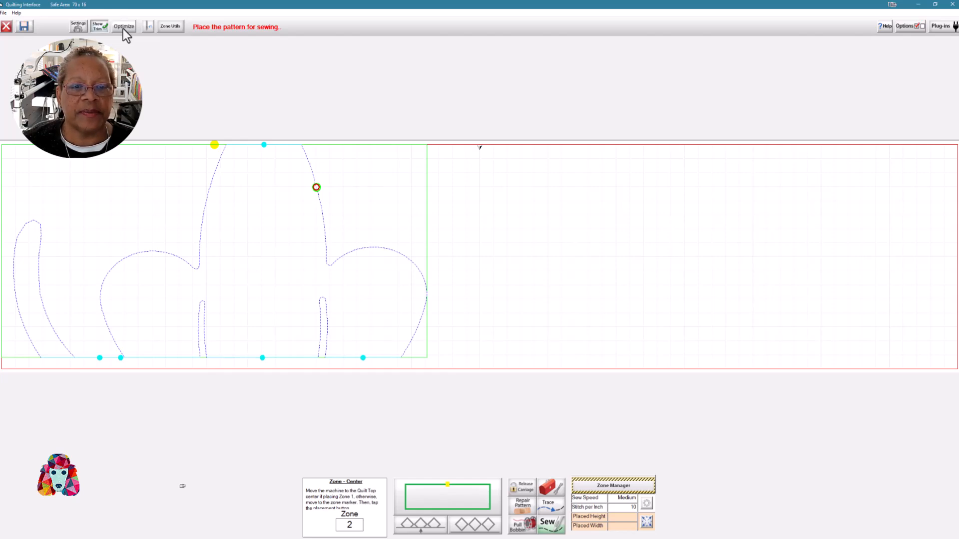
# Bring up the Zone Manager showing zone 2 across the cat's body, front legs and tail.
pyautogui.click(612, 485)
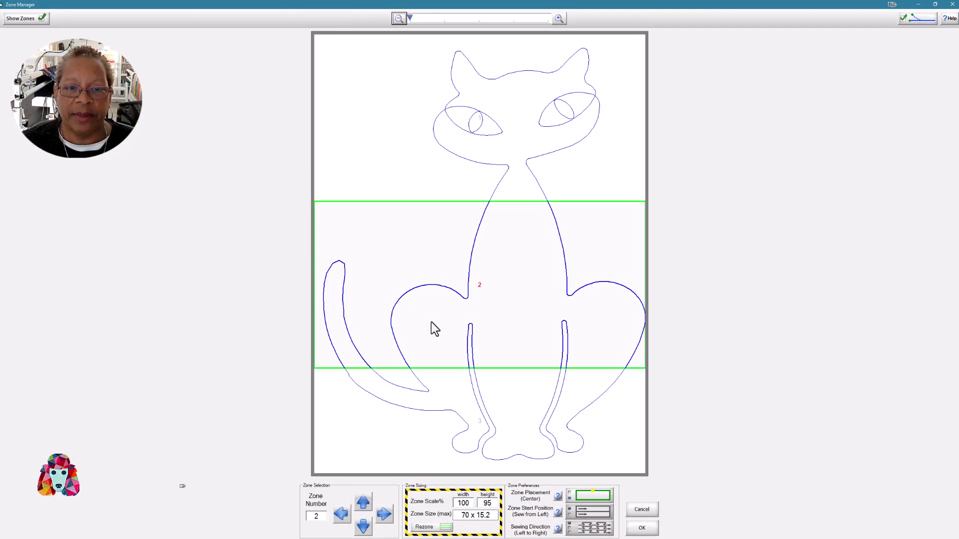
pyautogui.moveTo(372, 369)
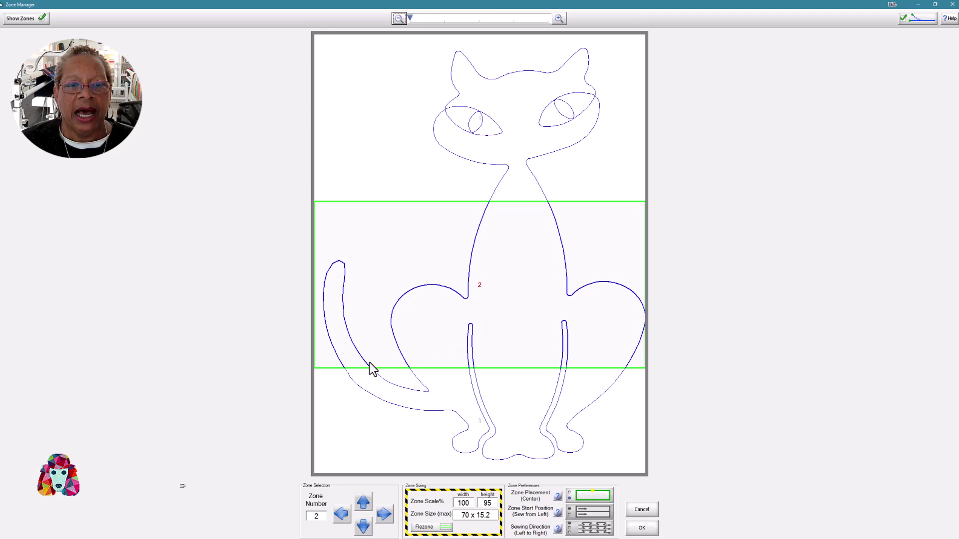
pyautogui.moveTo(414, 243)
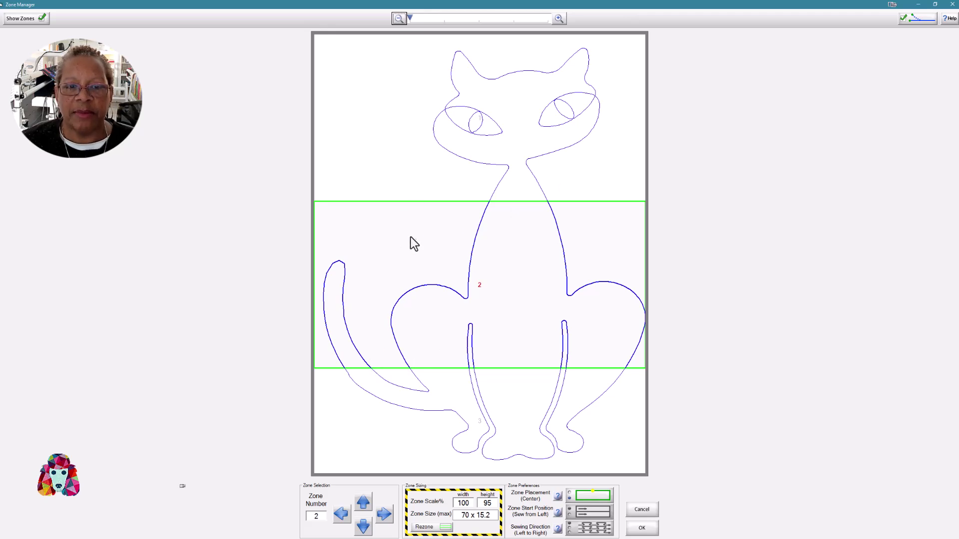
pyautogui.moveTo(576, 455)
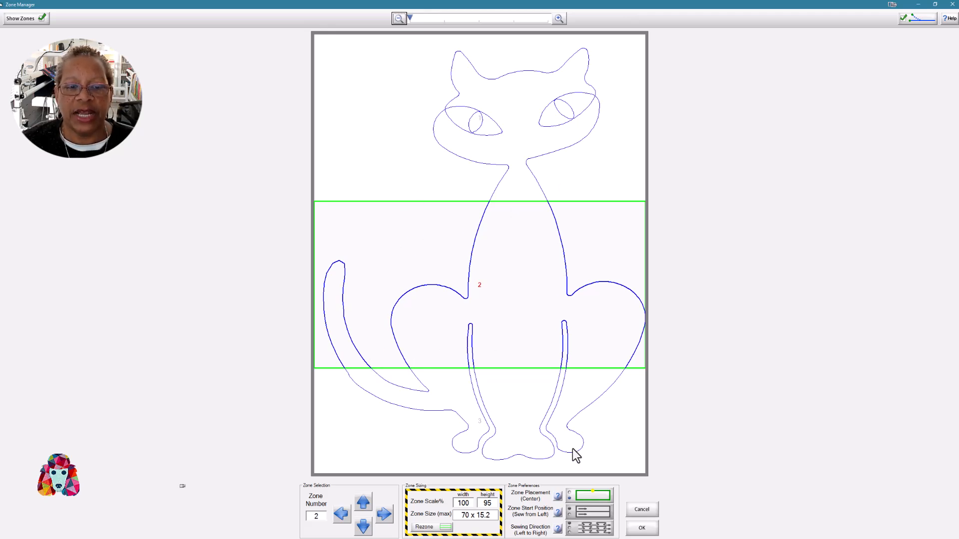
pyautogui.moveTo(331, 375)
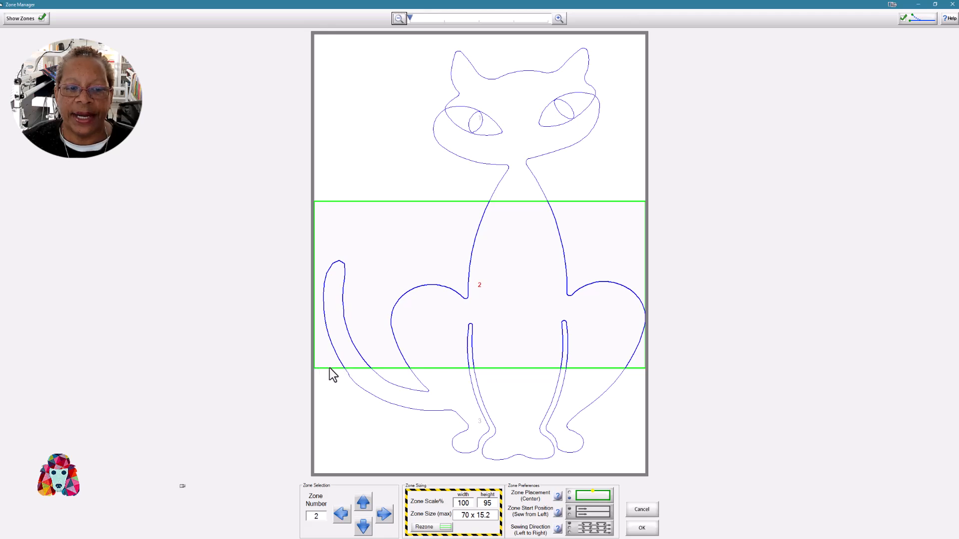
pyautogui.moveTo(537, 389)
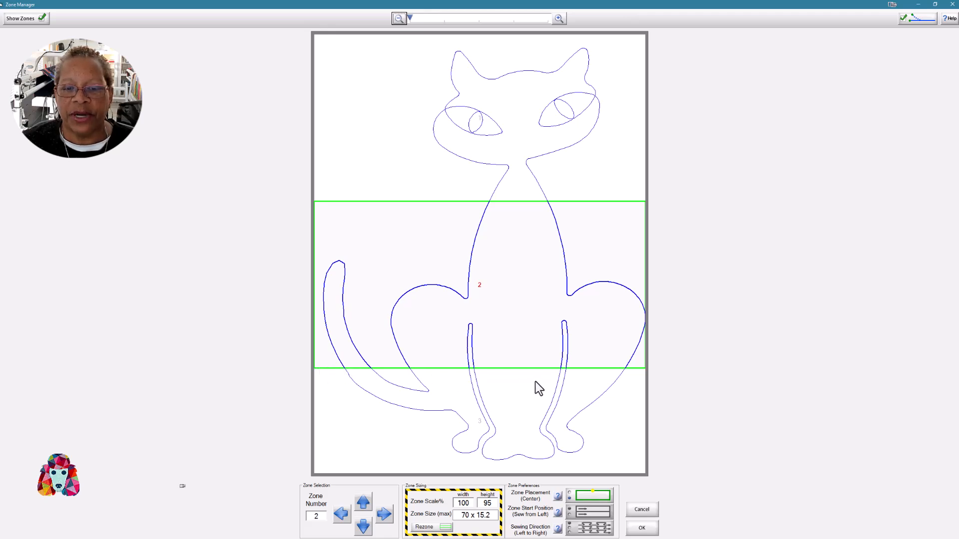
pyautogui.moveTo(630, 377)
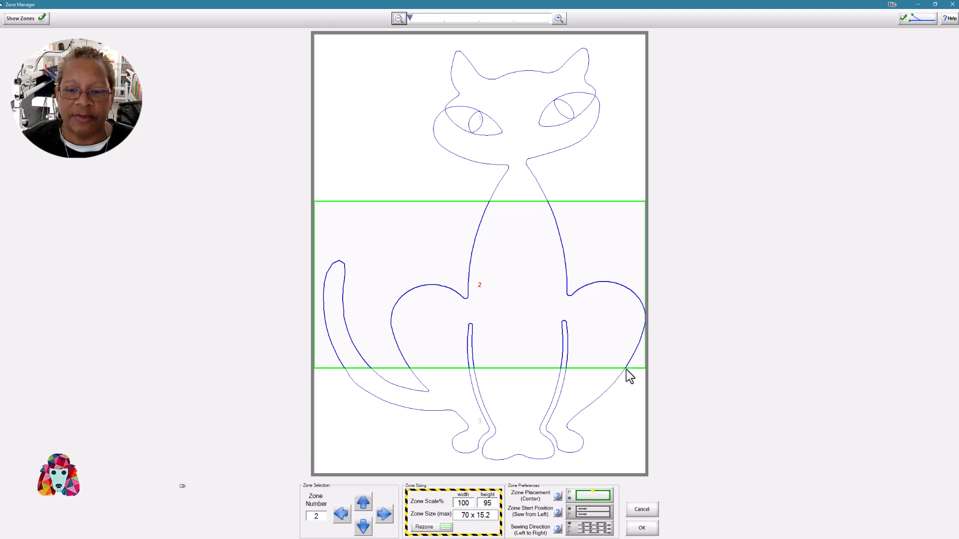
pyautogui.moveTo(562, 377)
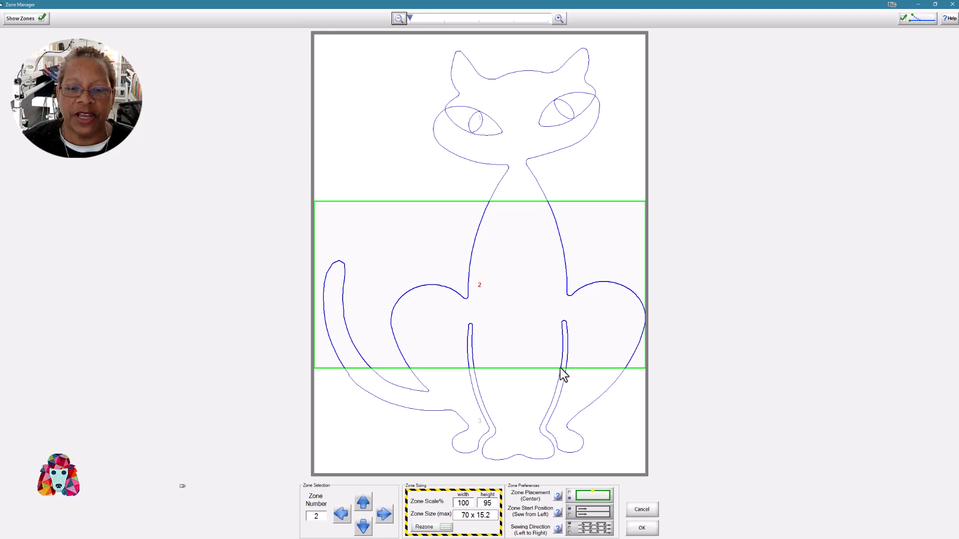
pyautogui.moveTo(438, 374)
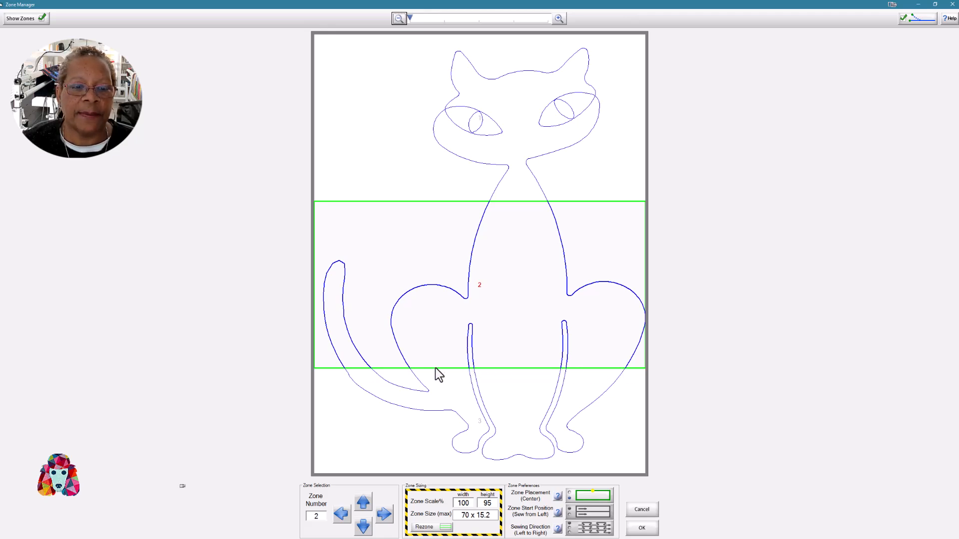
pyautogui.moveTo(427, 378)
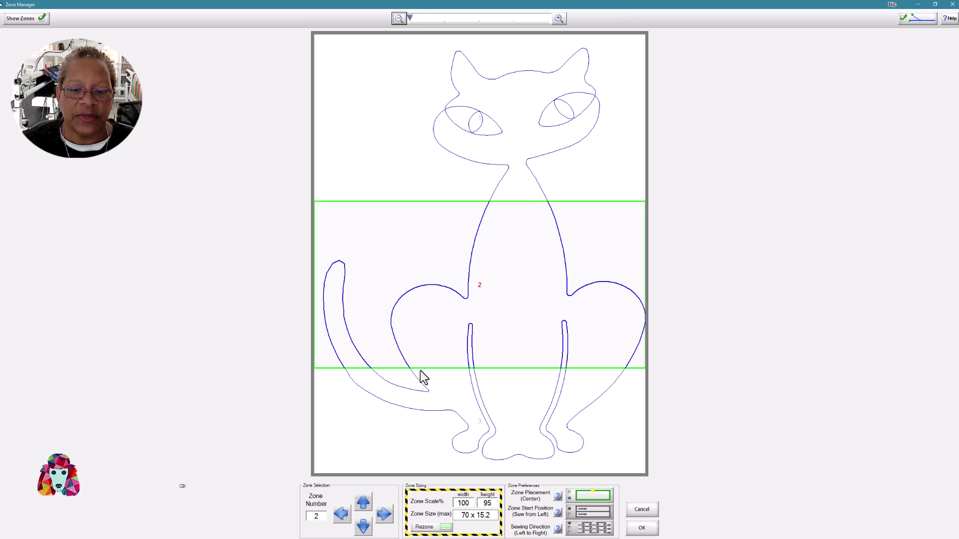
pyautogui.moveTo(719, 212)
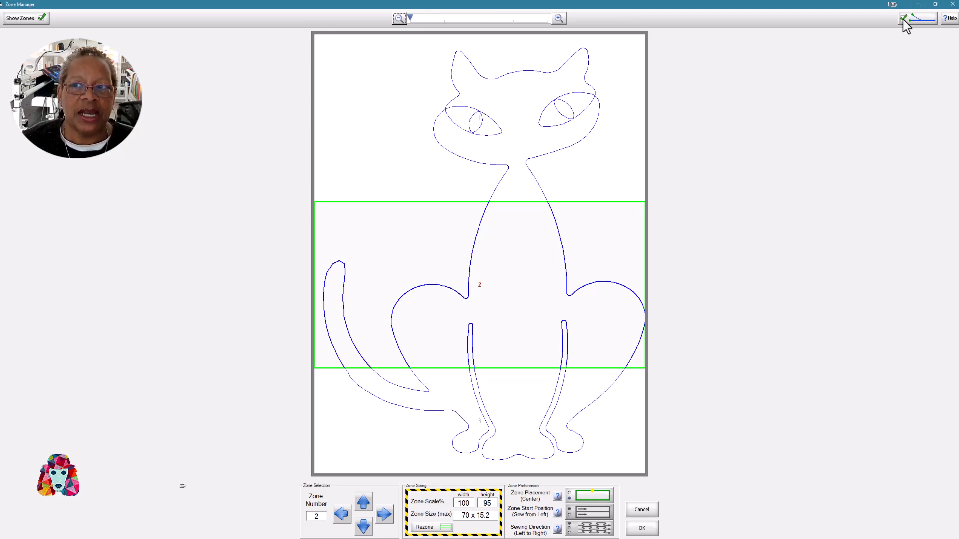
pyautogui.moveTo(908, 24)
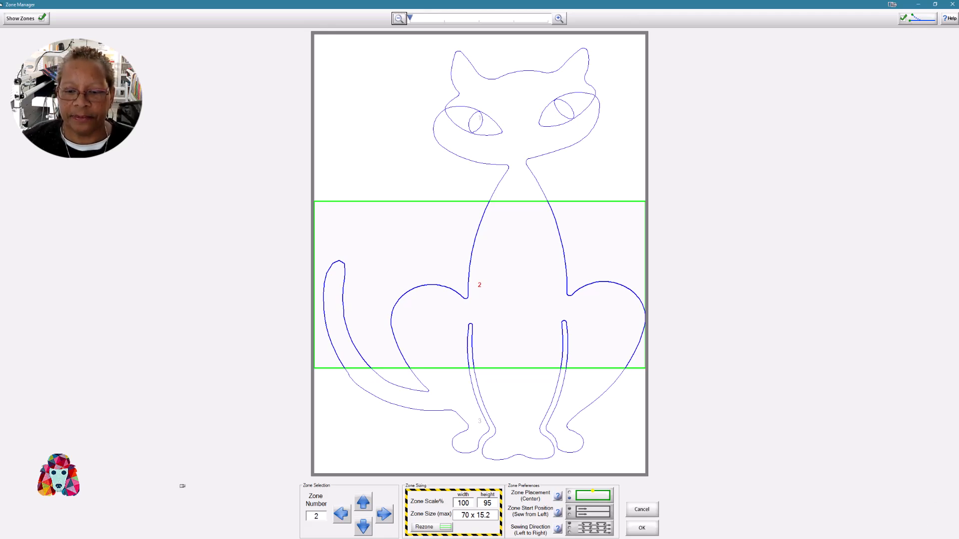
pyautogui.click(641, 527)
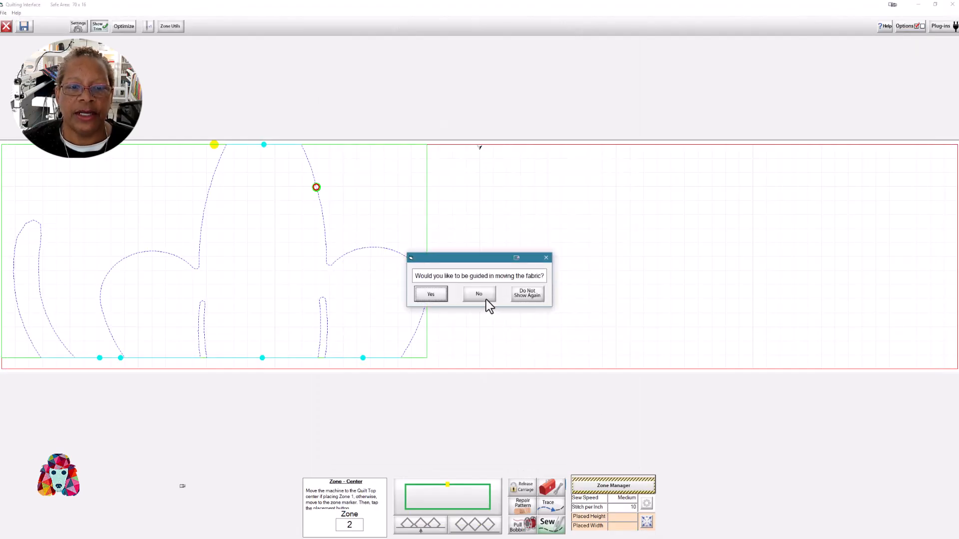
# Decline the fabric-moving guidance and bring up the Optimization view for zone 2.
pyautogui.click(478, 293)
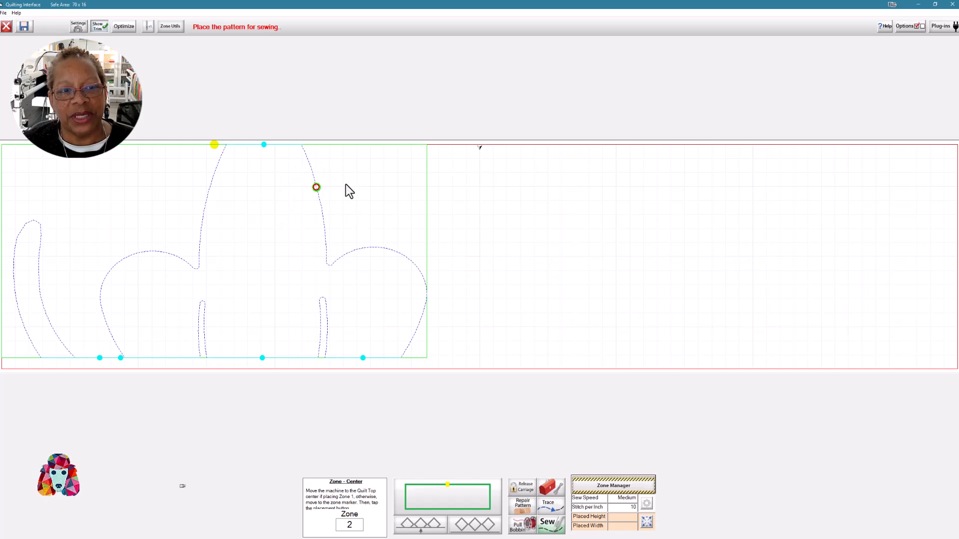
pyautogui.moveTo(330, 195)
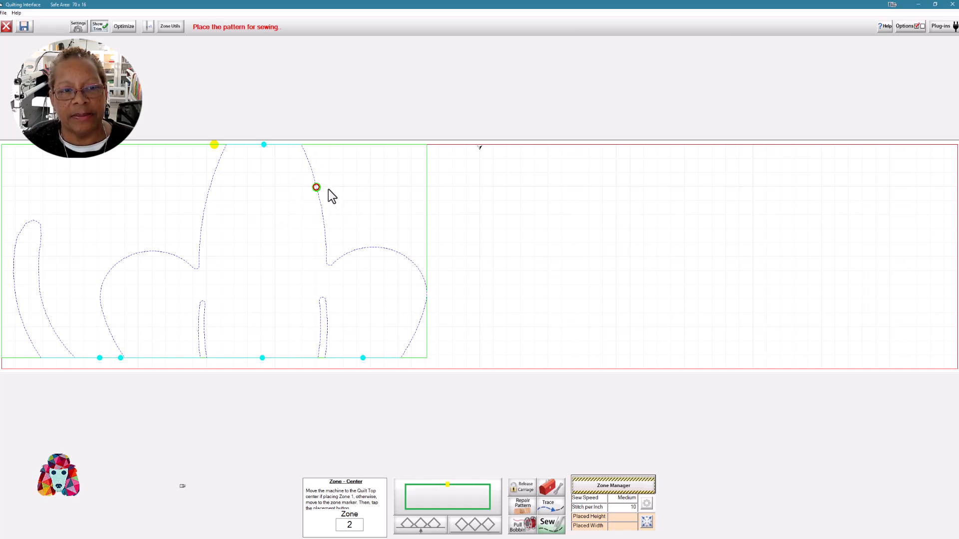
pyautogui.moveTo(134, 36)
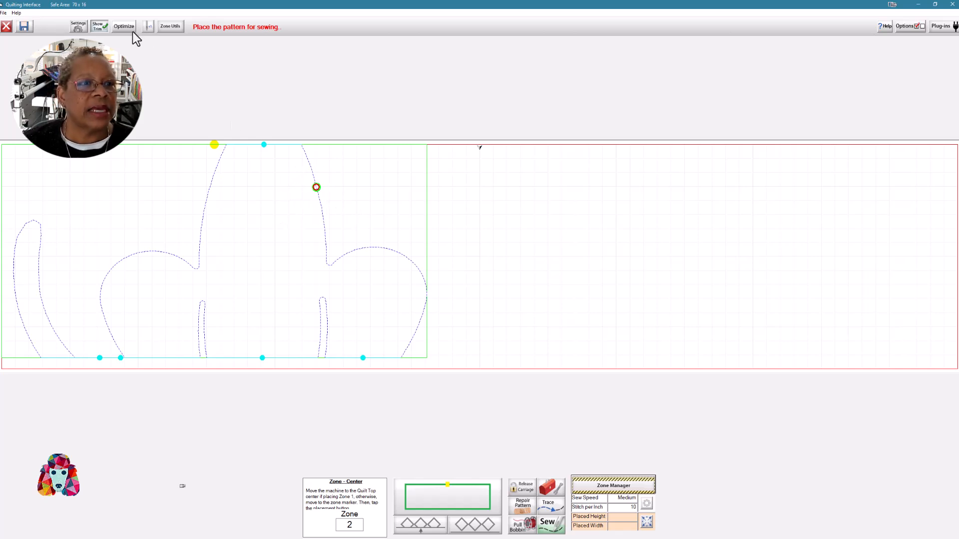
pyautogui.click(124, 26)
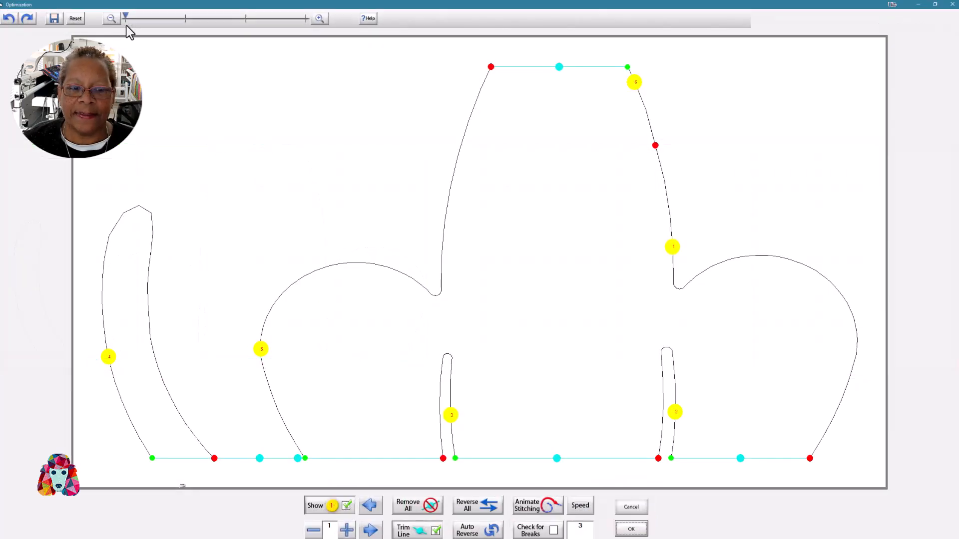
pyautogui.moveTo(398, 377)
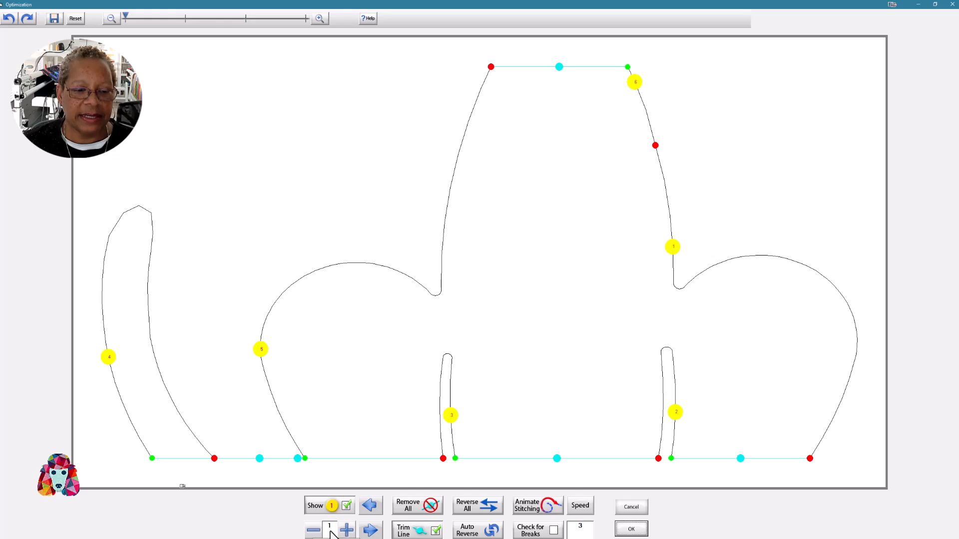
pyautogui.moveTo(637, 94)
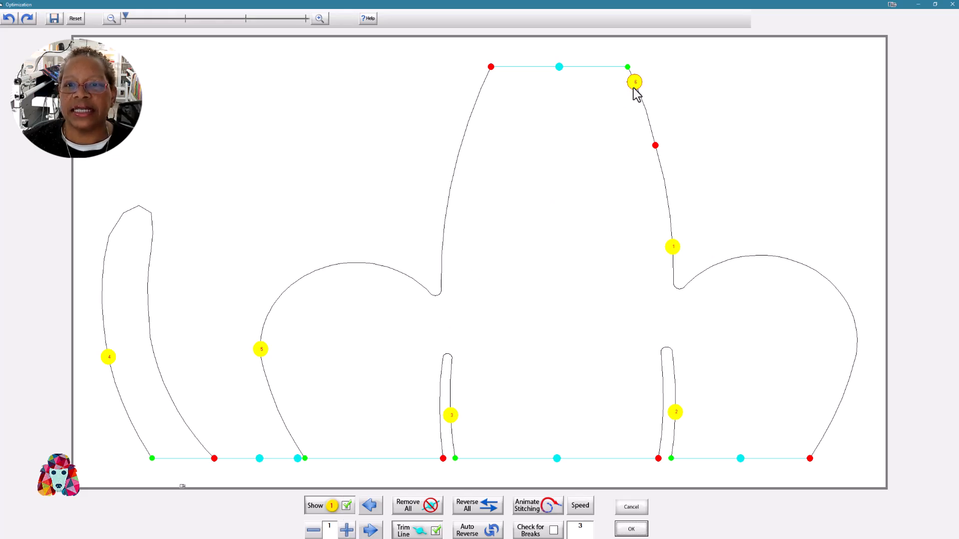
# Make the top-right curve the first piece sewn and accept the new stitching order.
pyautogui.click(346, 531)
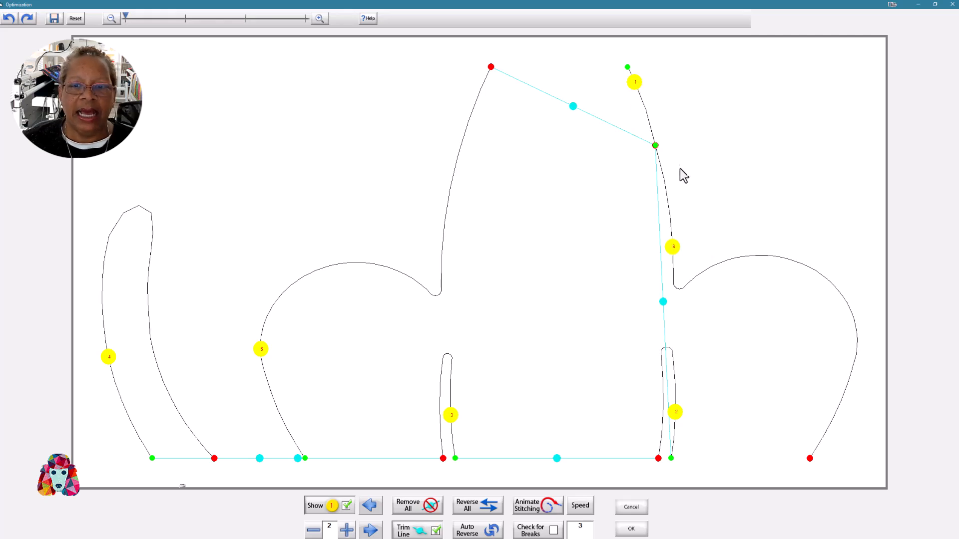
pyautogui.moveTo(672, 247)
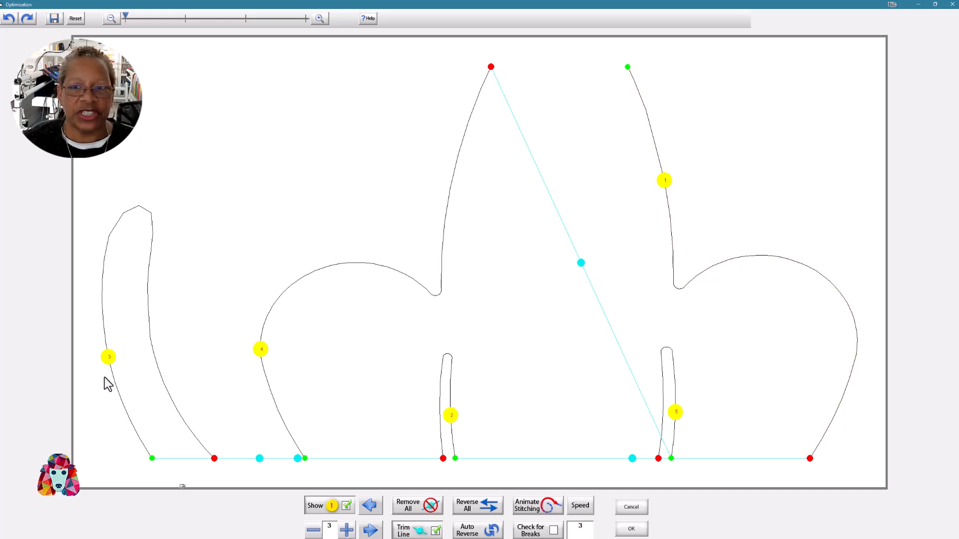
pyautogui.moveTo(694, 426)
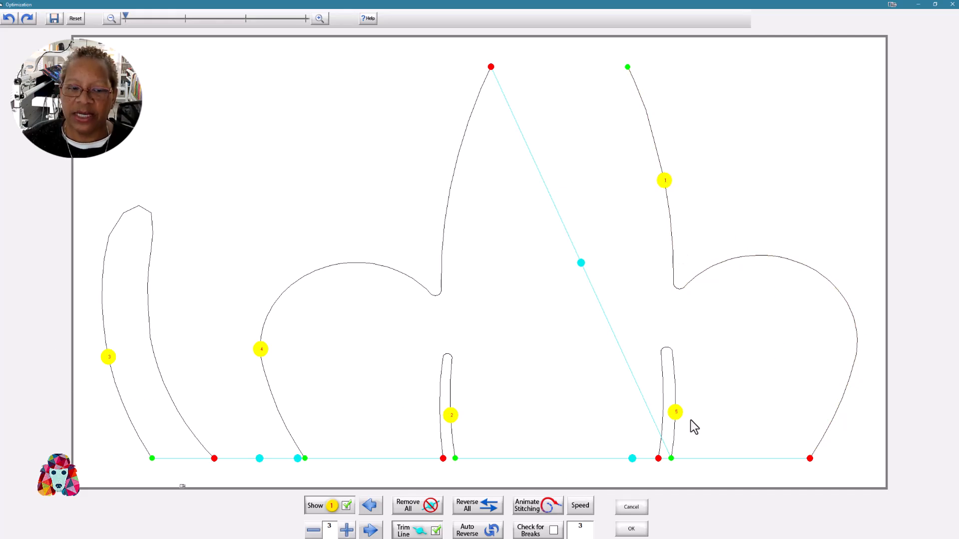
pyautogui.moveTo(691, 423)
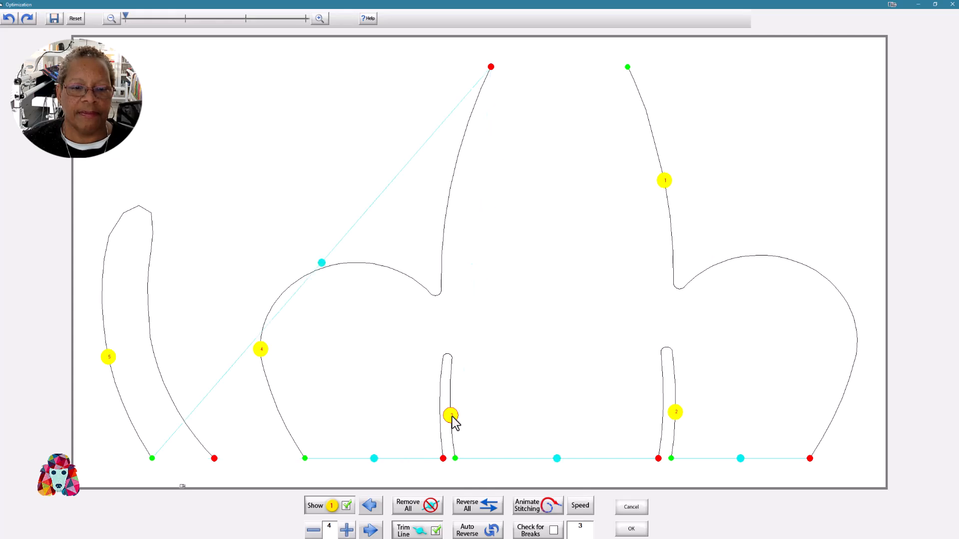
pyautogui.moveTo(188, 347)
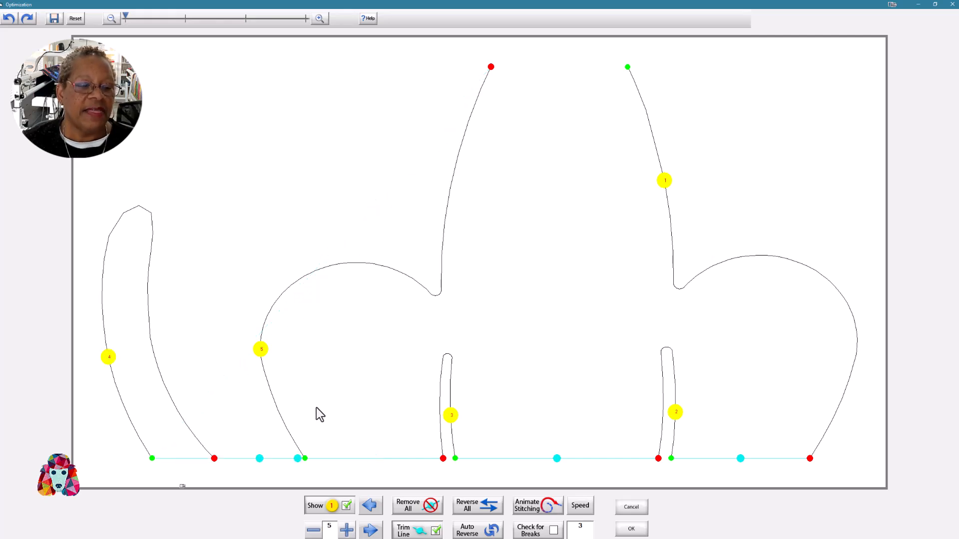
pyautogui.moveTo(464, 111)
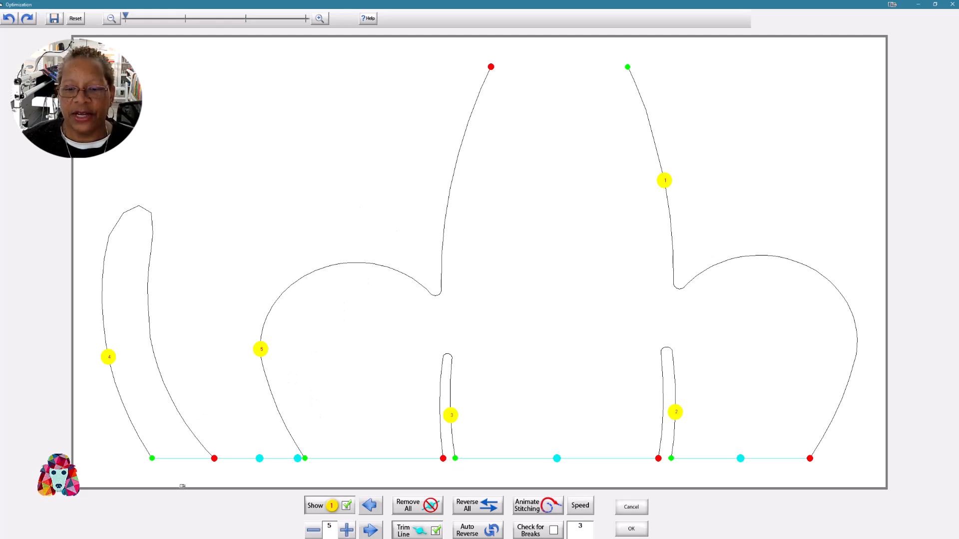
pyautogui.click(630, 529)
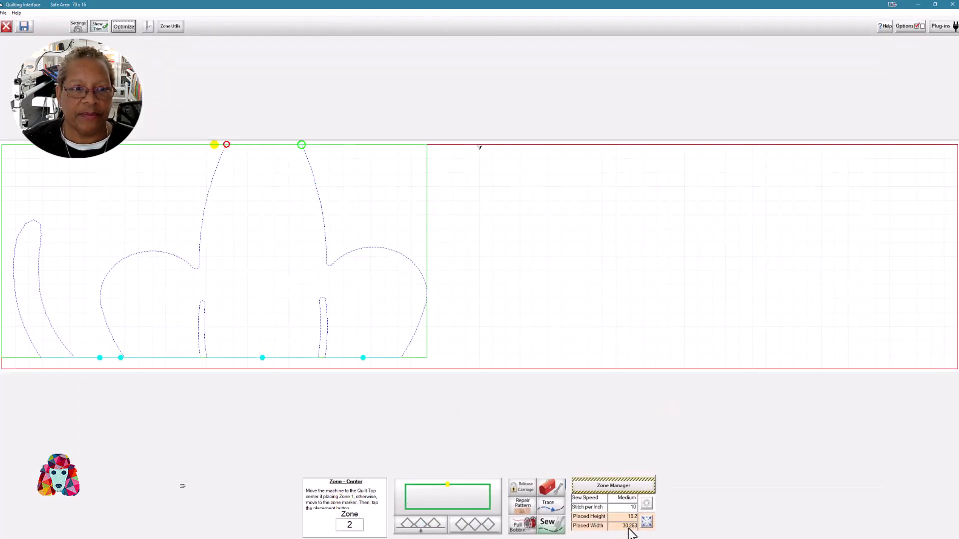
pyautogui.moveTo(518, 409)
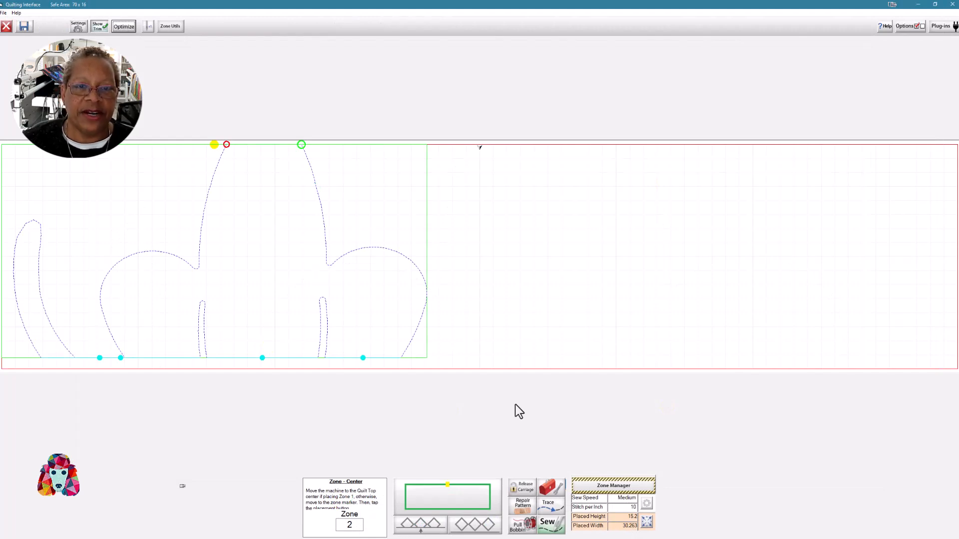
pyautogui.moveTo(483, 184)
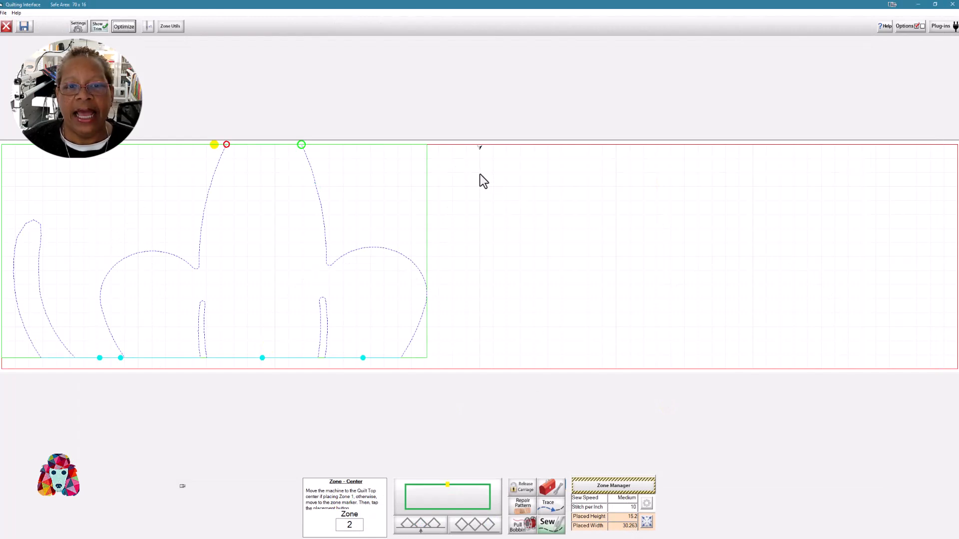
pyautogui.moveTo(485, 172)
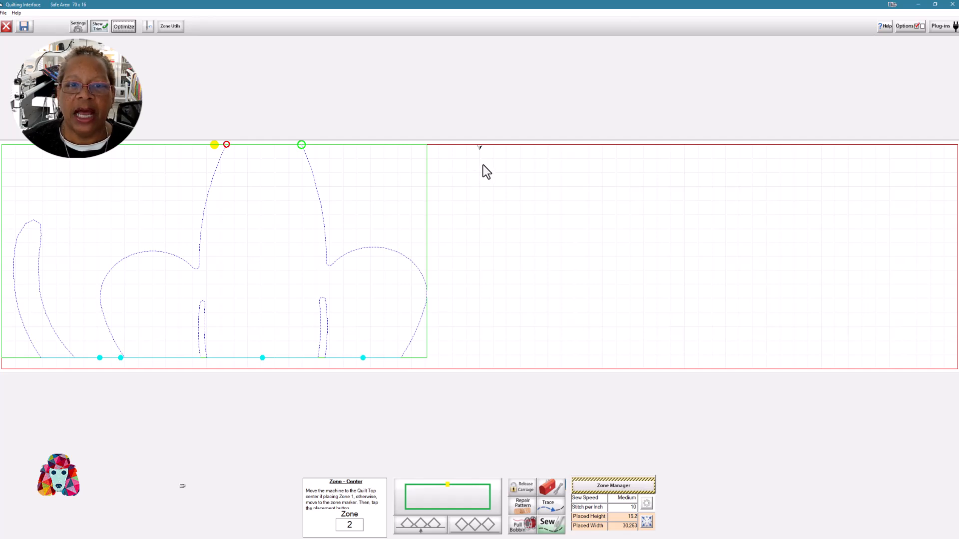
pyautogui.moveTo(481, 154)
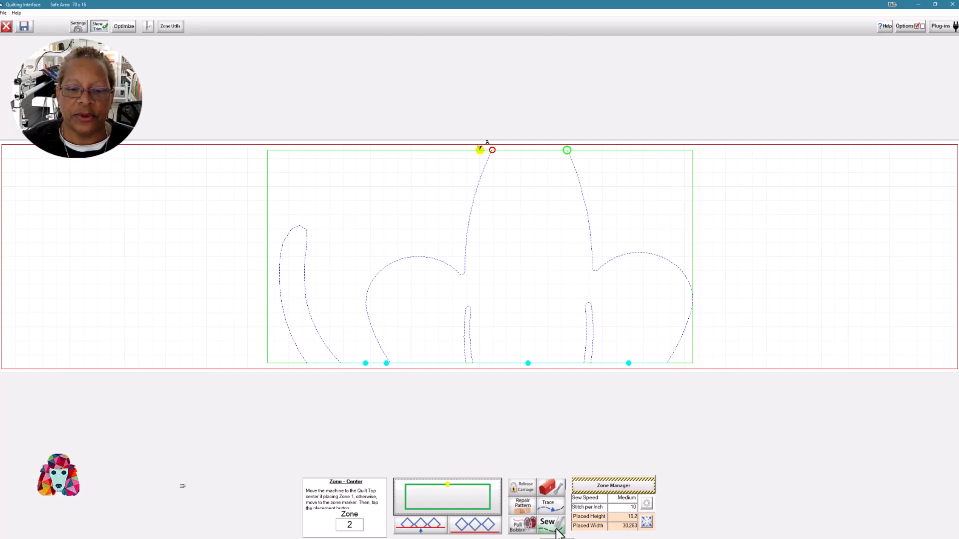
# Start sewing the centred zone 2 cat body and legs pattern.
pyautogui.click(546, 523)
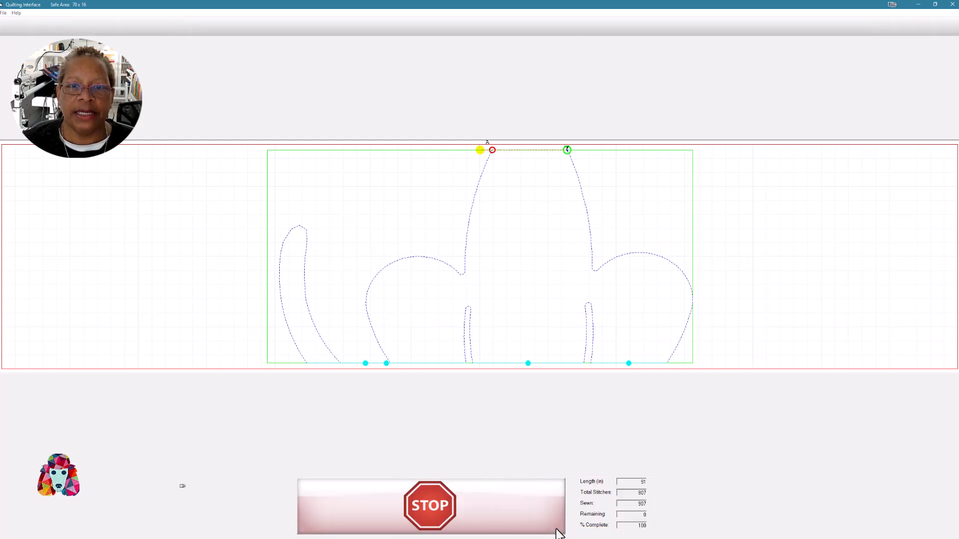
# Finish the zone 2 sewing run and move into End Point Adjust.
pyautogui.click(430, 504)
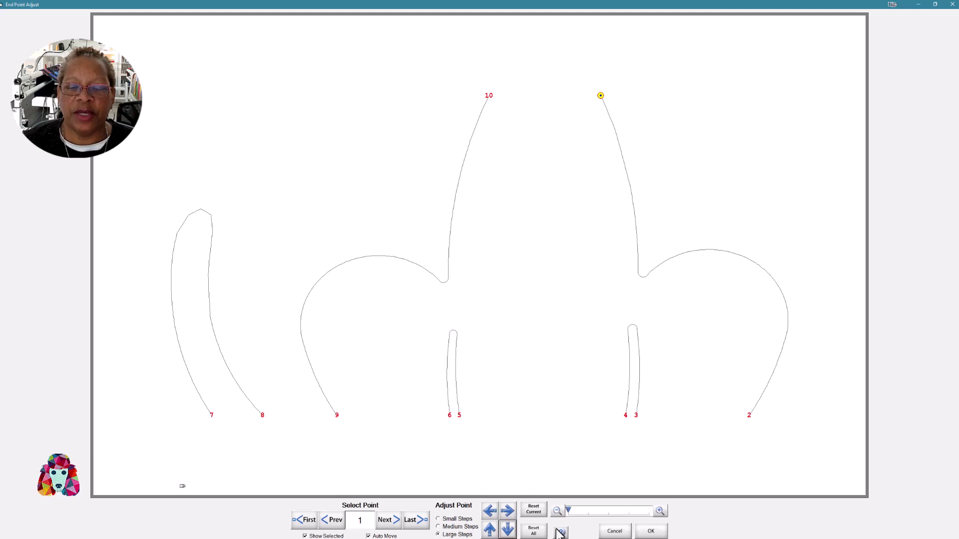
pyautogui.moveTo(671, 291)
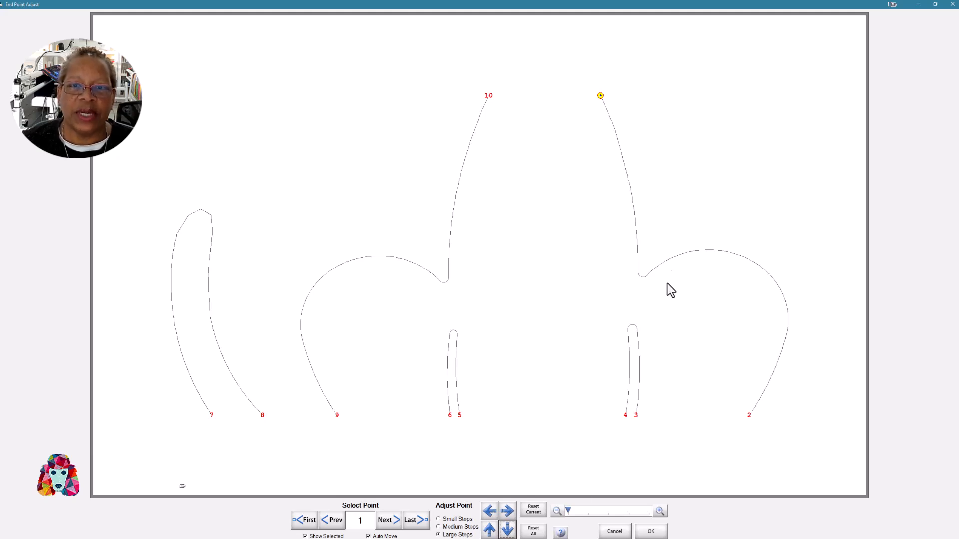
pyautogui.moveTo(634, 139)
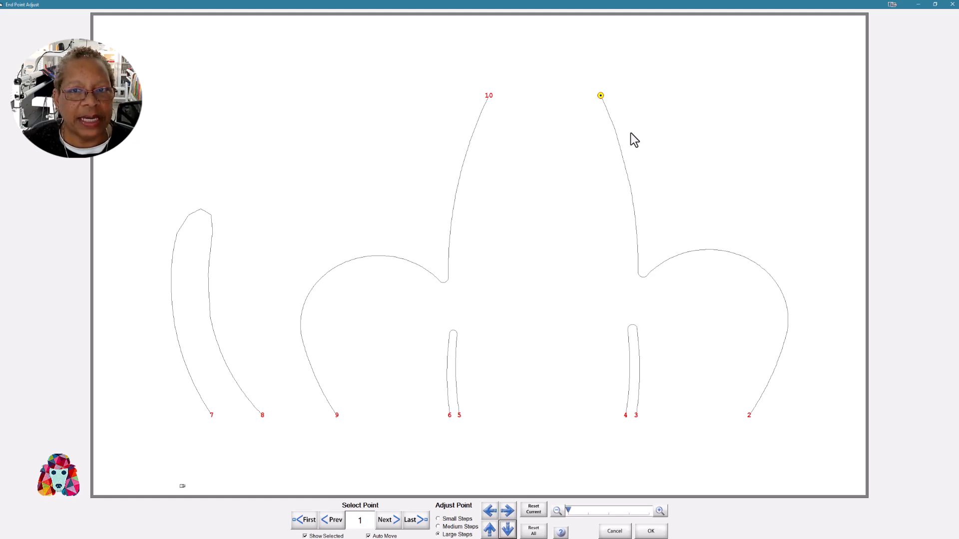
pyautogui.moveTo(607, 100)
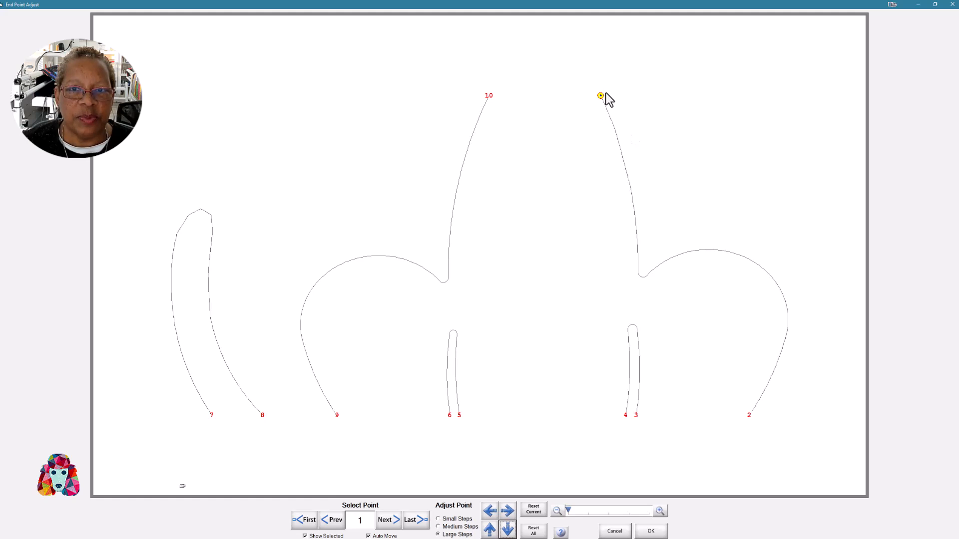
pyautogui.moveTo(614, 103)
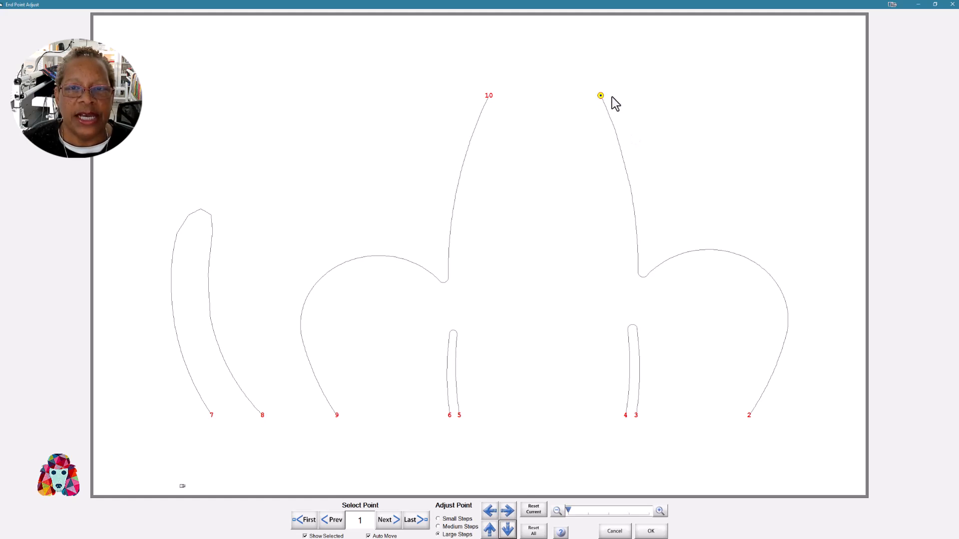
pyautogui.moveTo(608, 68)
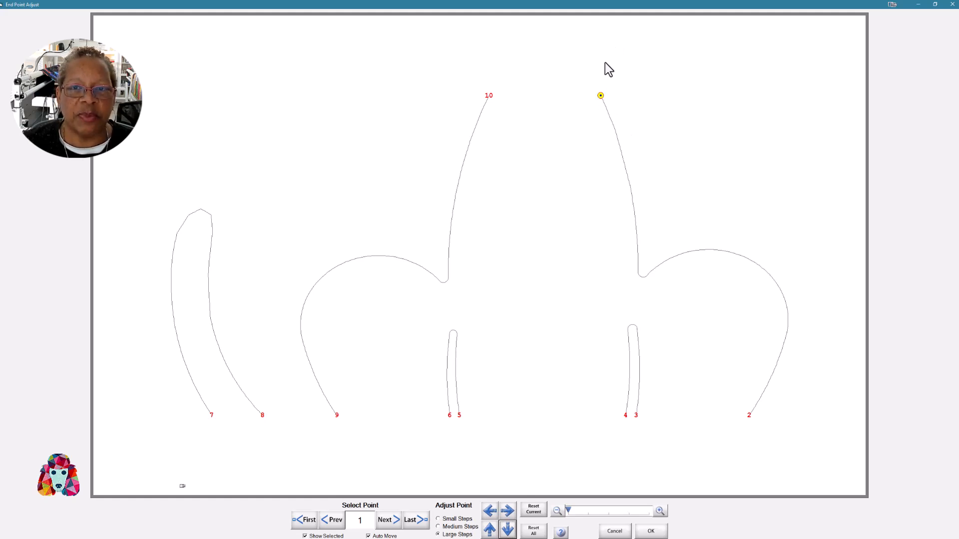
pyautogui.moveTo(603, 93)
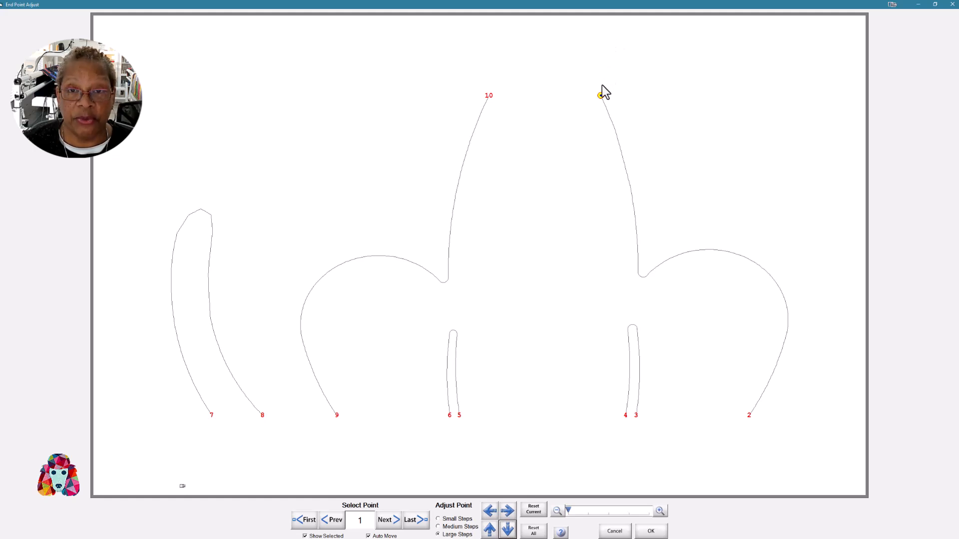
pyautogui.moveTo(603, 99)
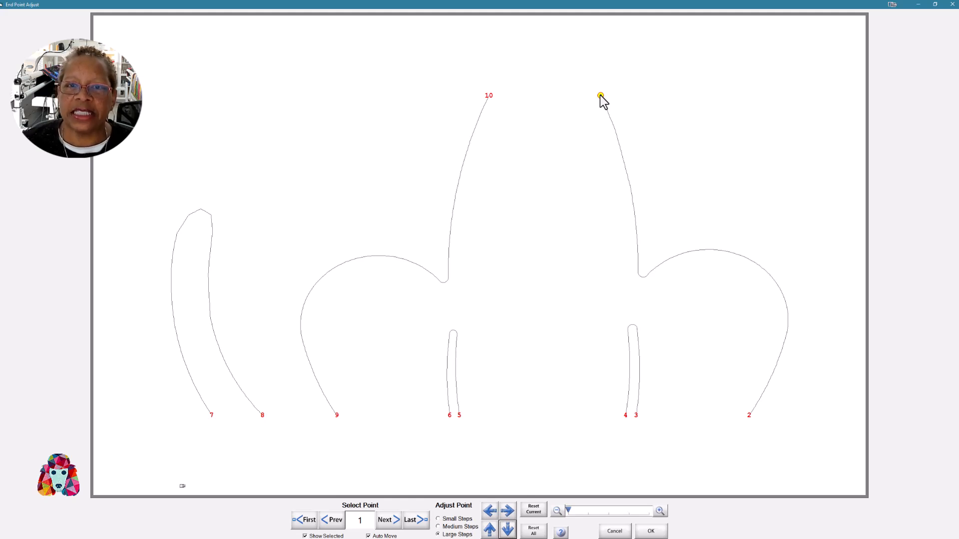
pyautogui.moveTo(610, 103)
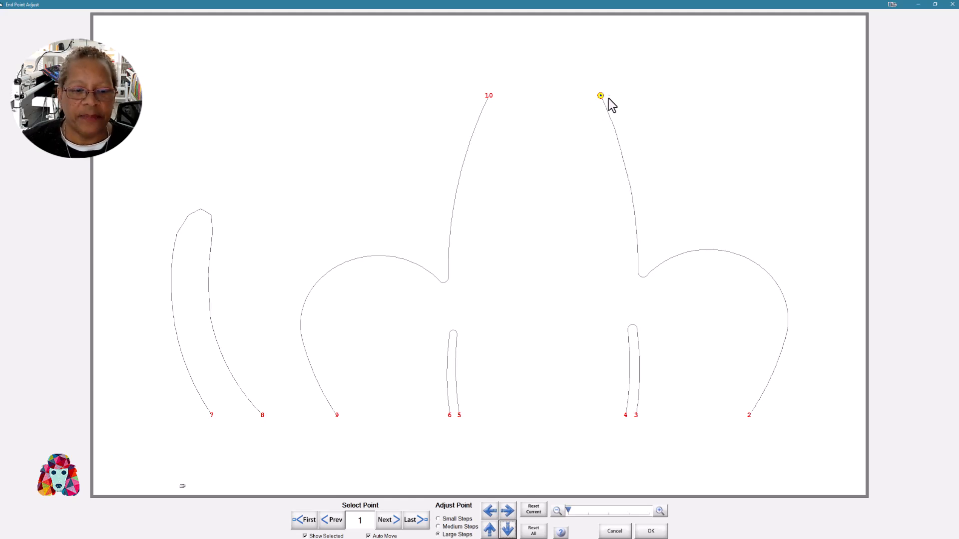
pyautogui.moveTo(478, 520)
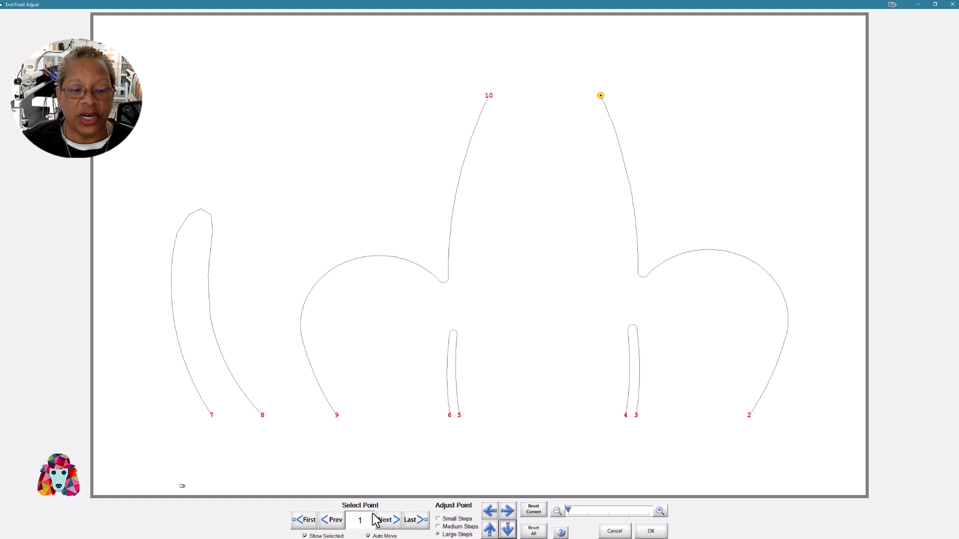
pyautogui.moveTo(399, 527)
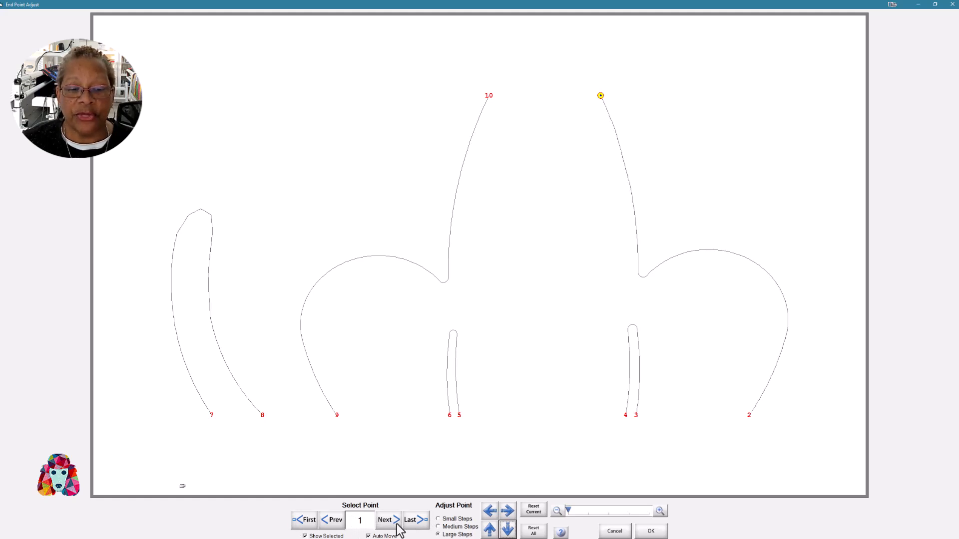
pyautogui.moveTo(420, 529)
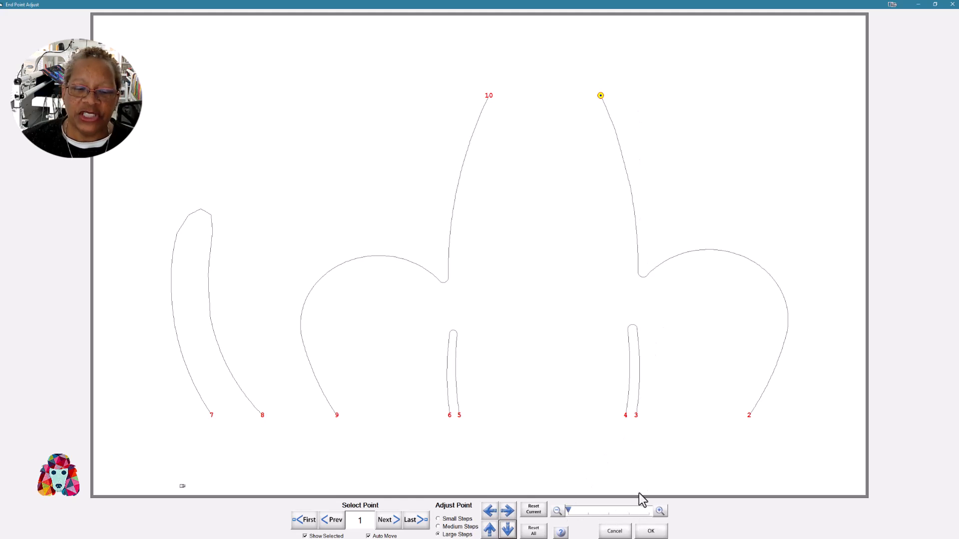
pyautogui.moveTo(568, 430)
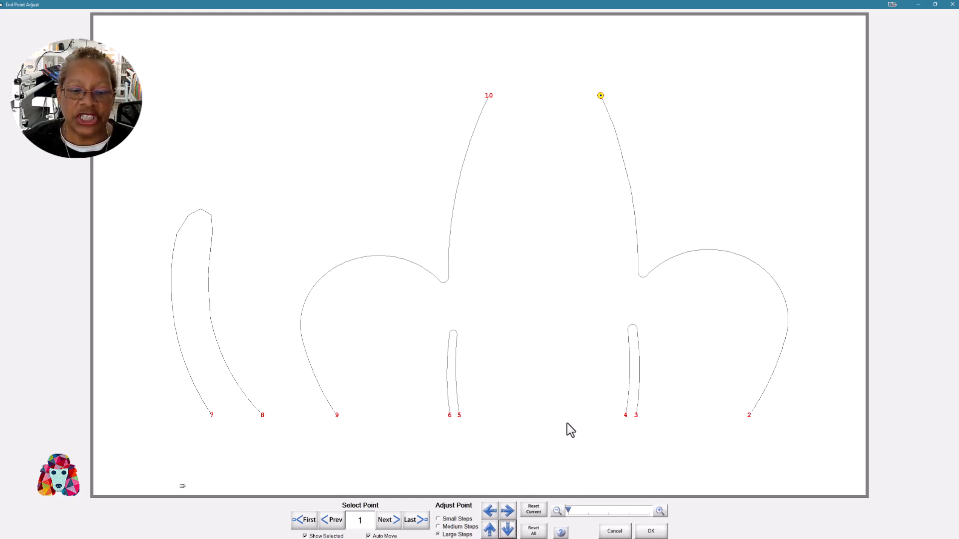
pyautogui.moveTo(479, 507)
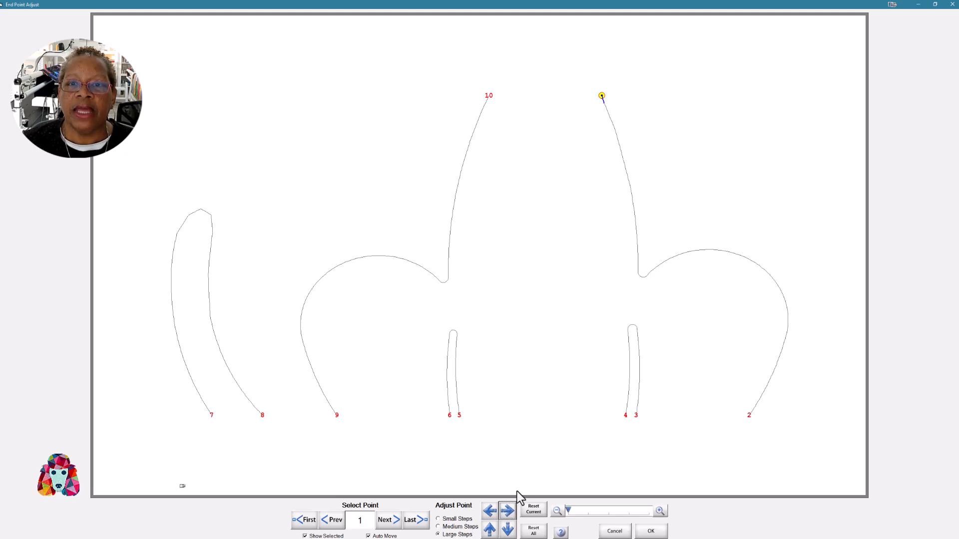
pyautogui.moveTo(604, 116)
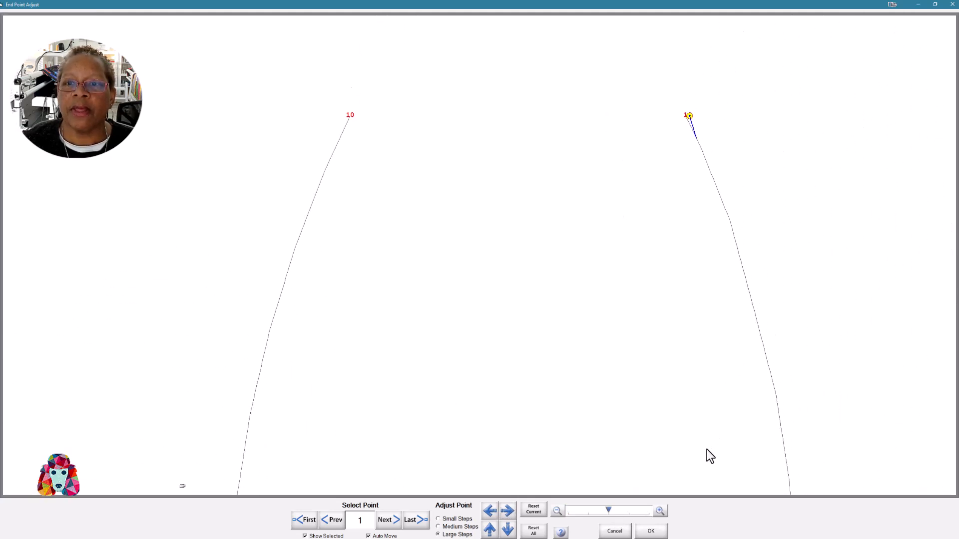
pyautogui.moveTo(699, 146)
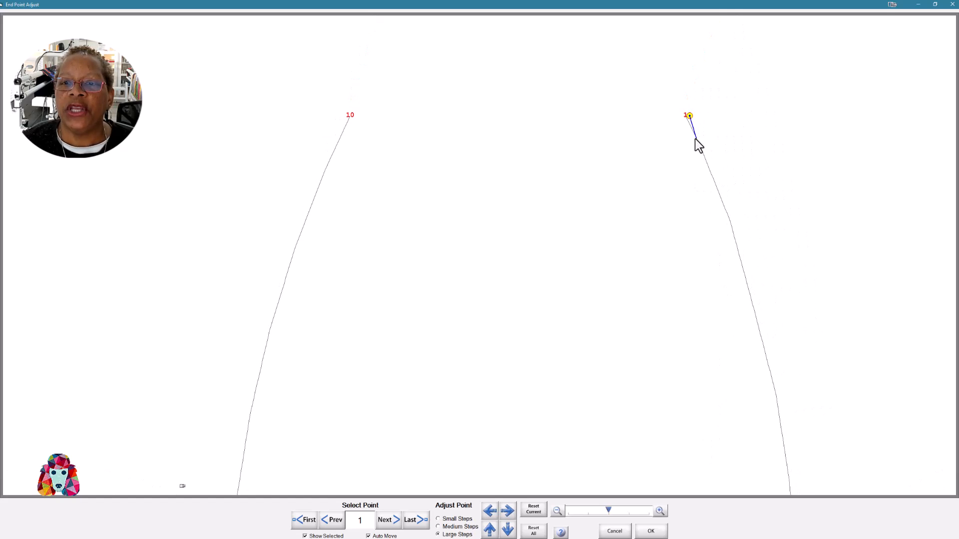
pyautogui.moveTo(702, 130)
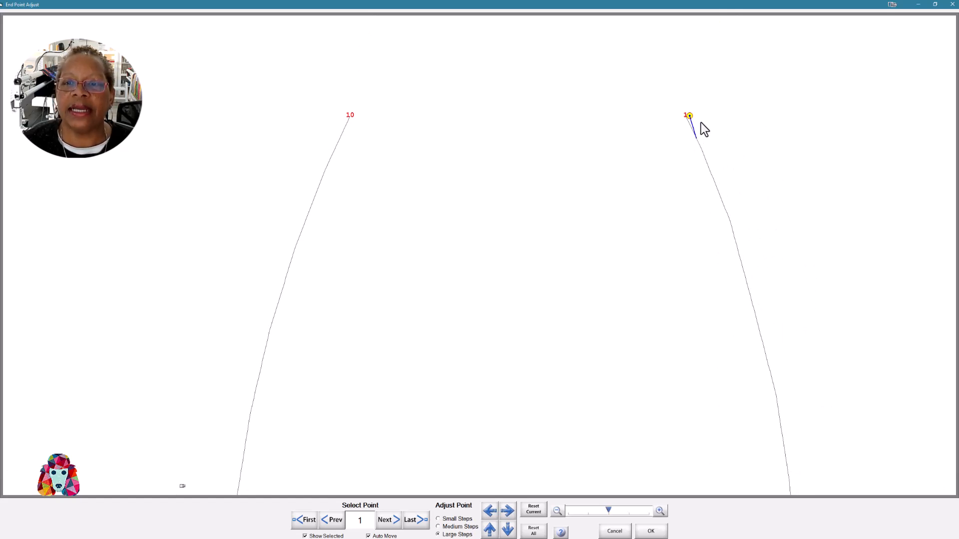
pyautogui.moveTo(698, 138)
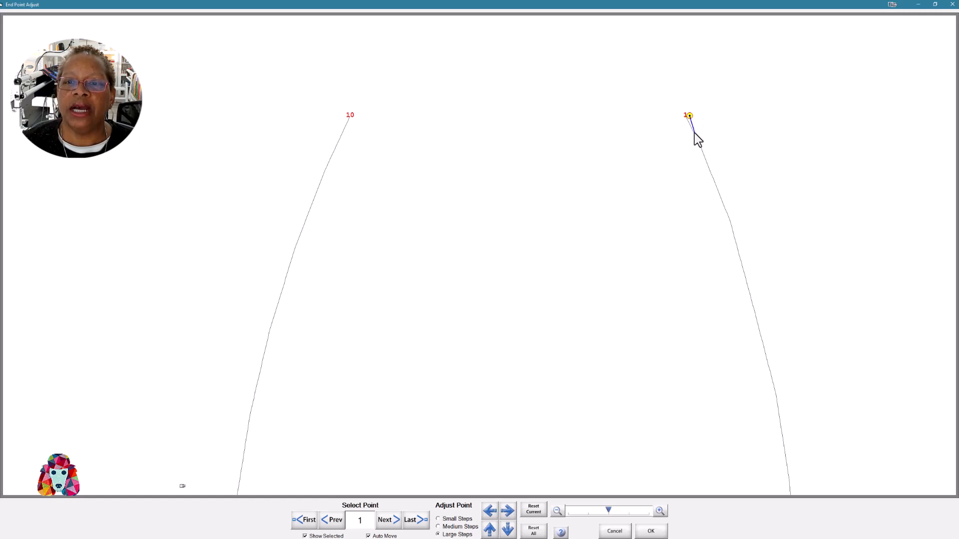
pyautogui.moveTo(701, 159)
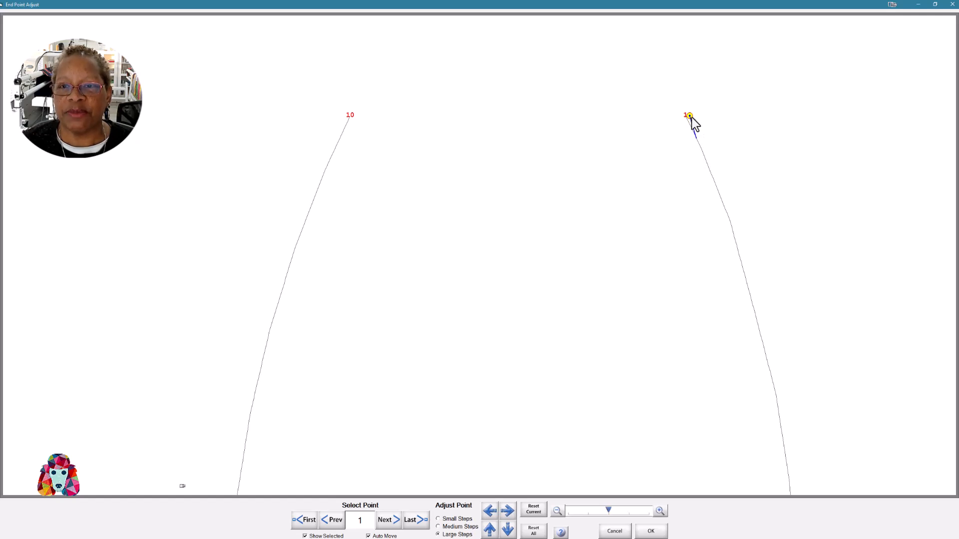
pyautogui.moveTo(705, 120)
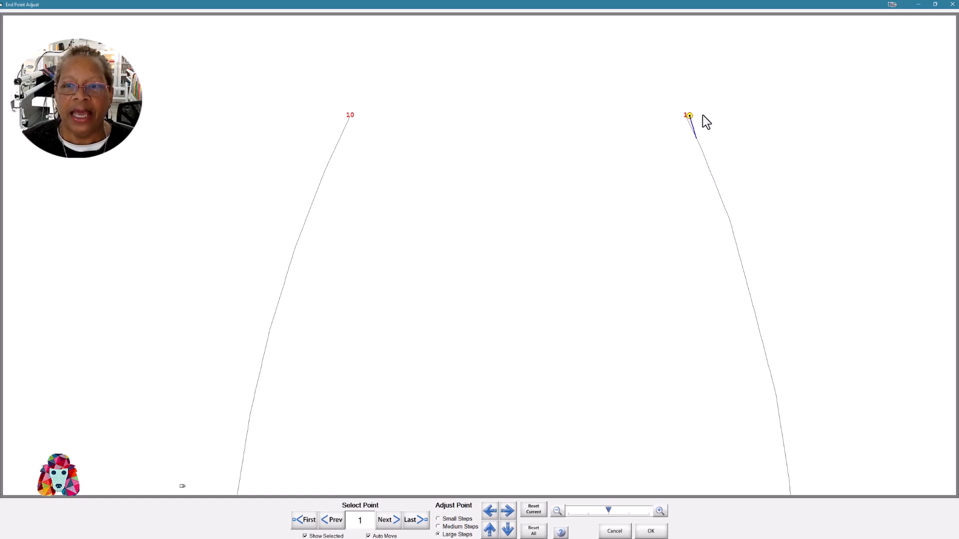
pyautogui.moveTo(352, 124)
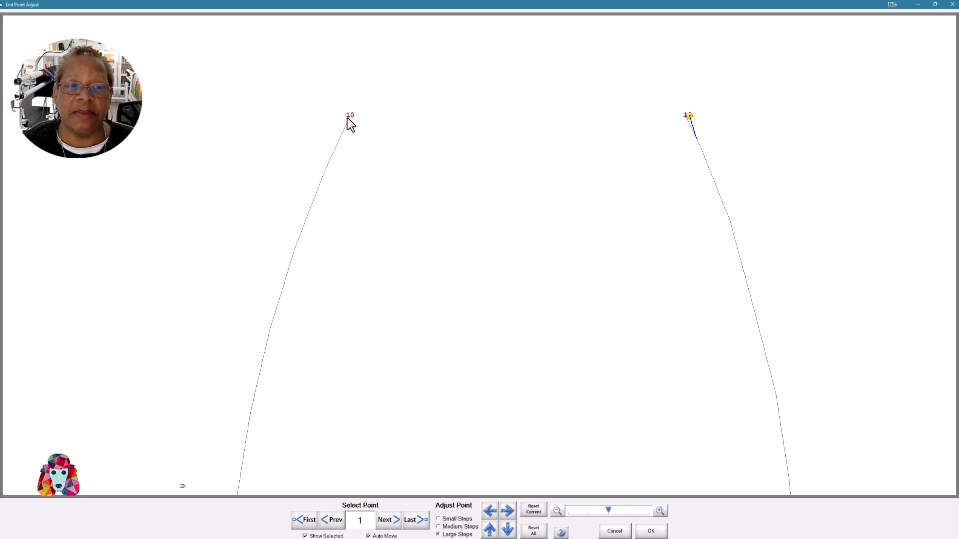
pyautogui.moveTo(347, 103)
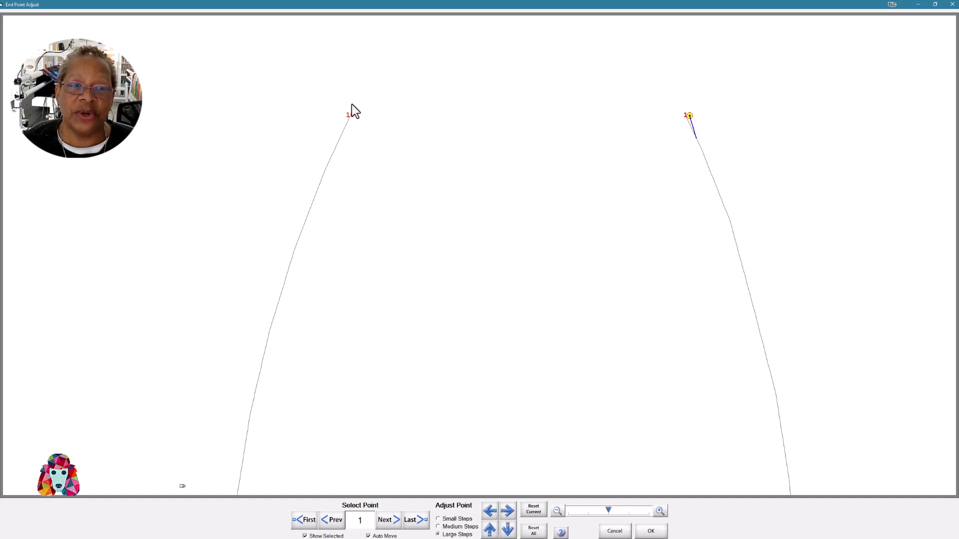
pyautogui.moveTo(351, 118)
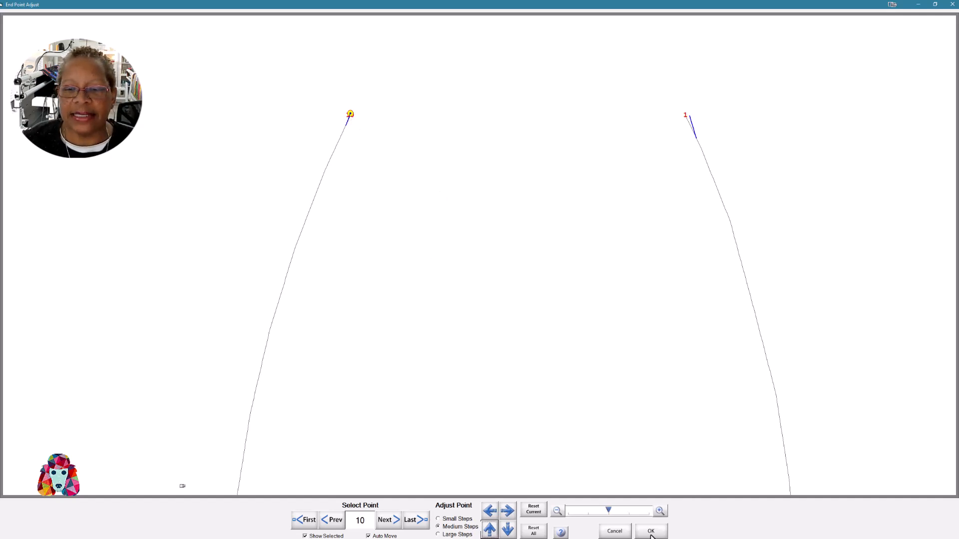
# Accept the endpoint adjustments and choose point 1 as the sewing start.
pyautogui.click(650, 531)
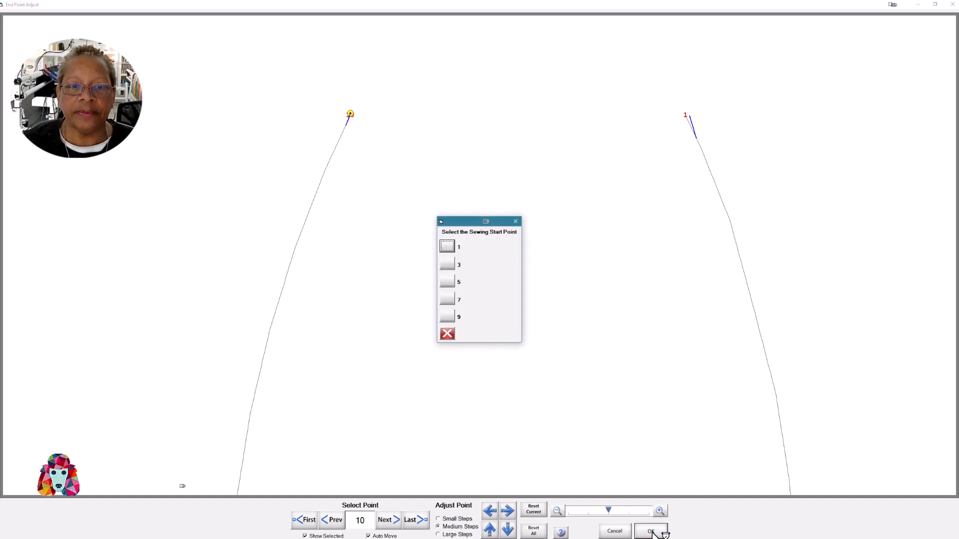
pyautogui.moveTo(427, 238)
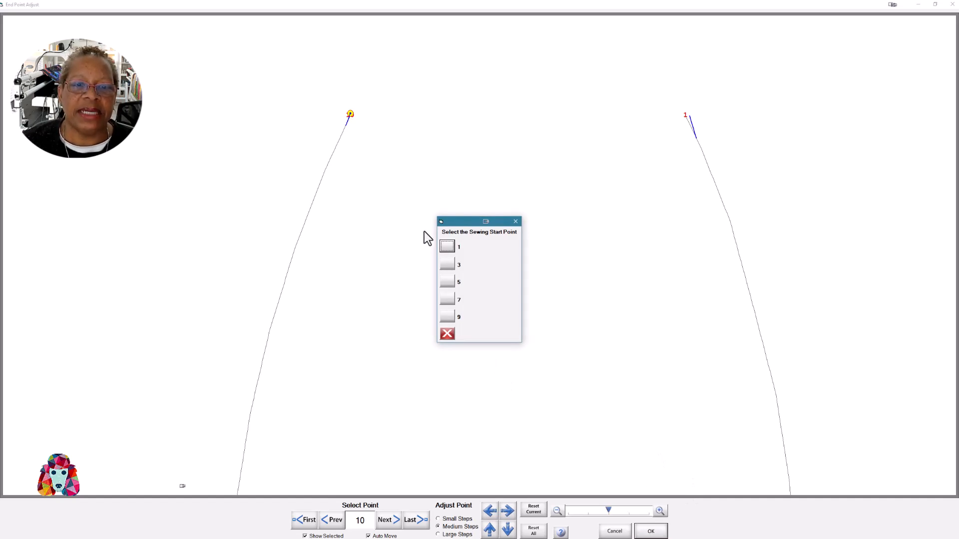
pyautogui.moveTo(501, 242)
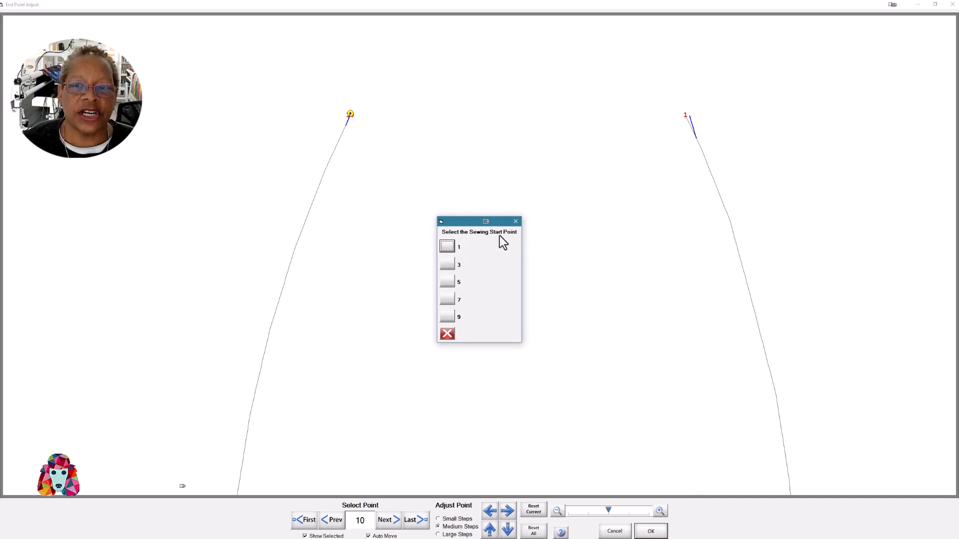
pyautogui.moveTo(691, 127)
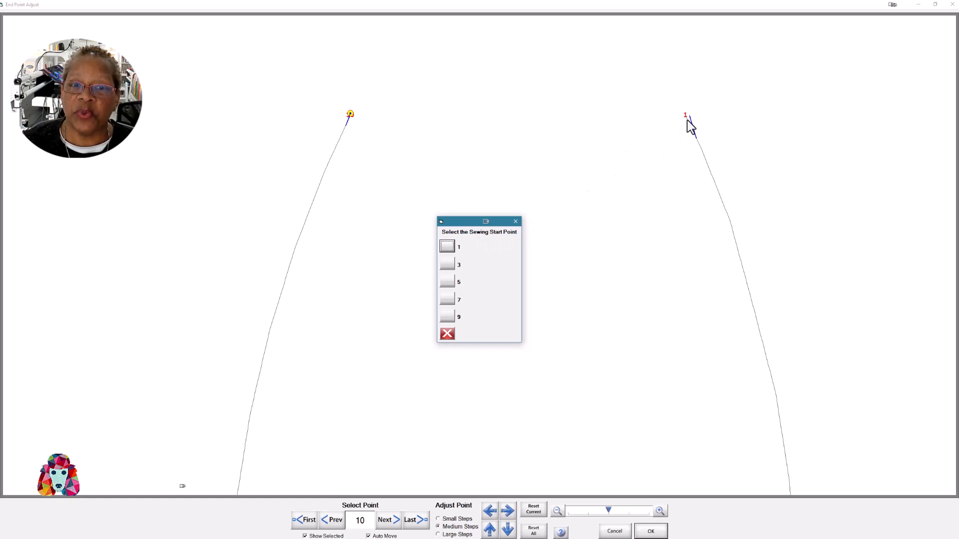
pyautogui.click(447, 247)
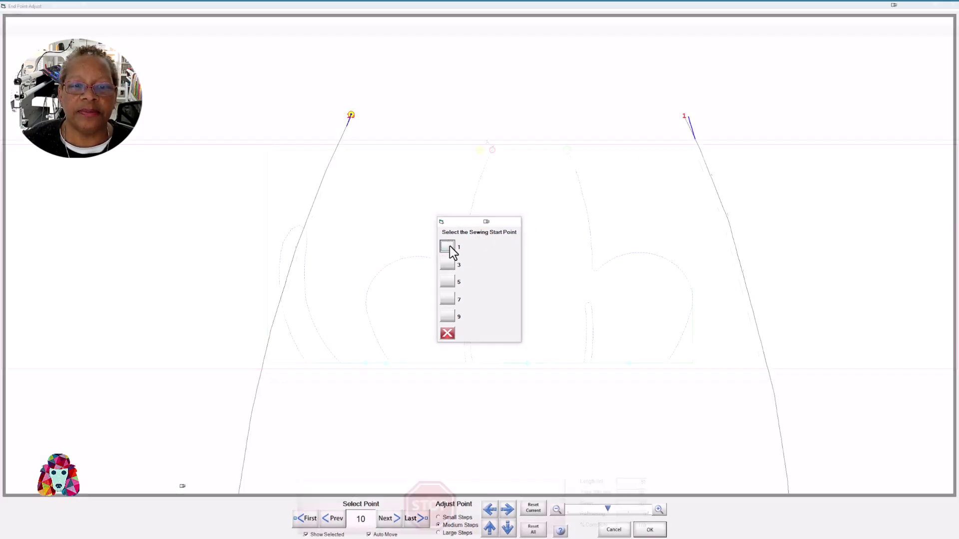
# Sew the right head/back curve from point 1 and send the machine to the next section.
pyautogui.click(447, 247)
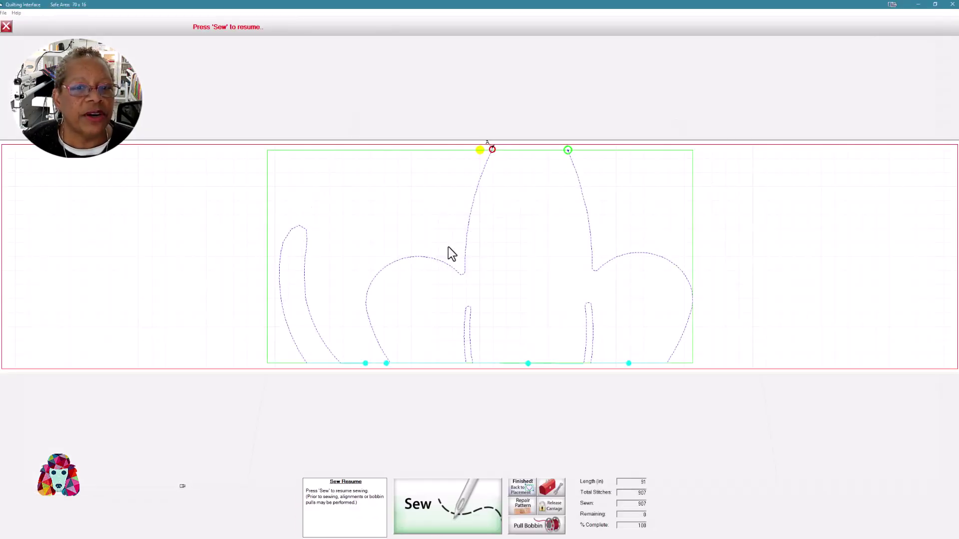
pyautogui.moveTo(489, 174)
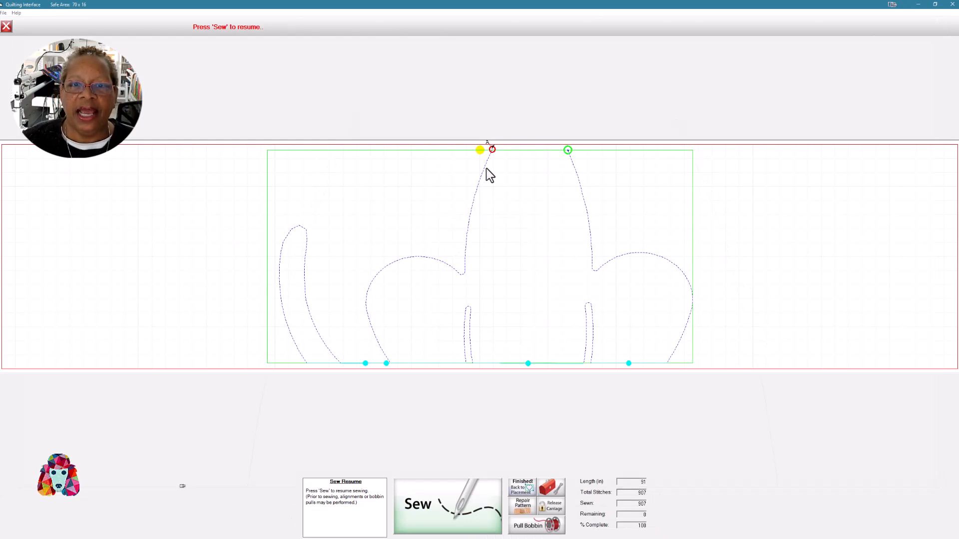
pyautogui.moveTo(625, 266)
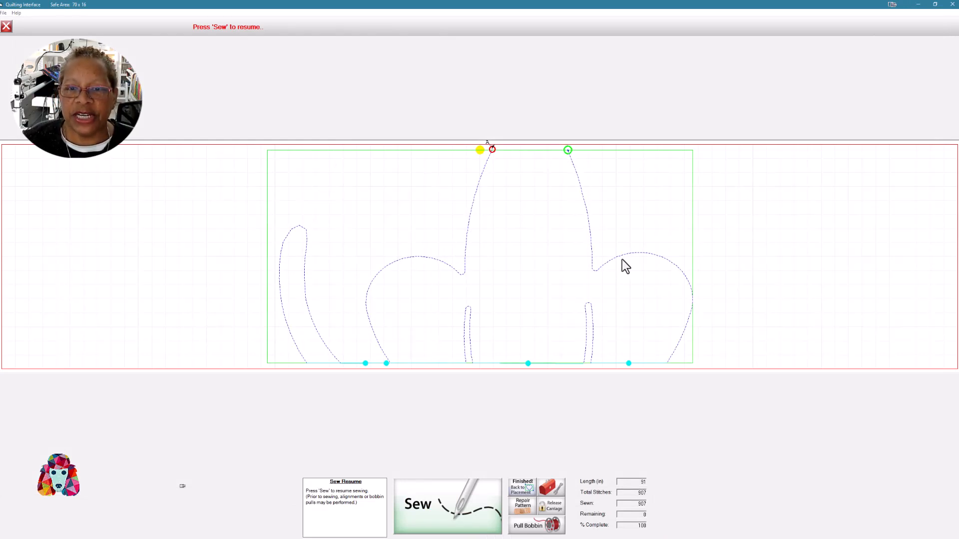
pyautogui.moveTo(587, 221)
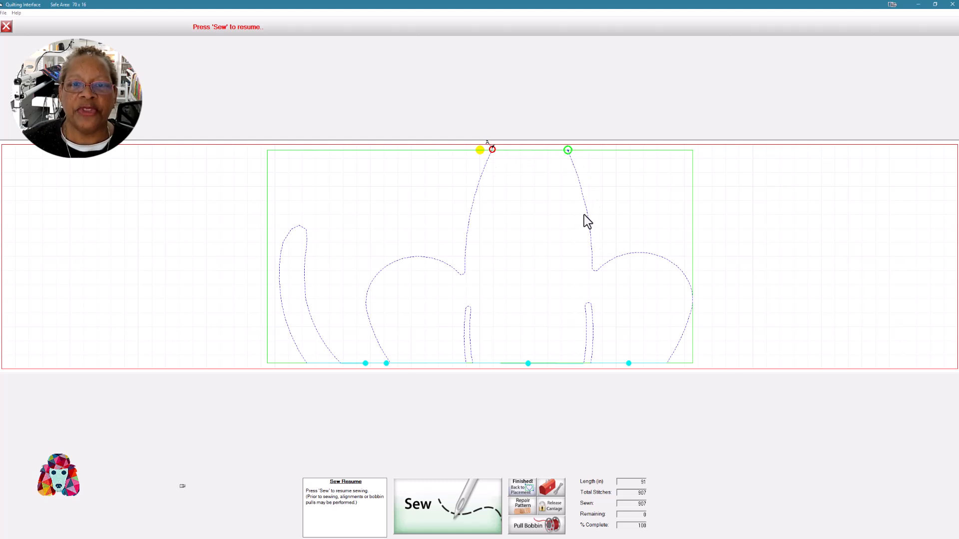
pyautogui.moveTo(495, 157)
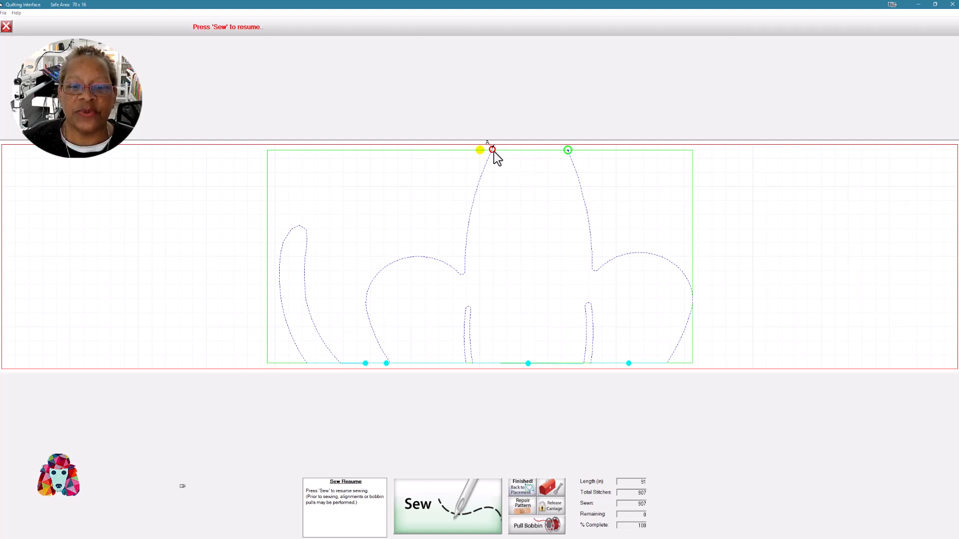
pyautogui.moveTo(500, 265)
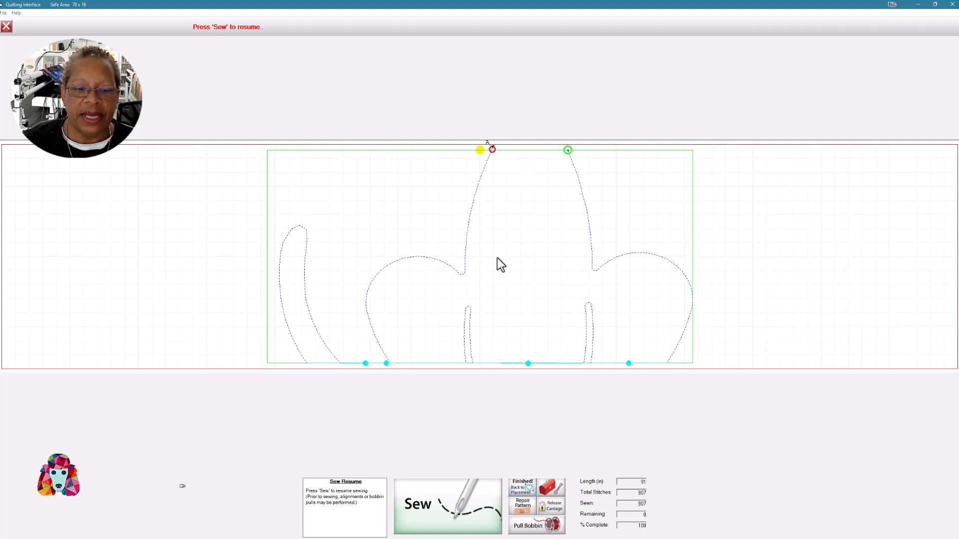
pyautogui.moveTo(452, 522)
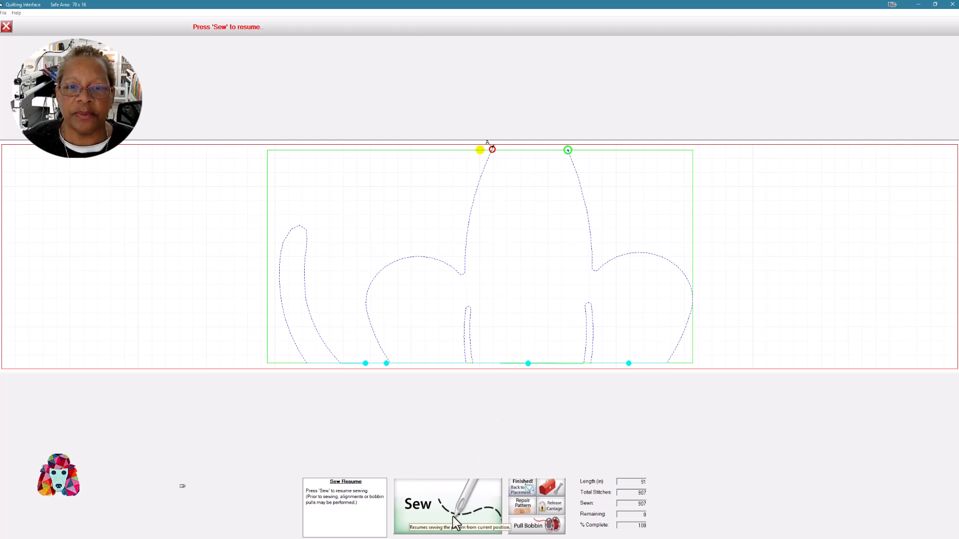
pyautogui.click(447, 504)
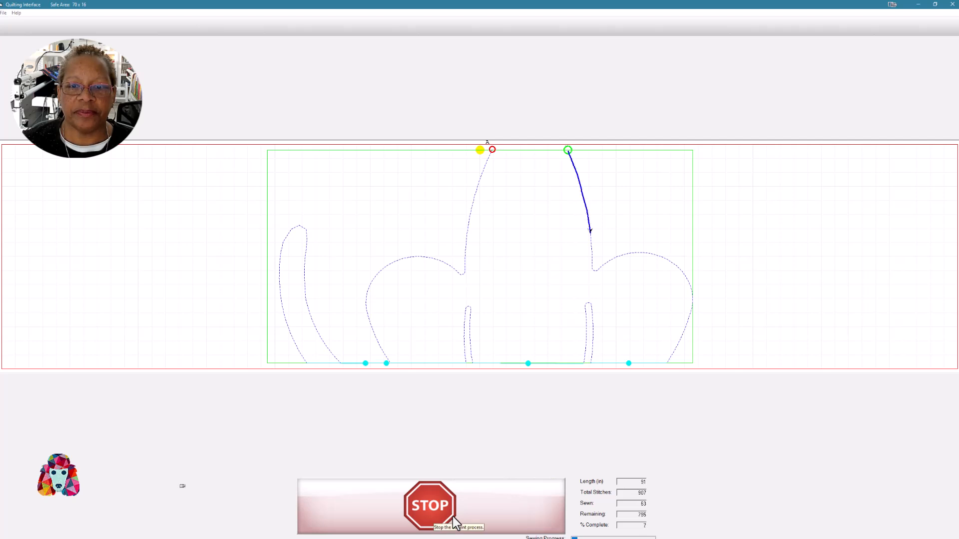
pyautogui.click(430, 505)
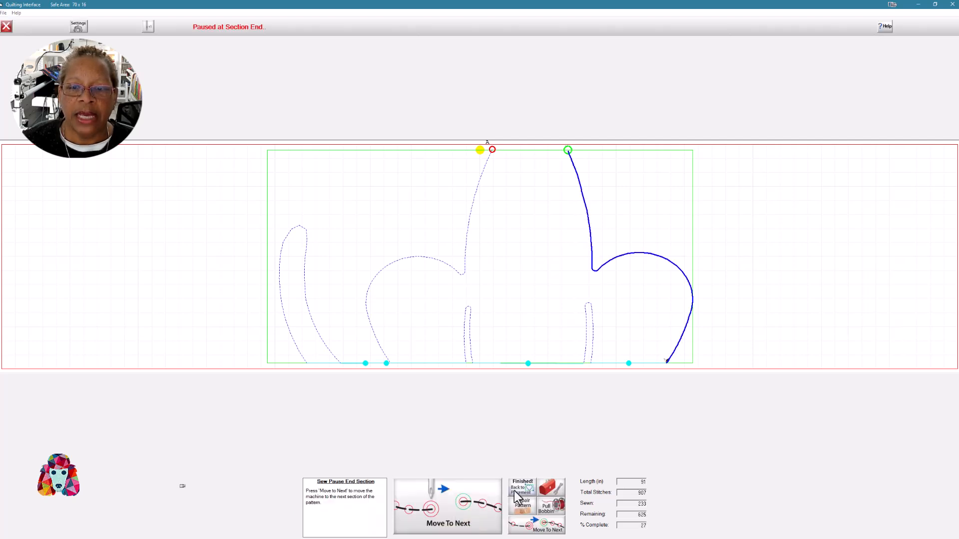
pyautogui.moveTo(659, 372)
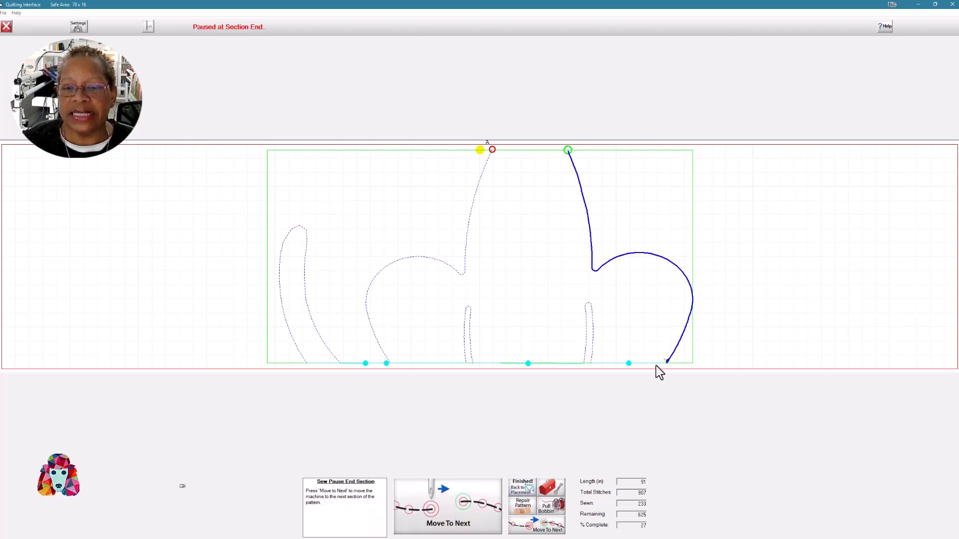
pyautogui.moveTo(666, 369)
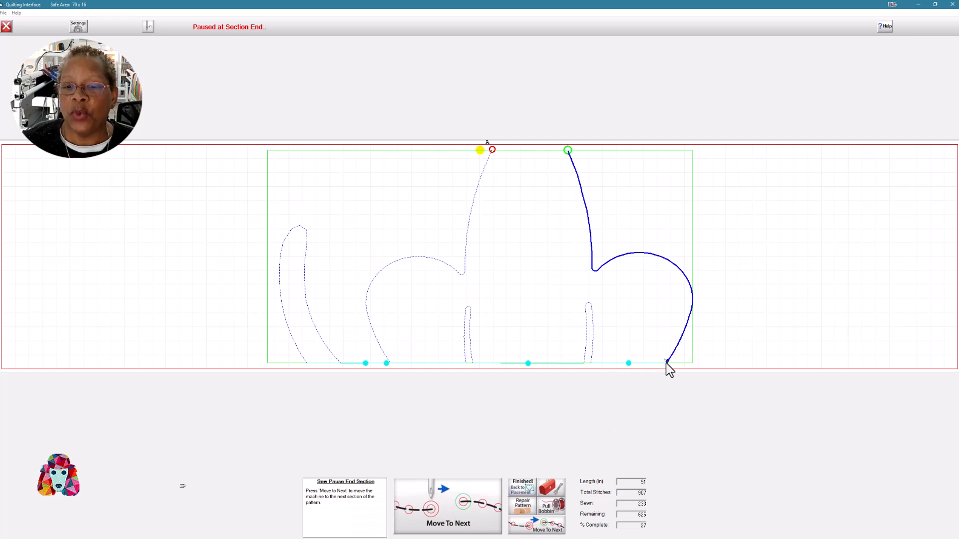
pyautogui.moveTo(646, 369)
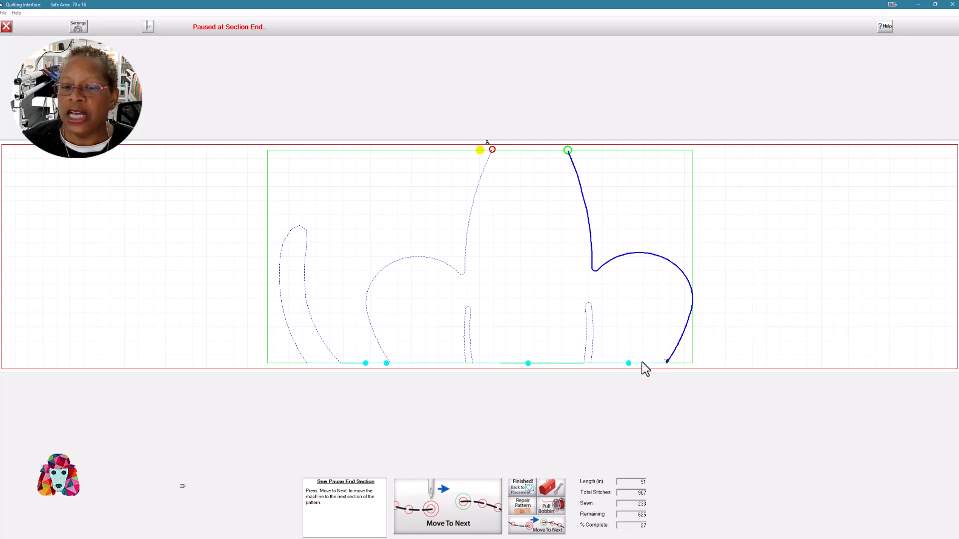
pyautogui.moveTo(599, 372)
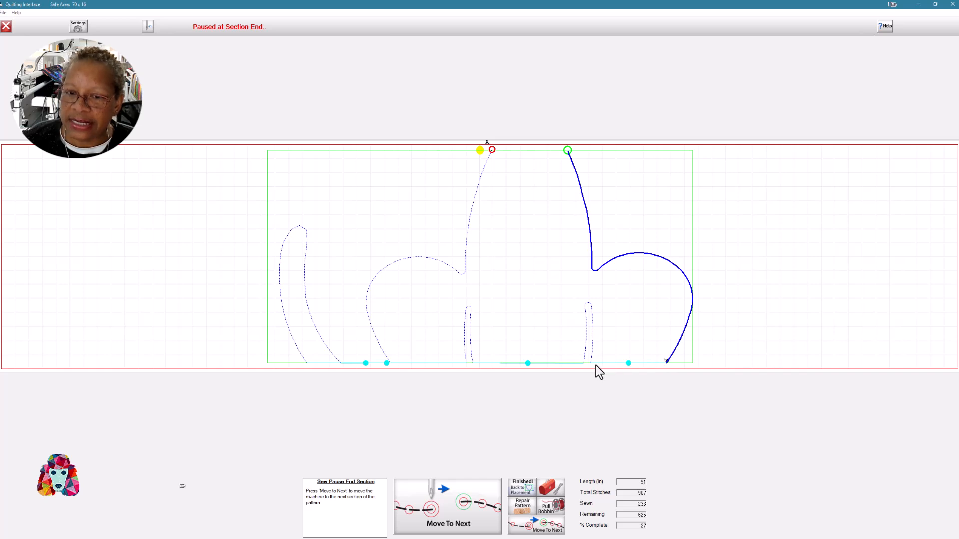
pyautogui.moveTo(669, 368)
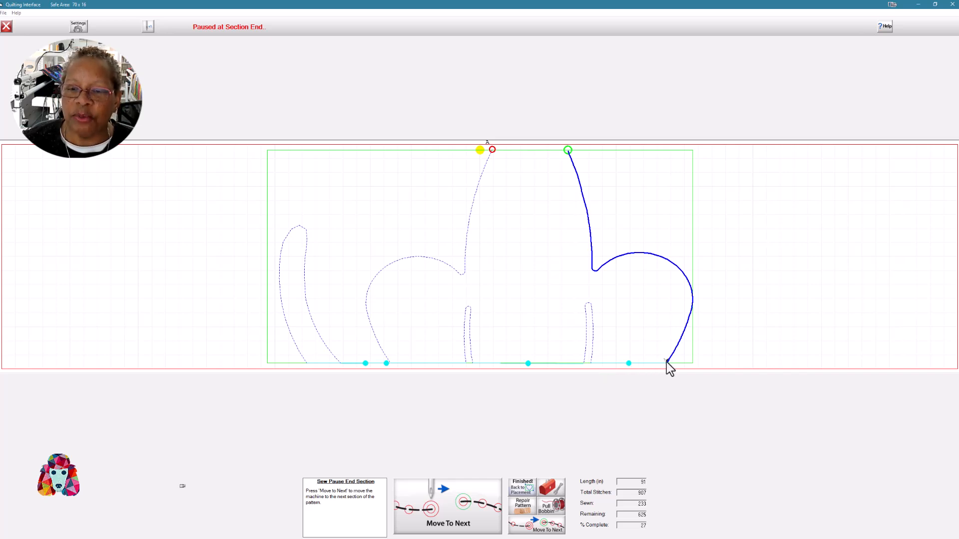
pyautogui.moveTo(608, 368)
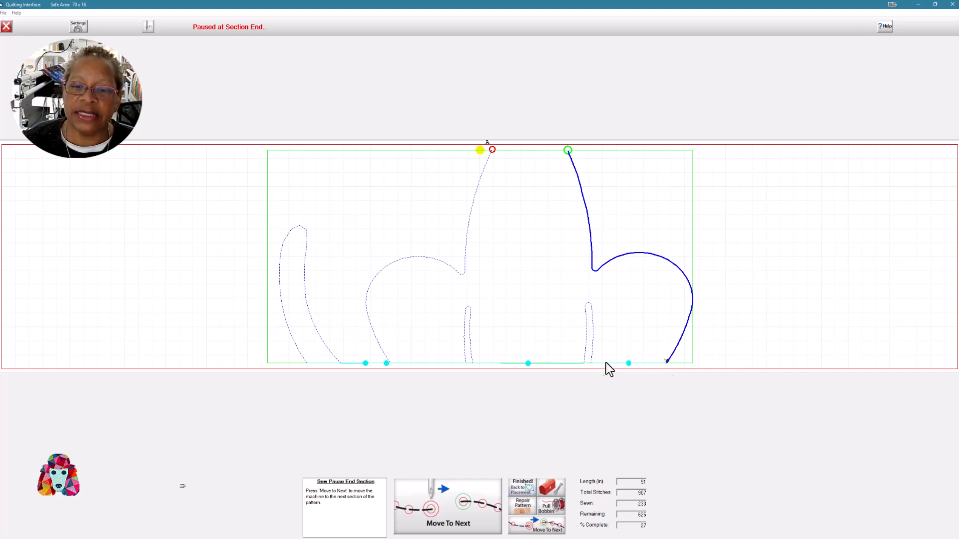
pyautogui.moveTo(443, 524)
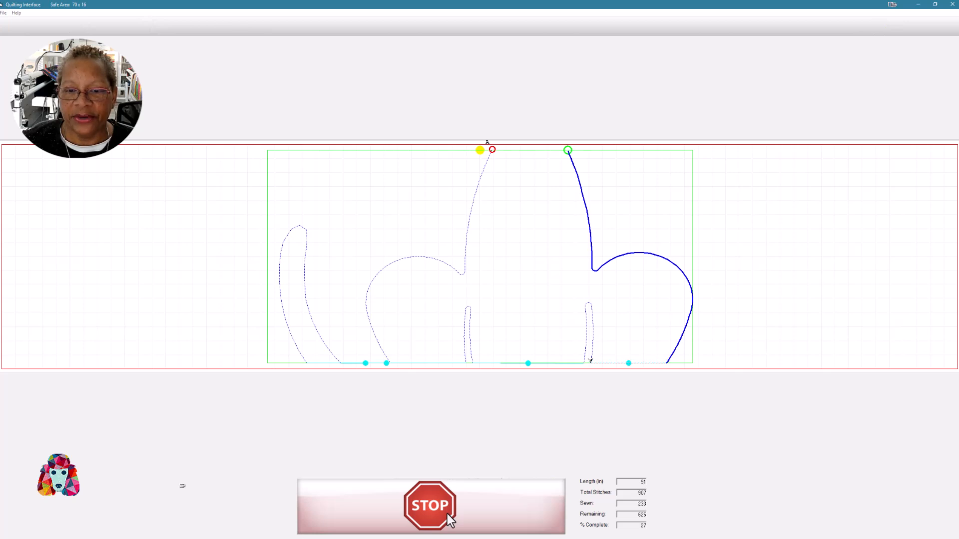
# Sew the right inner leg, then the left inner leg, moving the machine on after each.
pyautogui.click(429, 506)
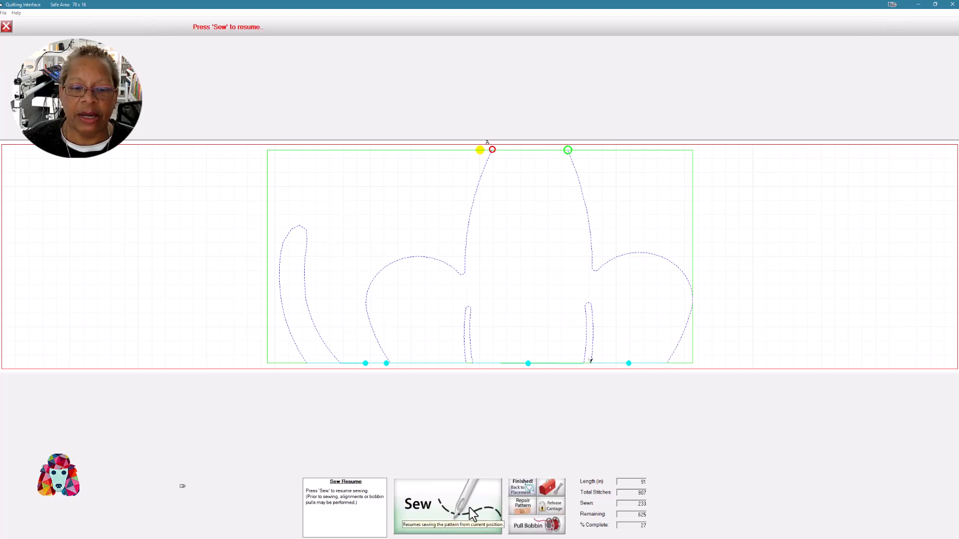
pyautogui.click(448, 506)
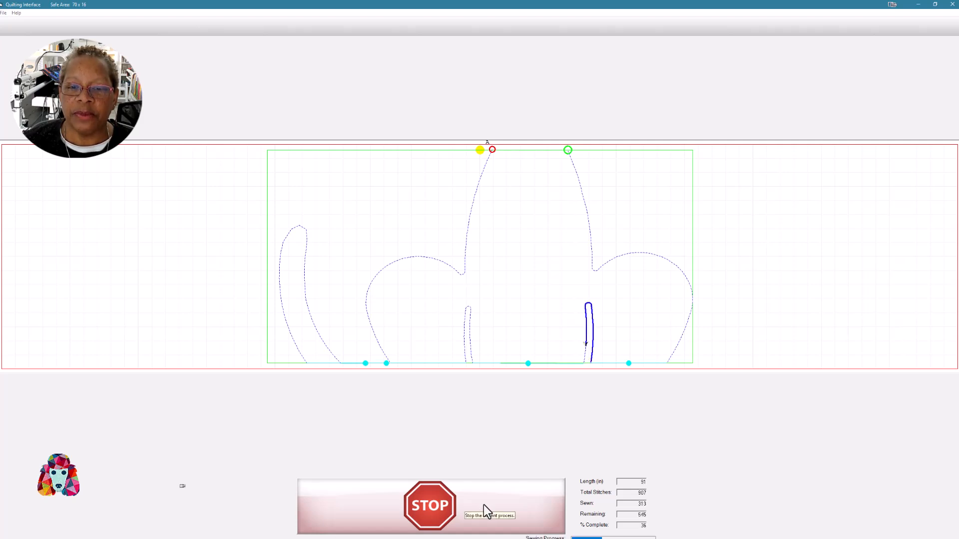
pyautogui.click(430, 505)
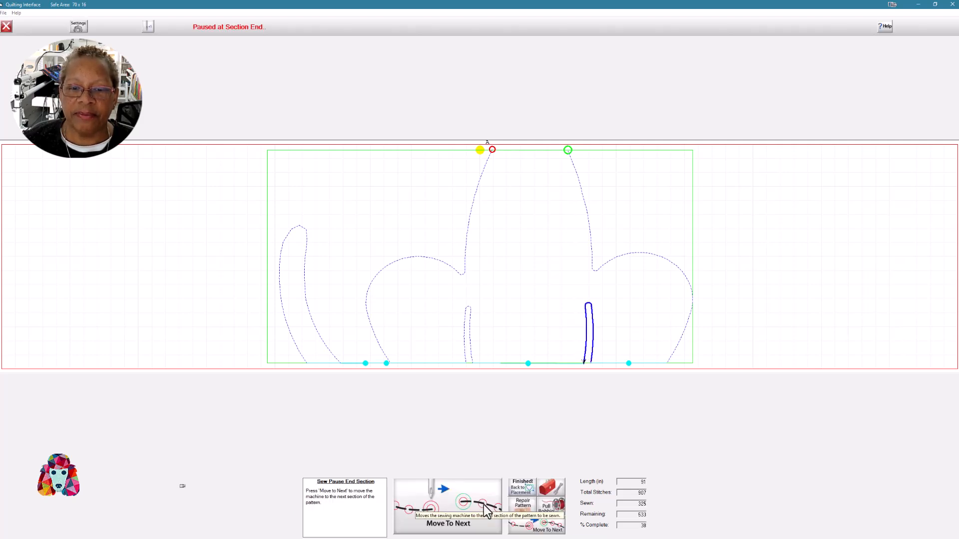
pyautogui.moveTo(568, 368)
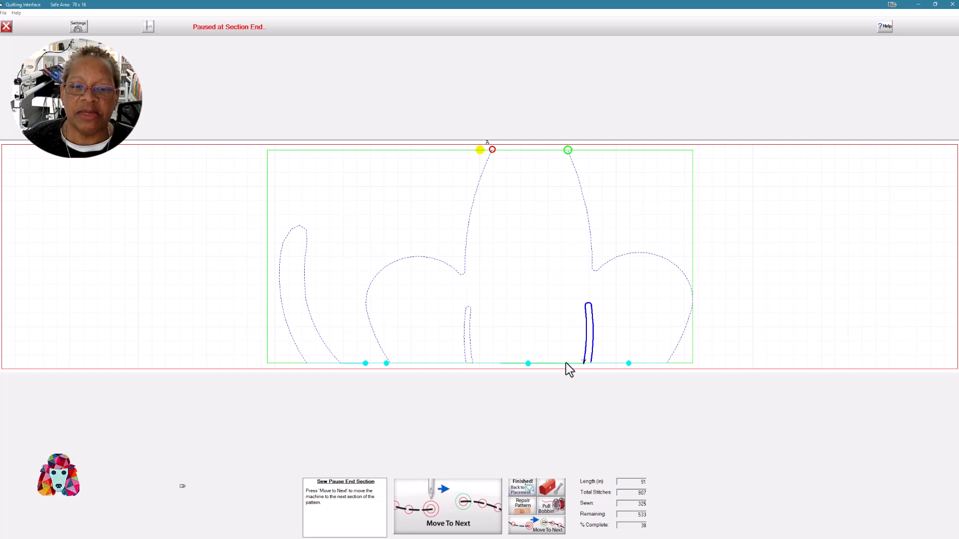
pyautogui.moveTo(494, 372)
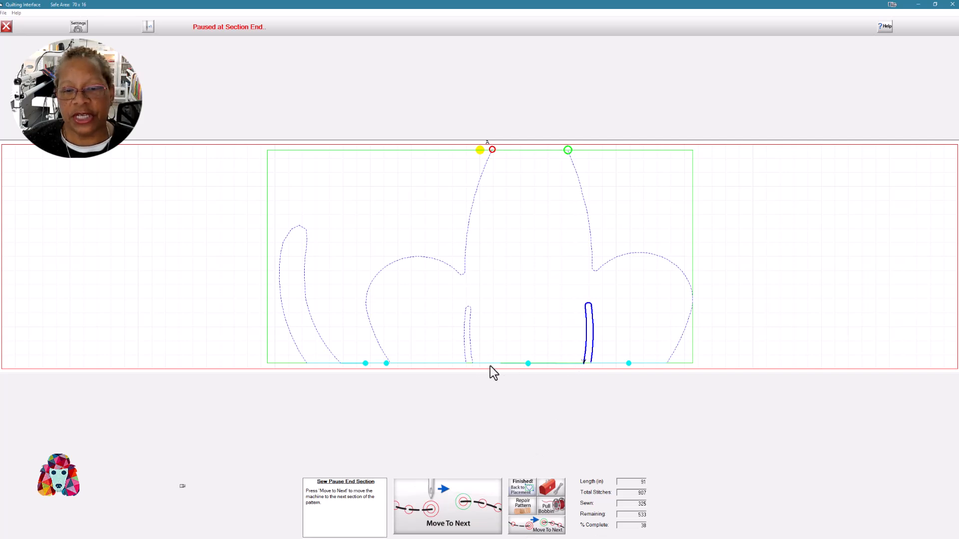
pyautogui.moveTo(467, 484)
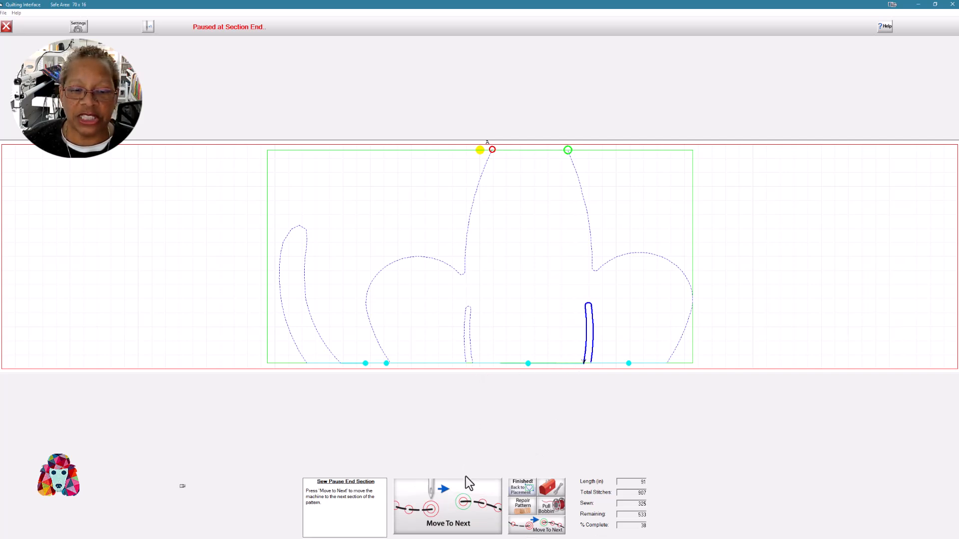
pyautogui.click(448, 506)
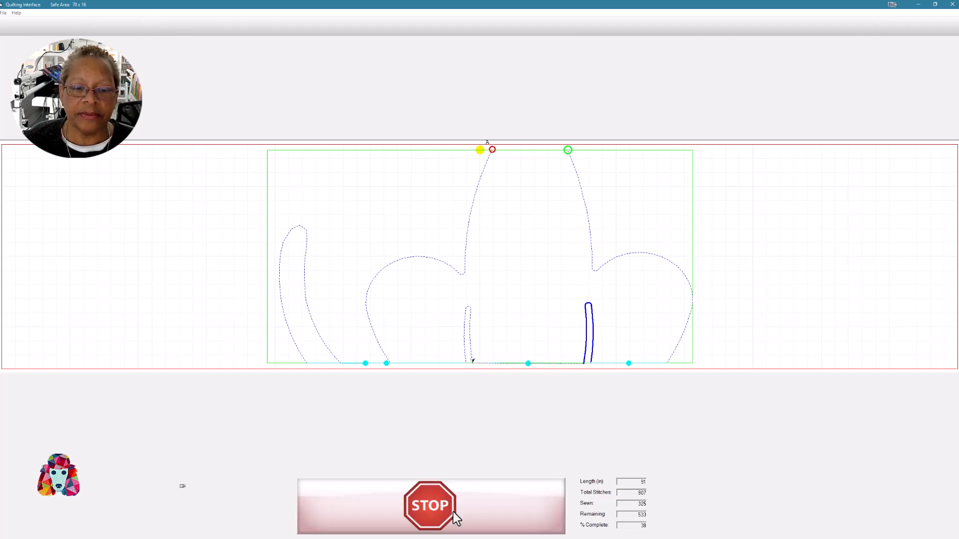
pyautogui.click(430, 505)
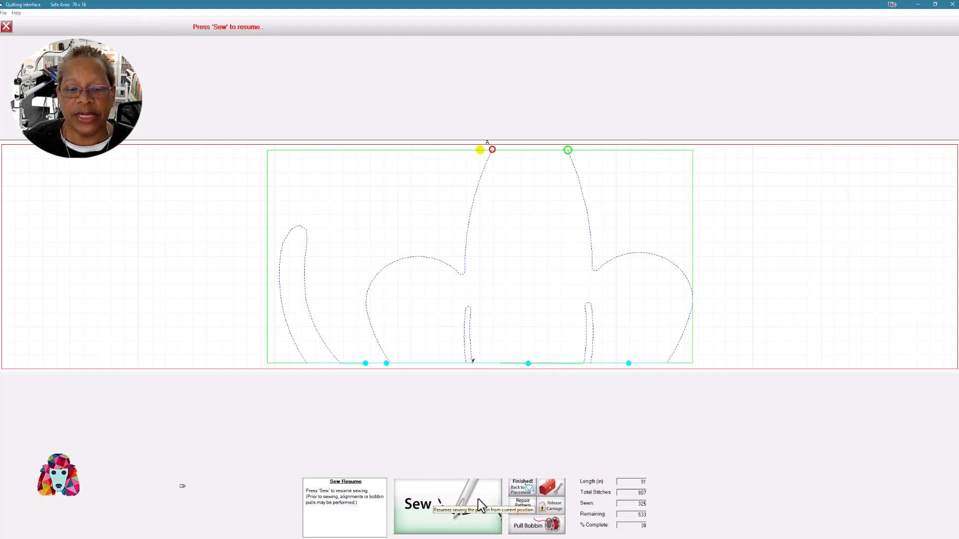
pyautogui.click(446, 503)
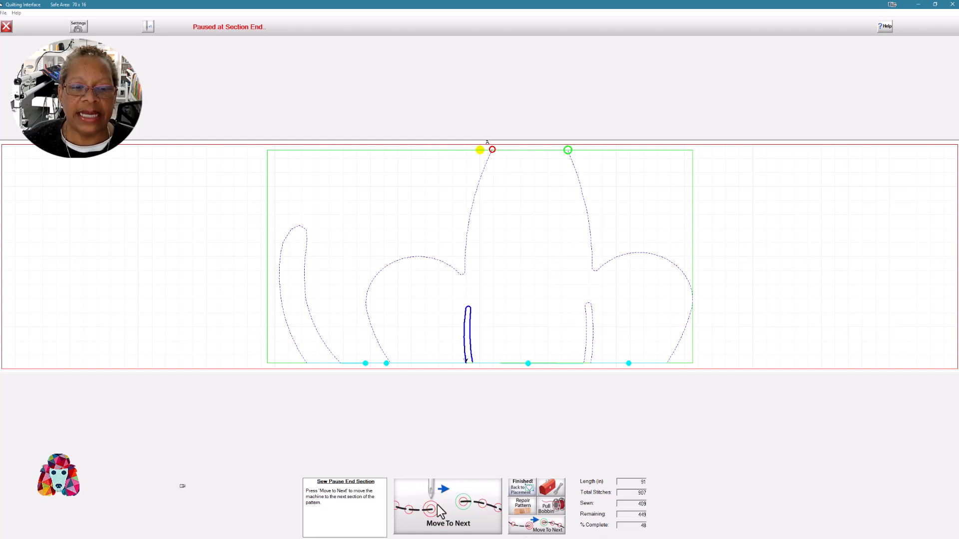
pyautogui.click(448, 506)
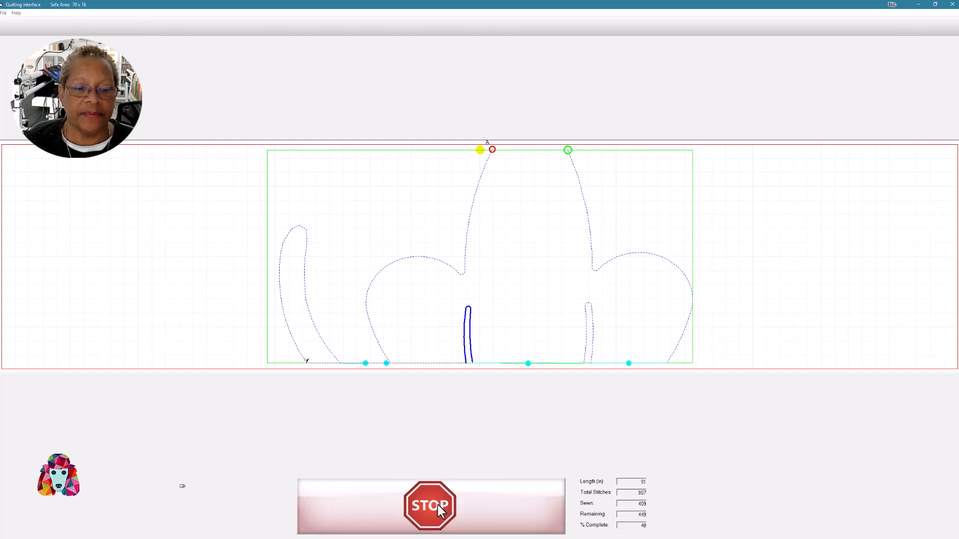
# Sew the far-left tail curve and the left head outline so zone 2 reaches 100%.
pyautogui.click(430, 505)
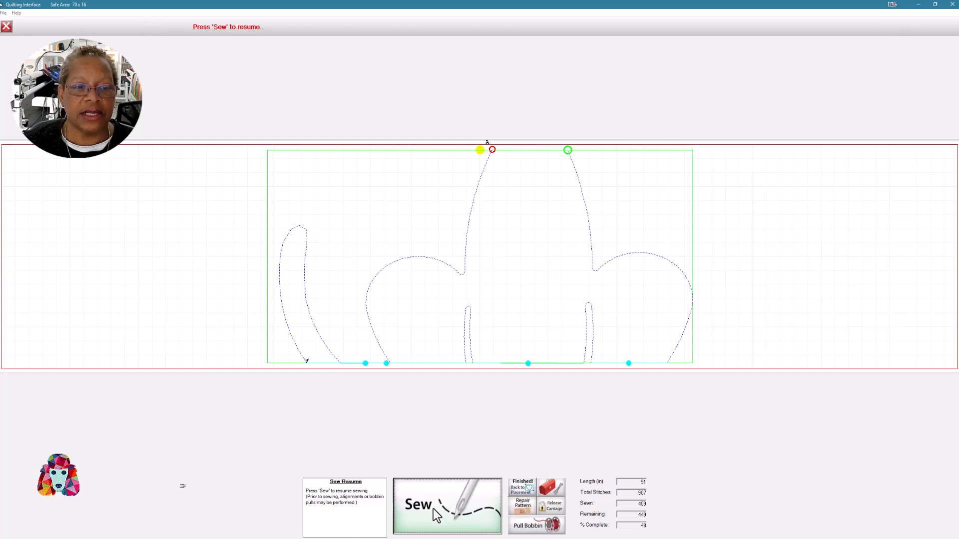
pyautogui.click(447, 505)
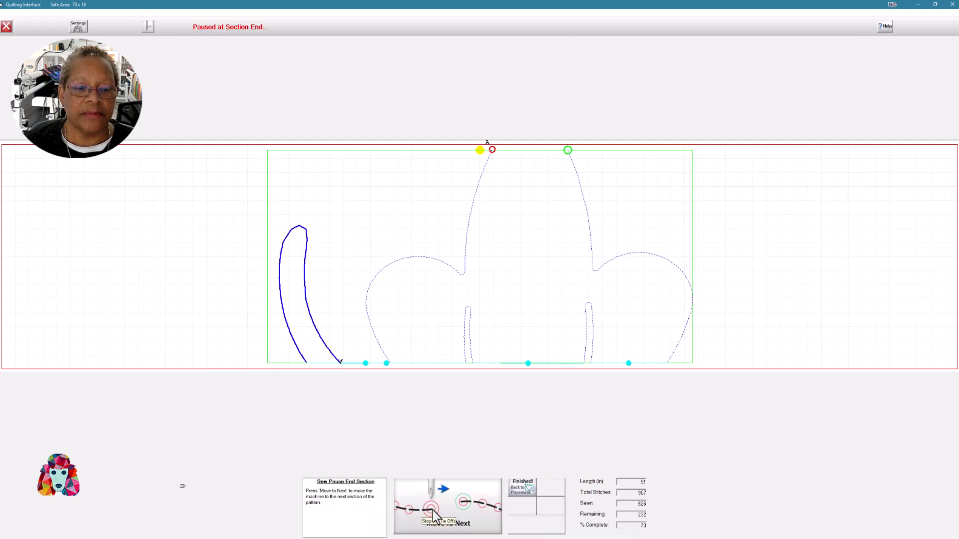
pyautogui.click(447, 522)
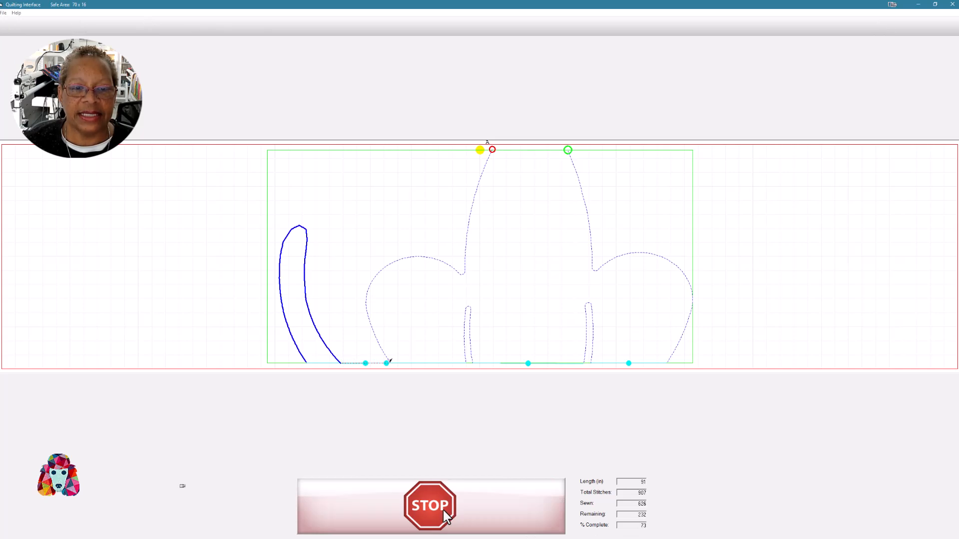
pyautogui.click(430, 506)
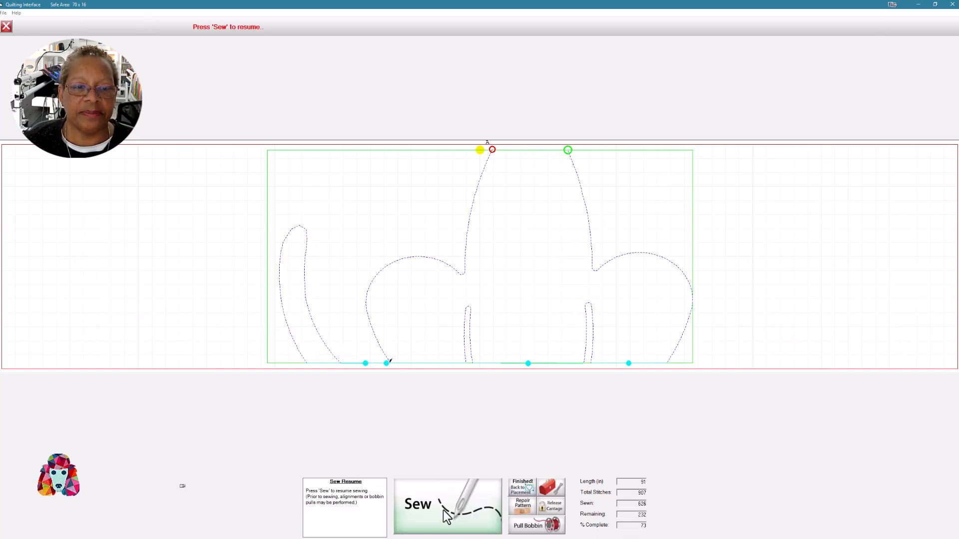
pyautogui.moveTo(446, 510)
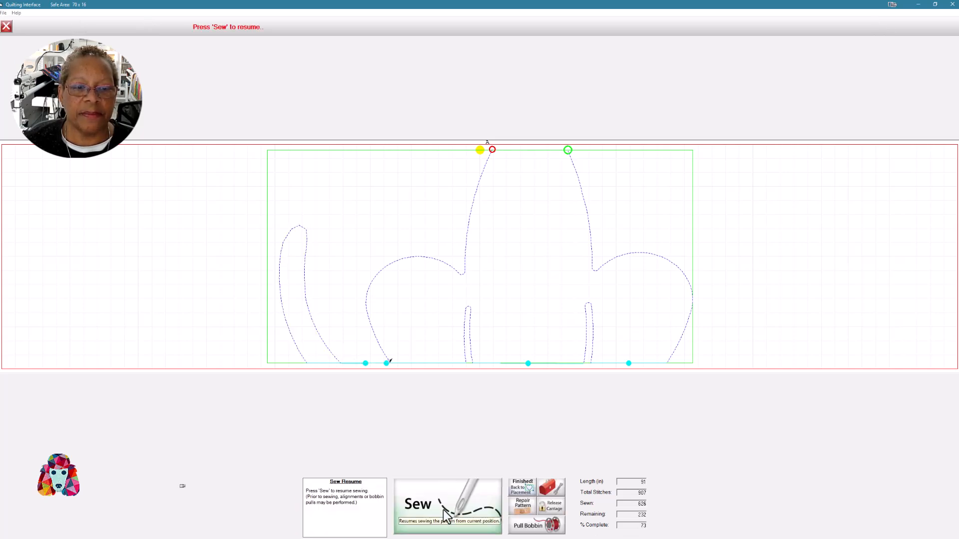
pyautogui.click(447, 503)
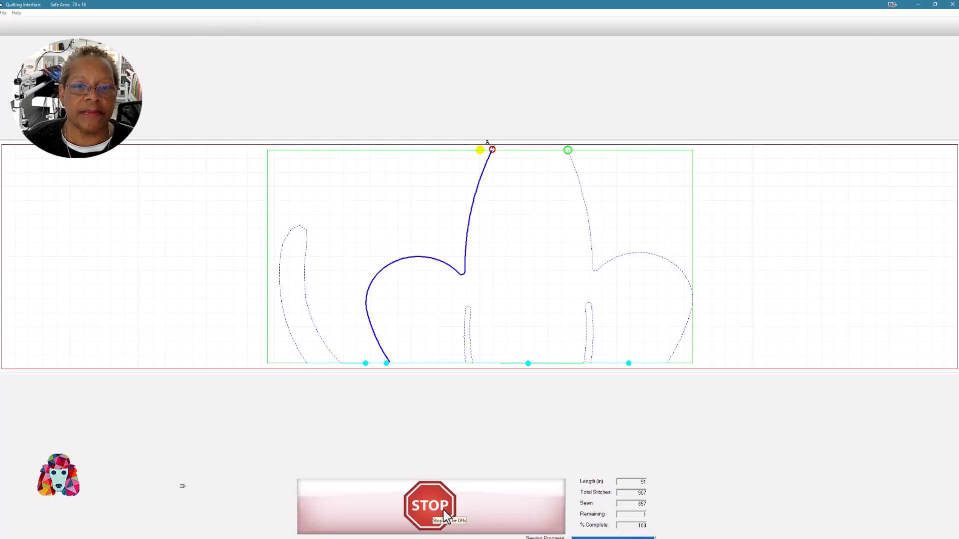
pyautogui.click(429, 504)
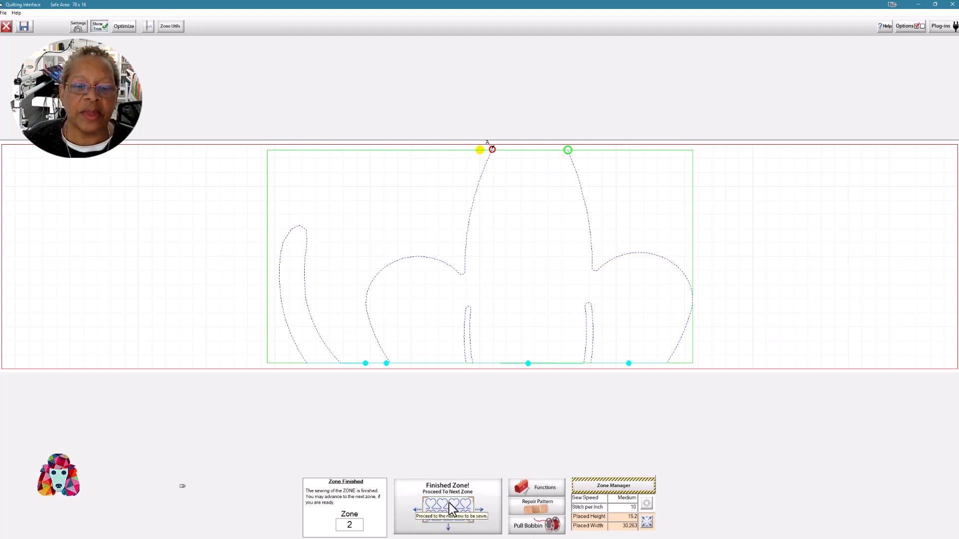
# Mark zone 2 as finished, confirm it is completely sewn, and start marking the next zone.
pyautogui.click(448, 509)
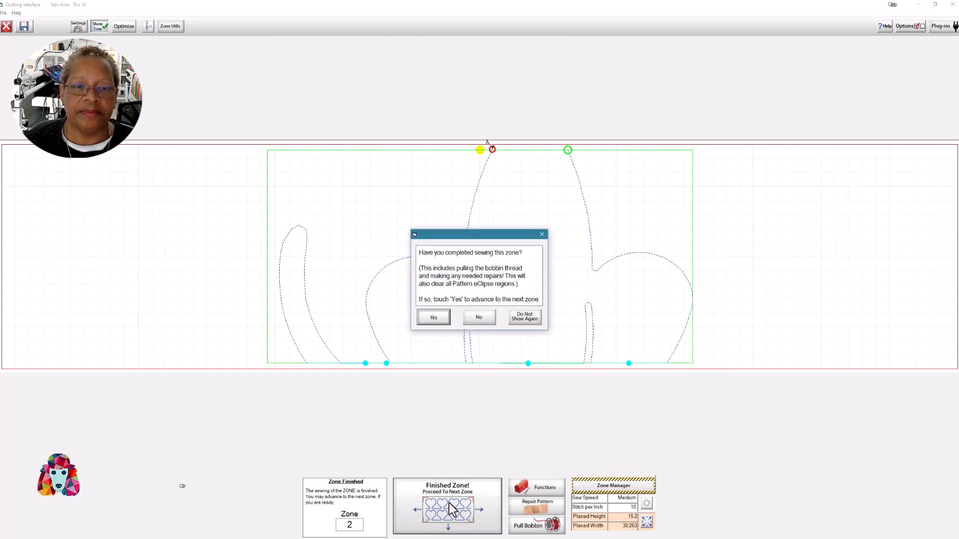
pyautogui.moveTo(447, 352)
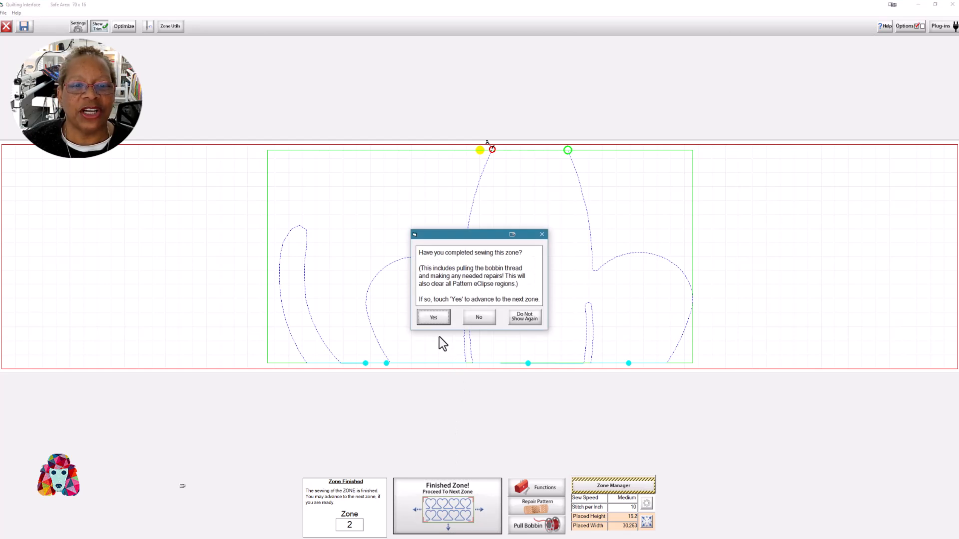
pyautogui.moveTo(433, 318)
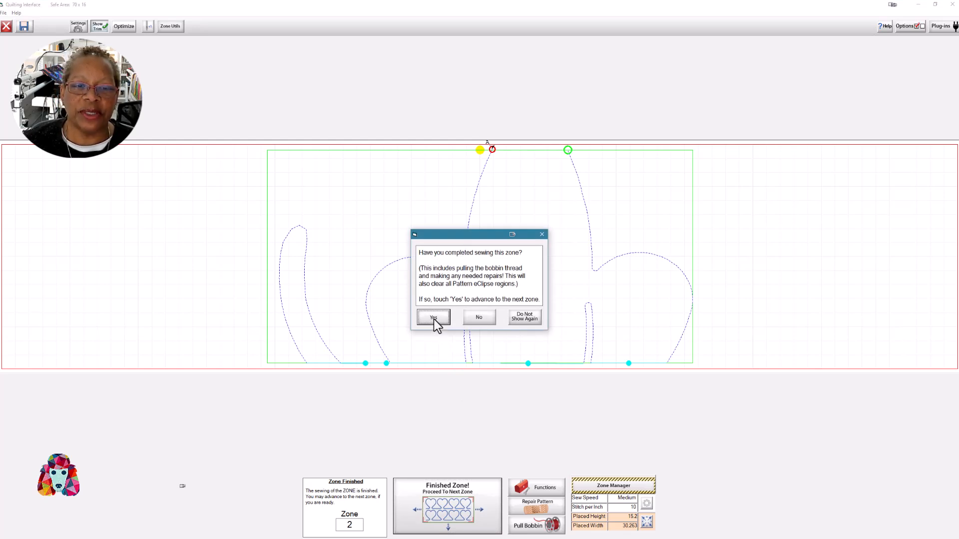
pyautogui.click(432, 318)
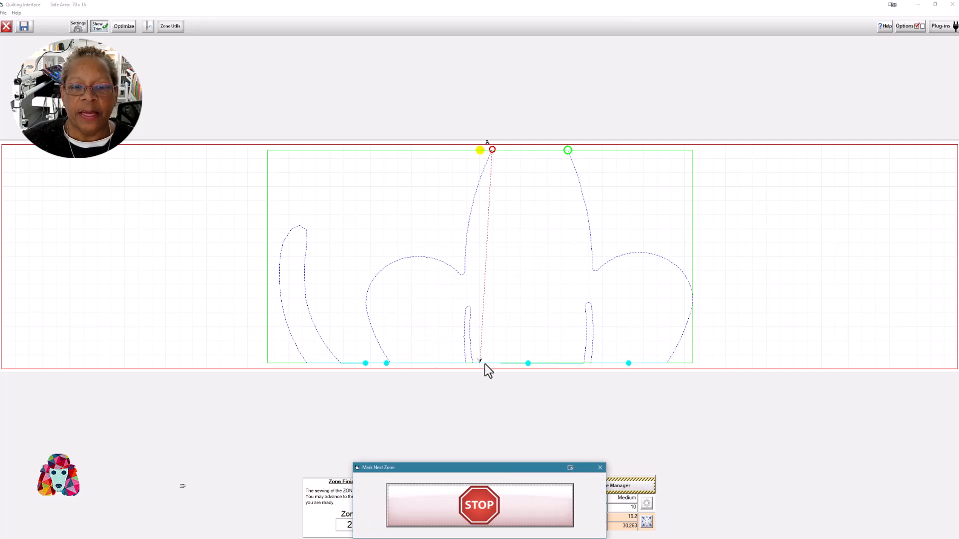
# Single-stitch marker 3A for the next zone, continue, and confirm all zone markers are placed.
pyautogui.click(479, 504)
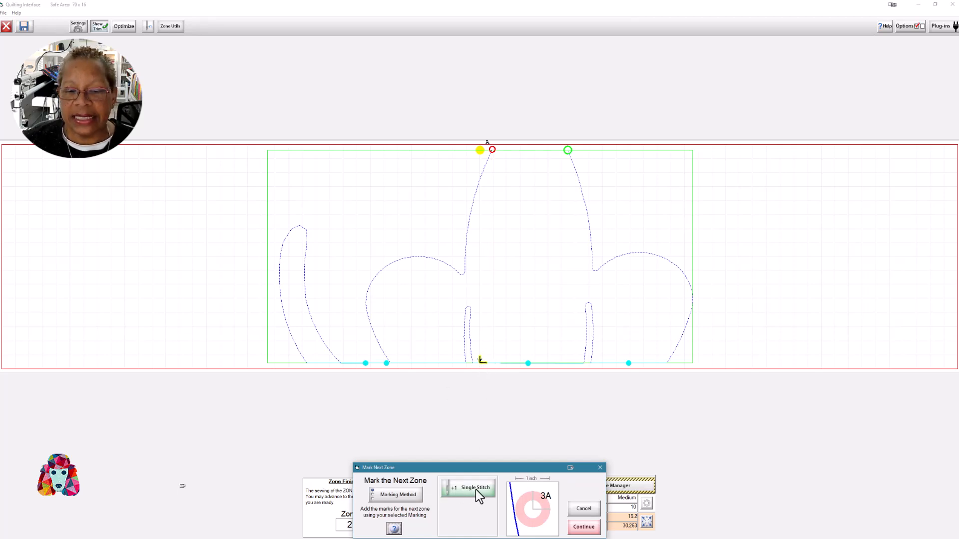
pyautogui.moveTo(471, 368)
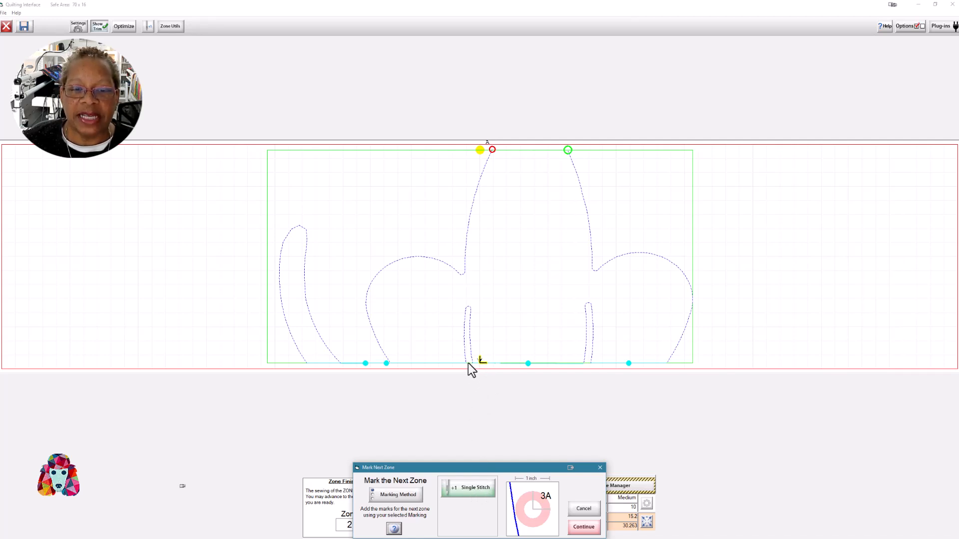
pyautogui.moveTo(481, 376)
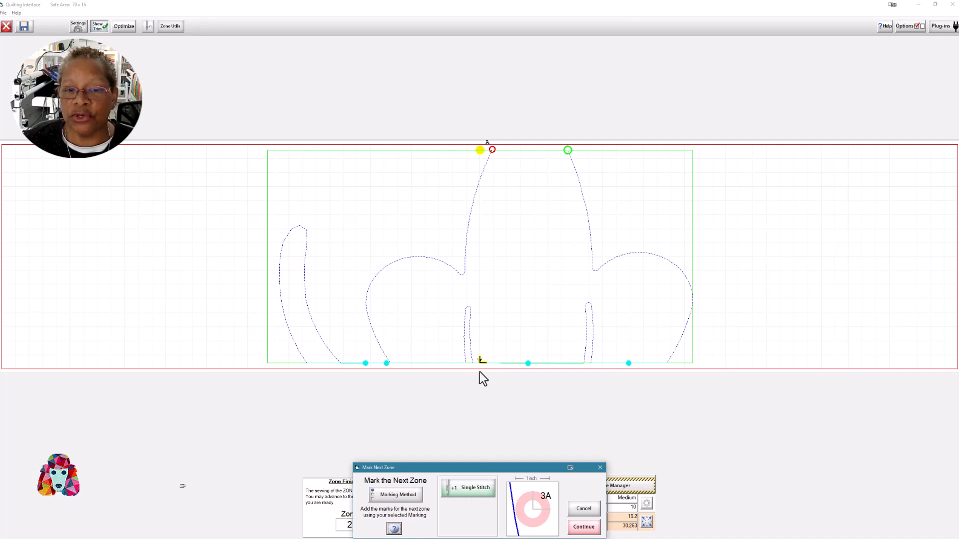
pyautogui.moveTo(483, 367)
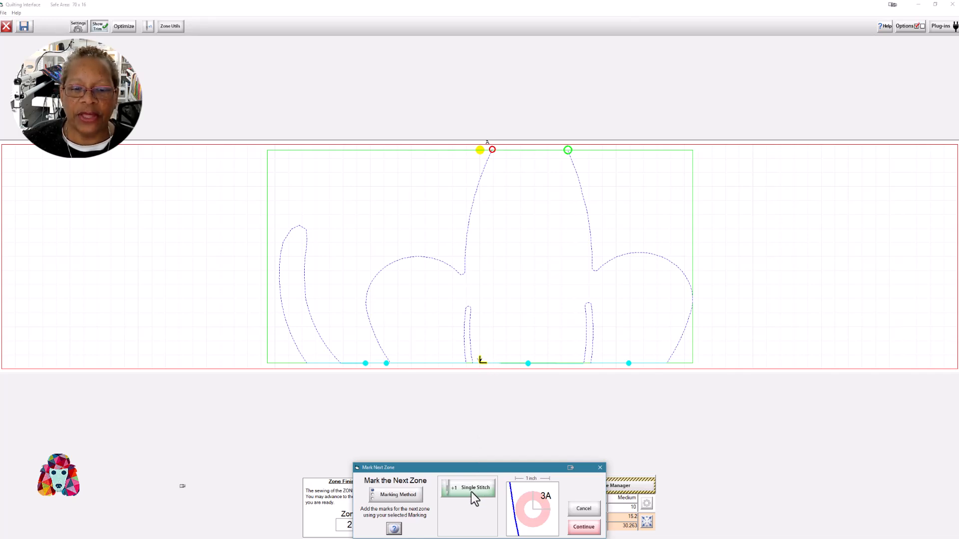
pyautogui.click(467, 489)
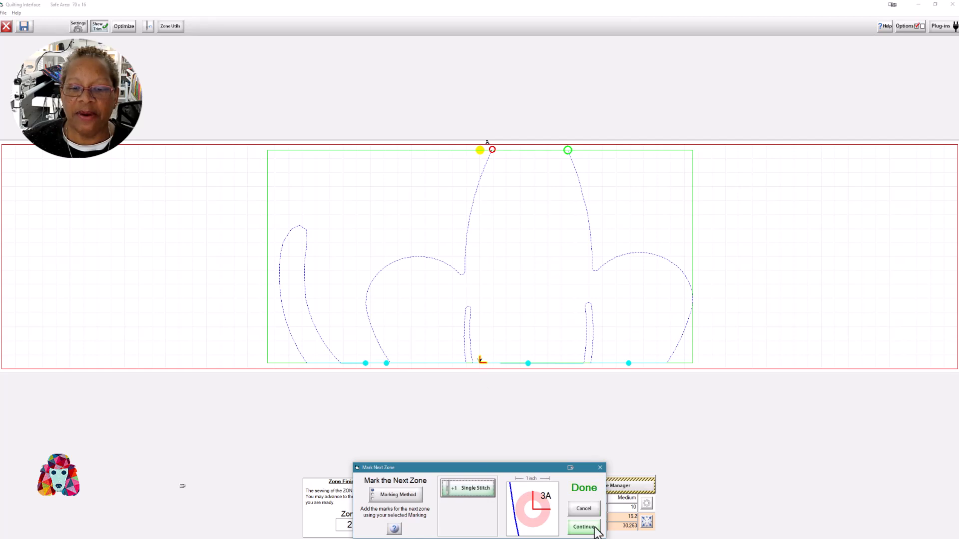
pyautogui.click(582, 527)
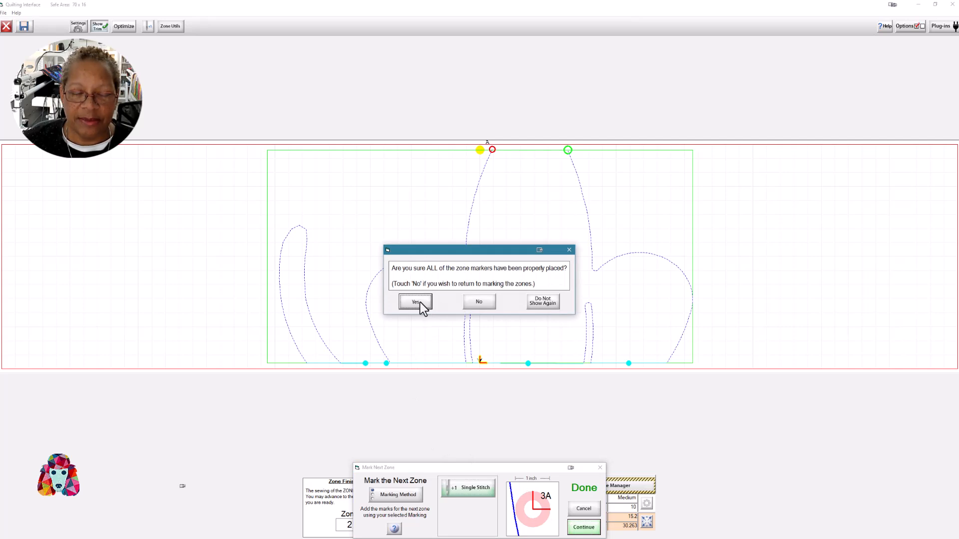
pyautogui.click(416, 301)
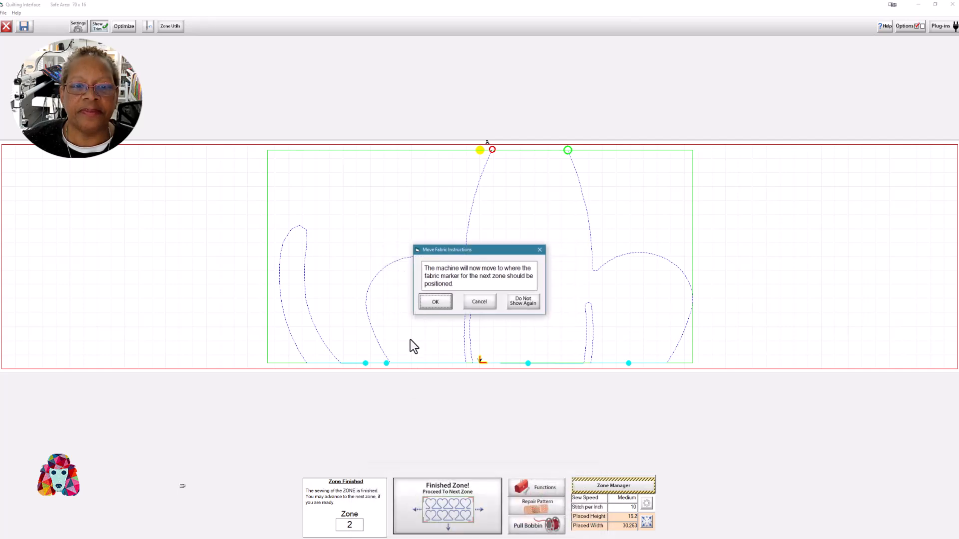
# Let the machine move to marker 3A and confirm the fabric is repositioned with 3A under the needle.
pyautogui.click(435, 302)
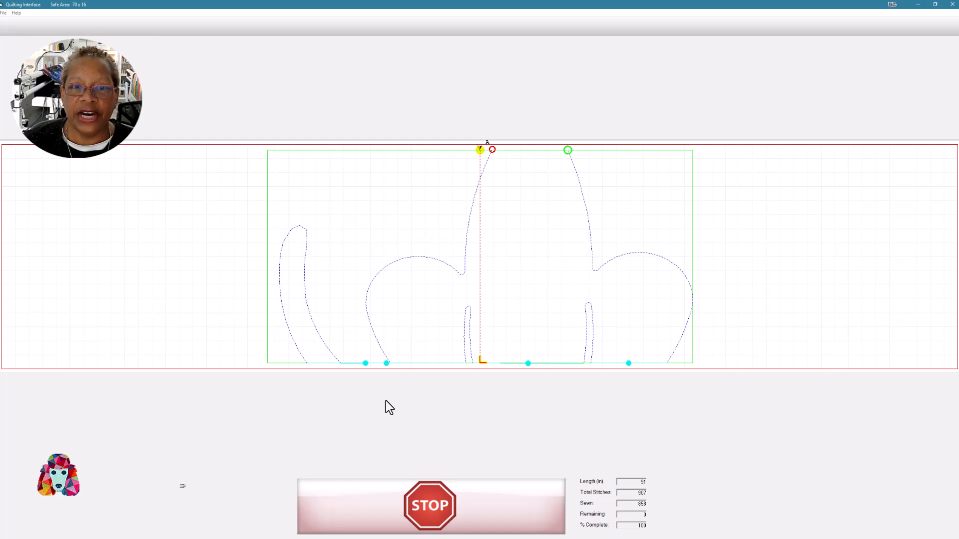
pyautogui.click(430, 505)
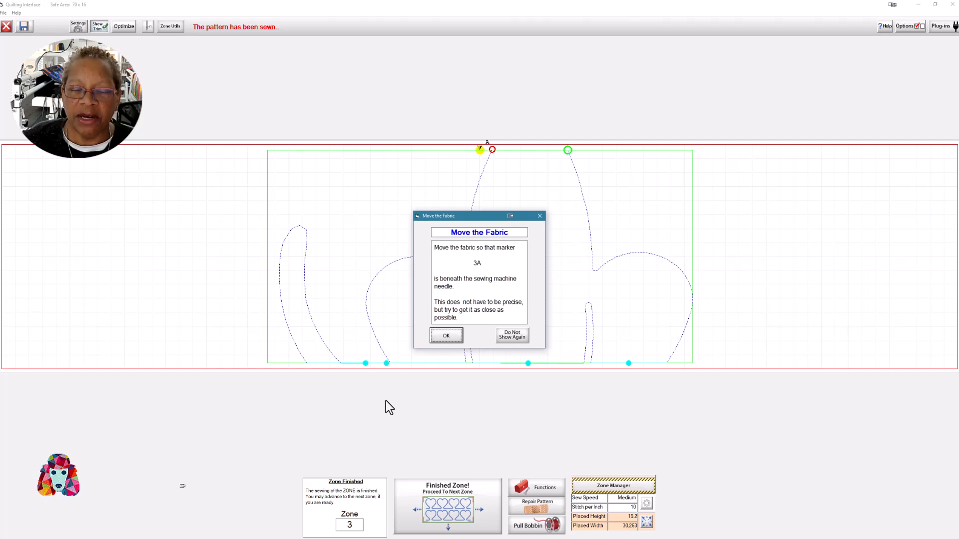
pyautogui.moveTo(445, 336)
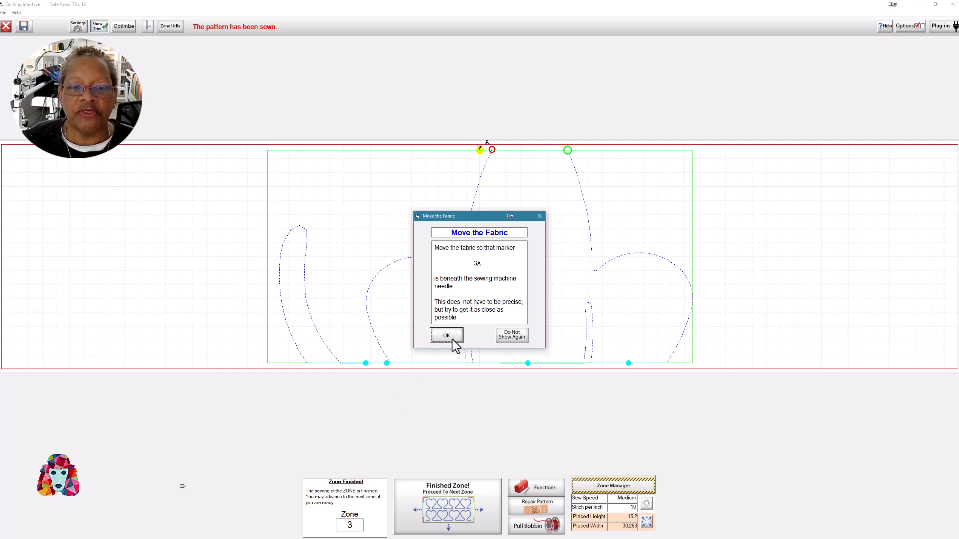
pyautogui.click(445, 336)
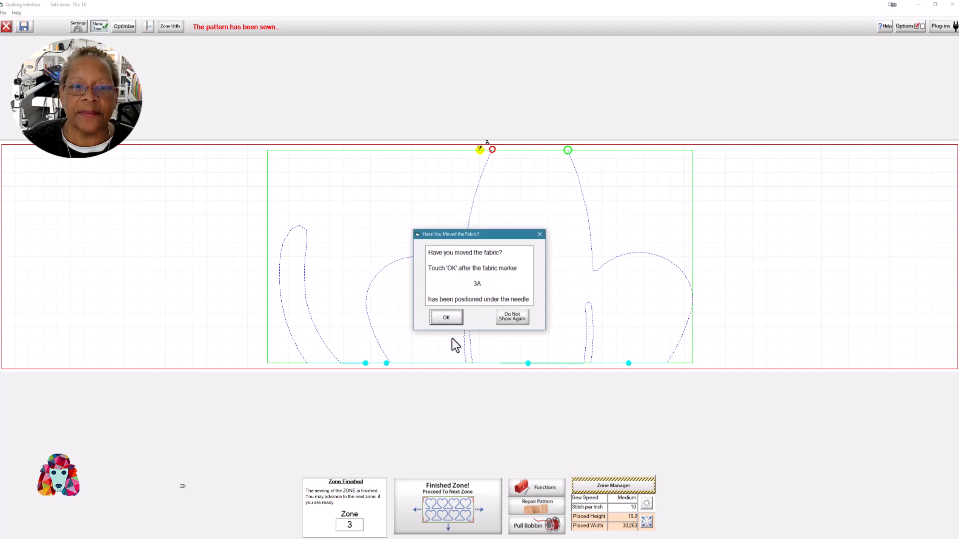
pyautogui.click(445, 318)
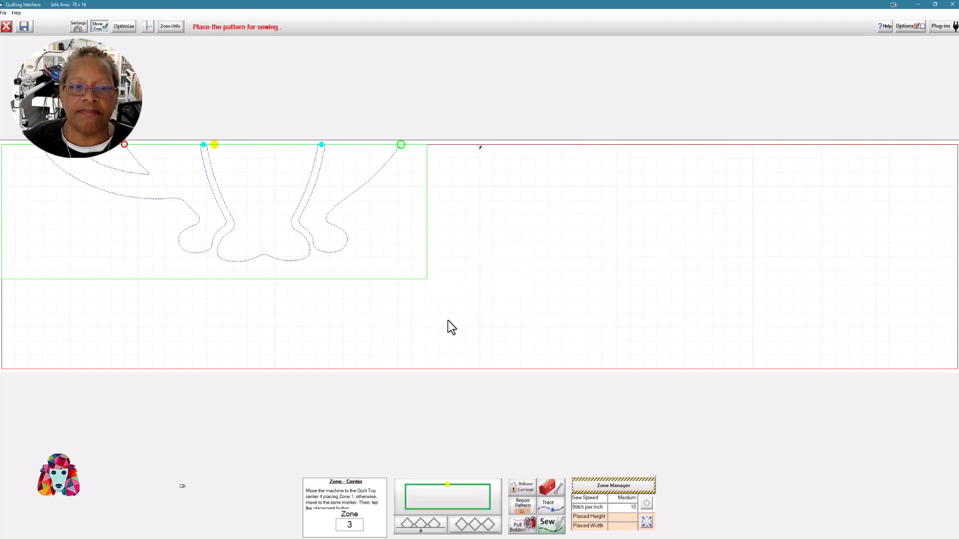
pyautogui.moveTo(354, 214)
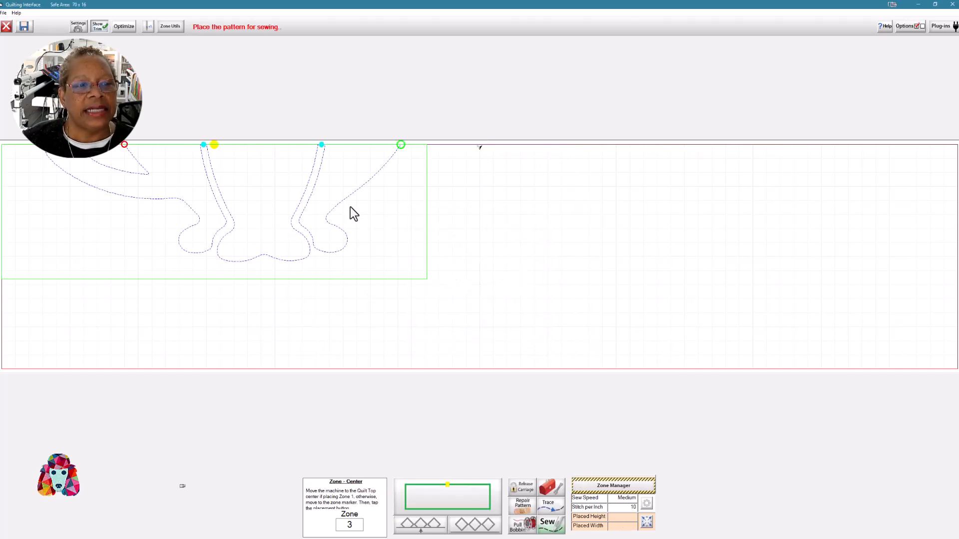
pyautogui.moveTo(409, 211)
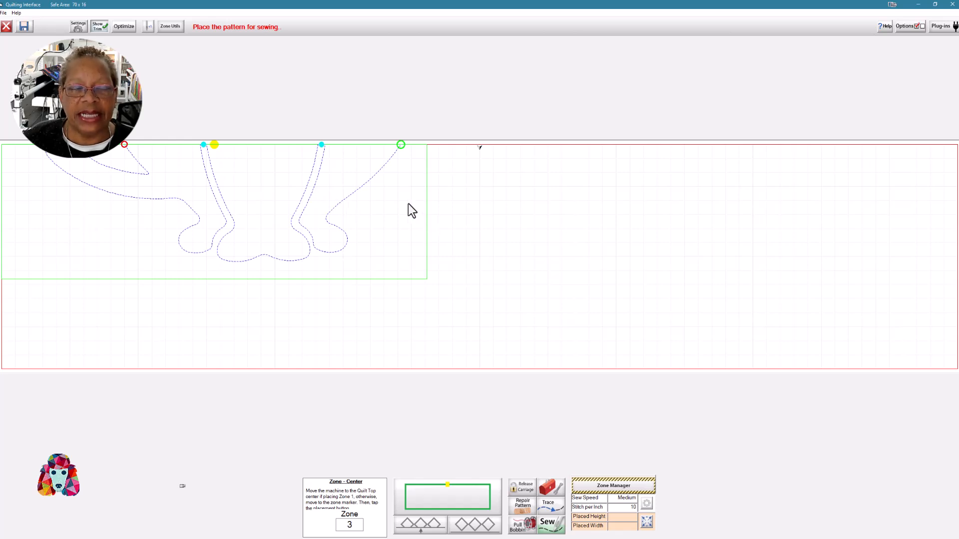
pyautogui.moveTo(232, 203)
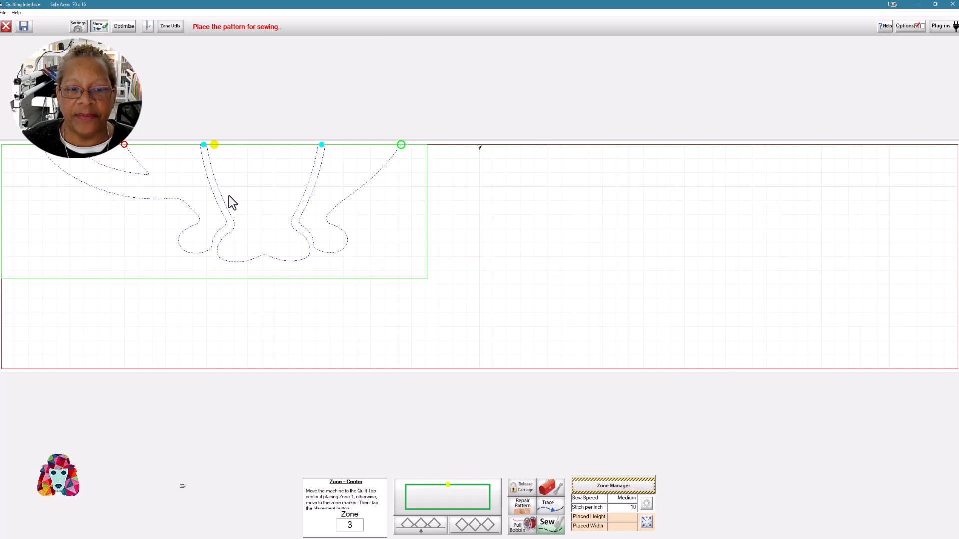
pyautogui.moveTo(202, 199)
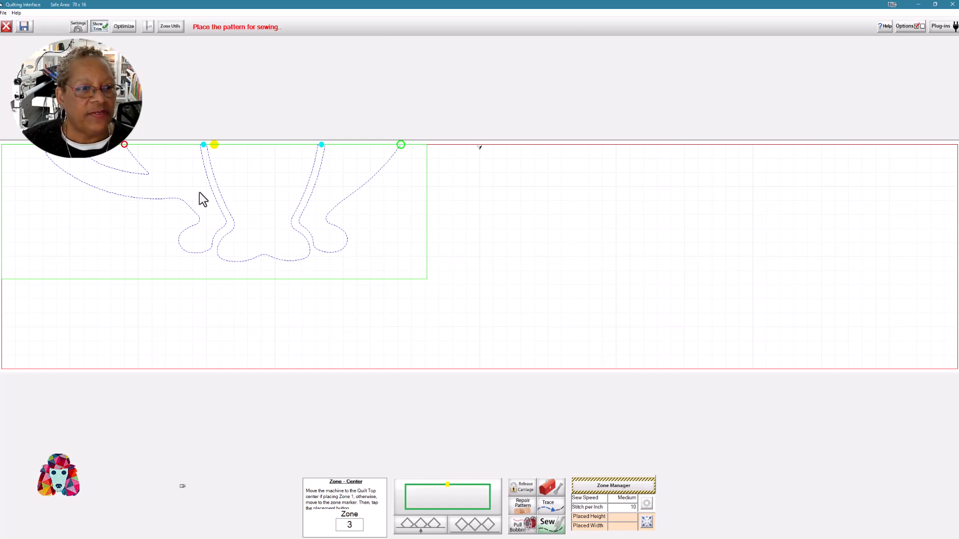
pyautogui.moveTo(255, 156)
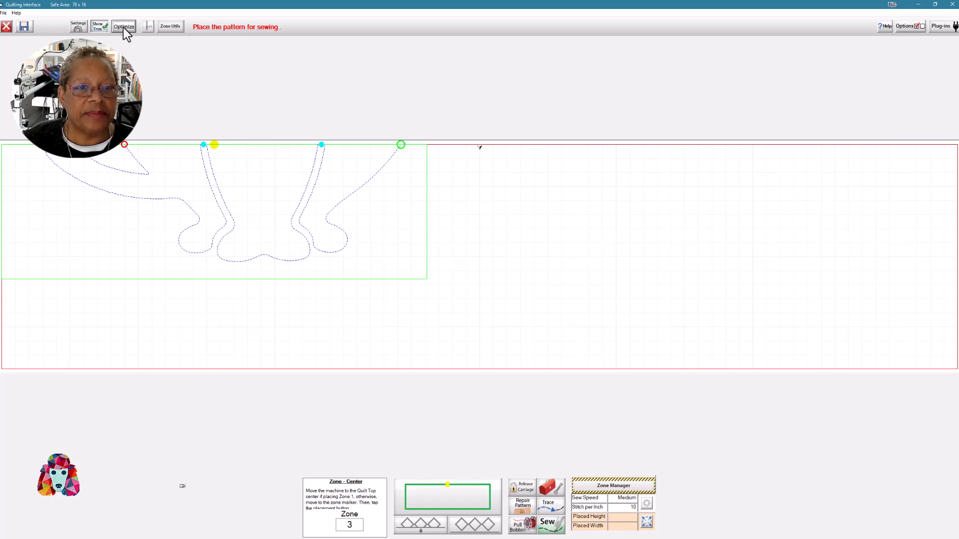
# Review the numbered stitching order in the Optimize view and accept the optimized path.
pyautogui.click(124, 26)
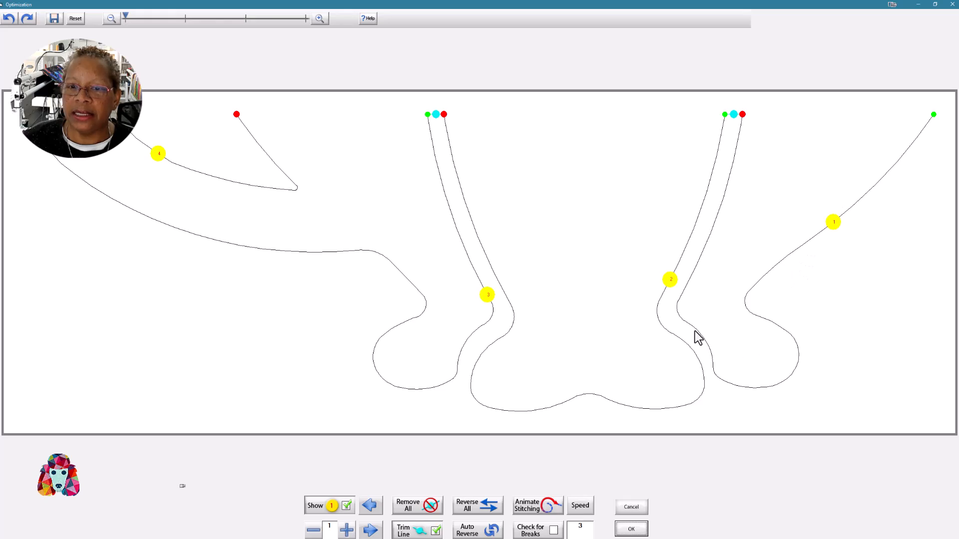
pyautogui.moveTo(481, 294)
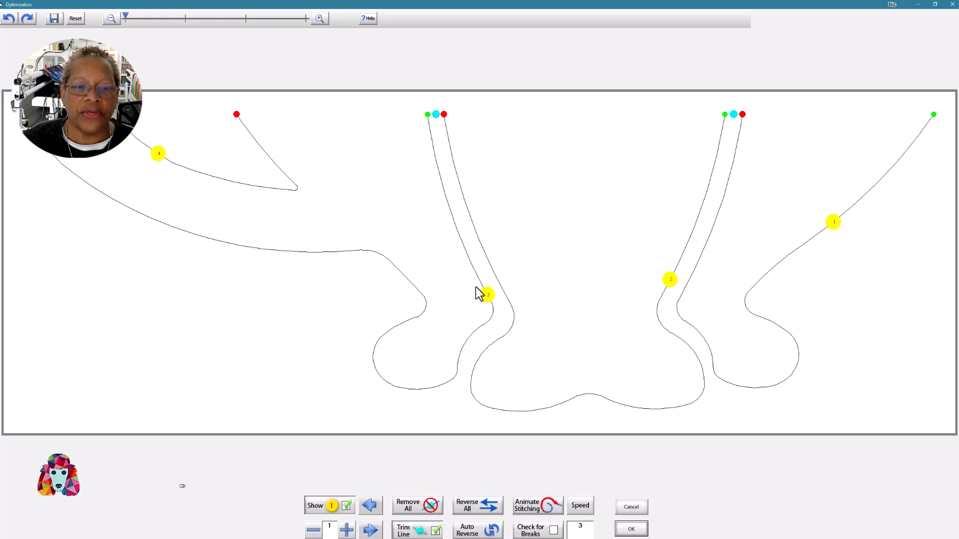
pyautogui.moveTo(318, 188)
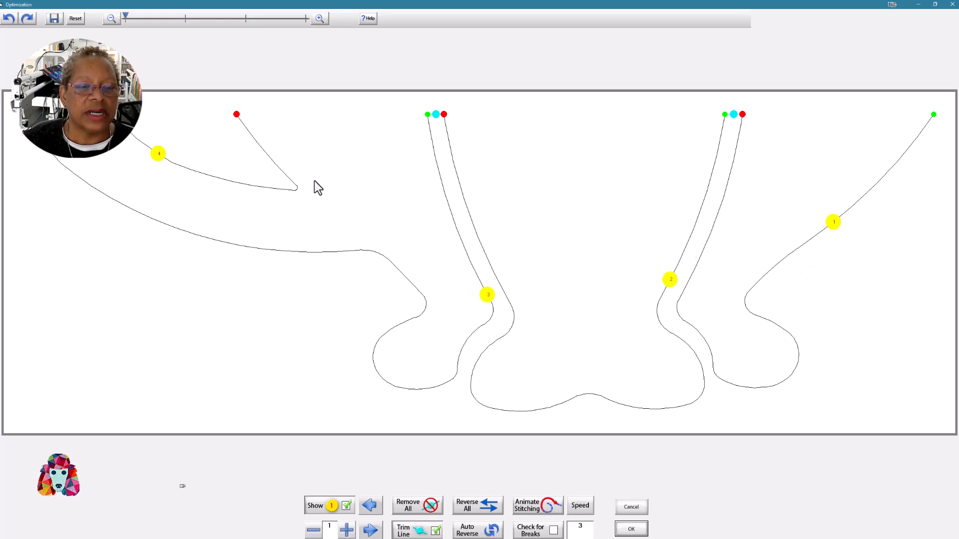
pyautogui.moveTo(309, 190)
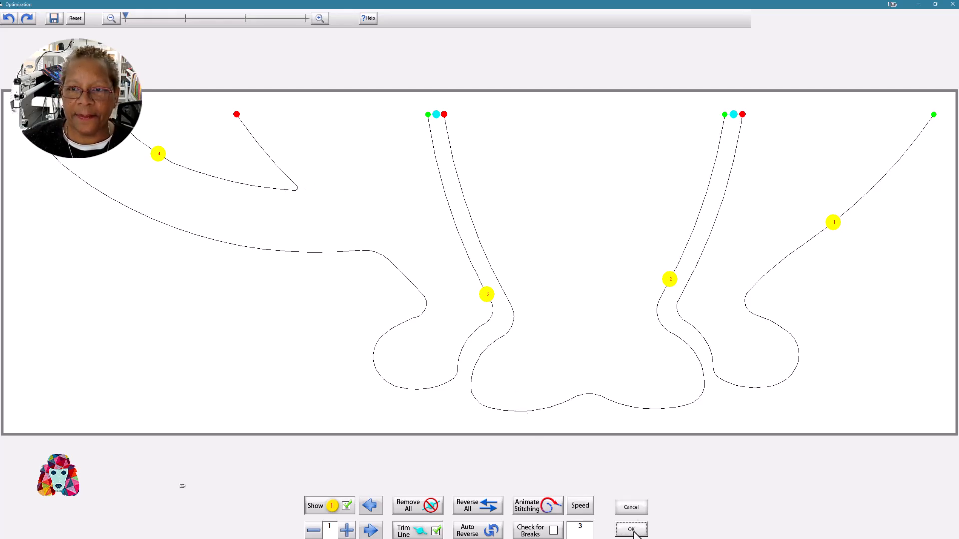
pyautogui.click(630, 530)
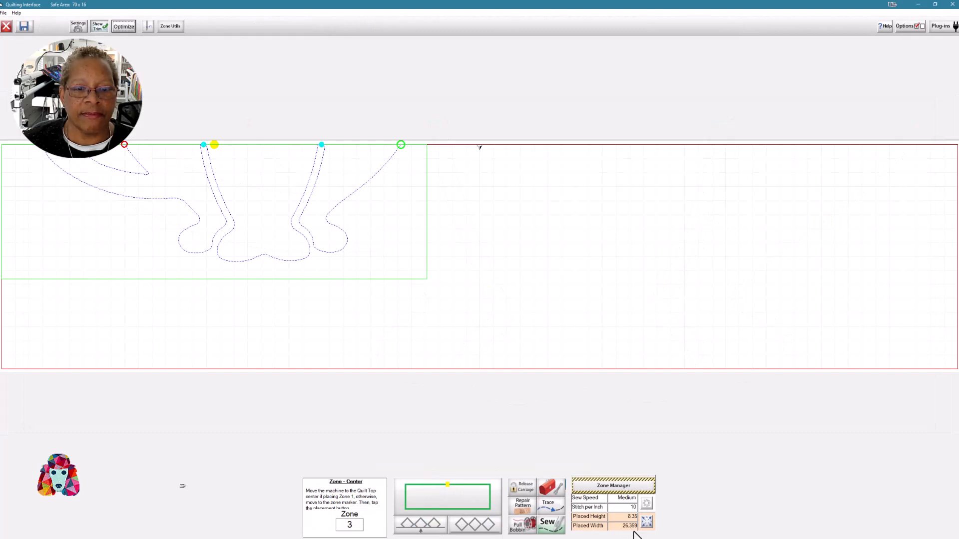
pyautogui.moveTo(473, 202)
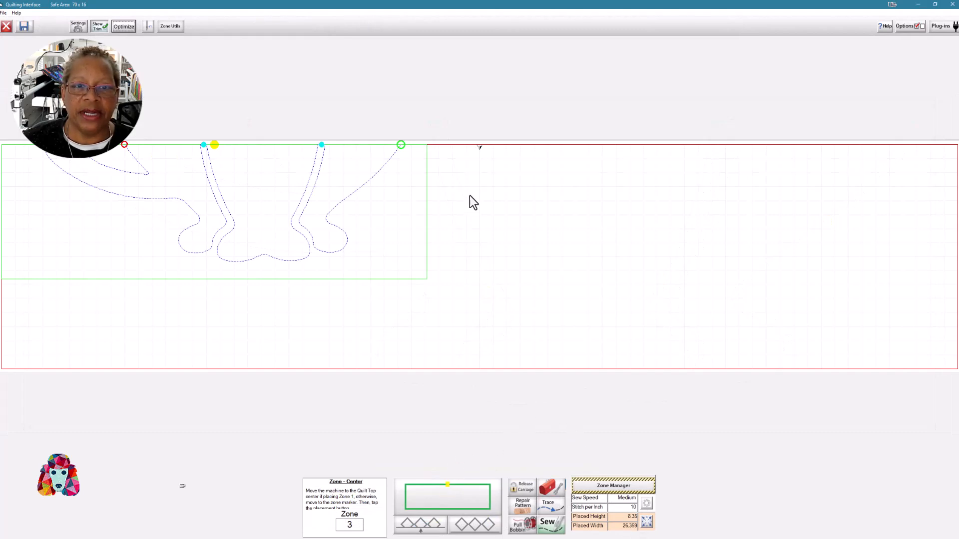
pyautogui.moveTo(483, 155)
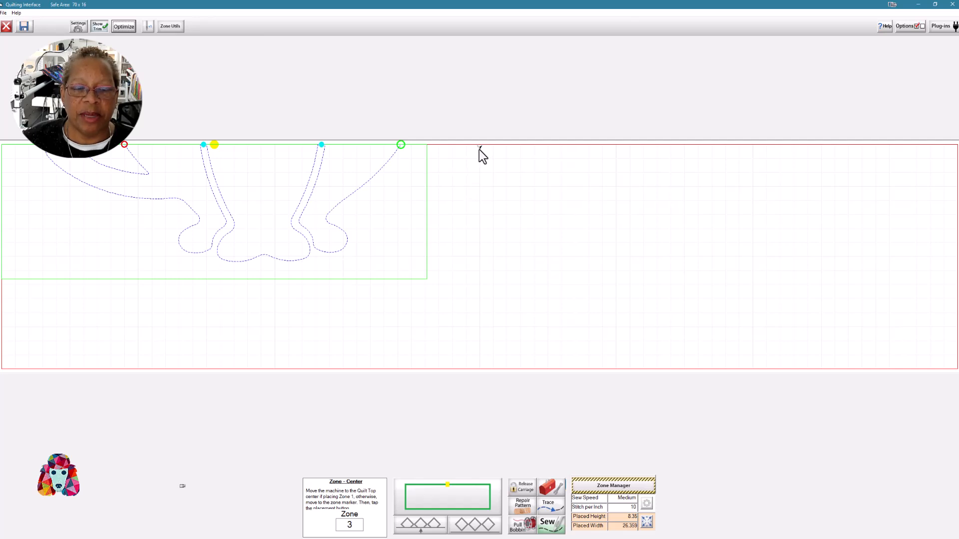
pyautogui.moveTo(452, 505)
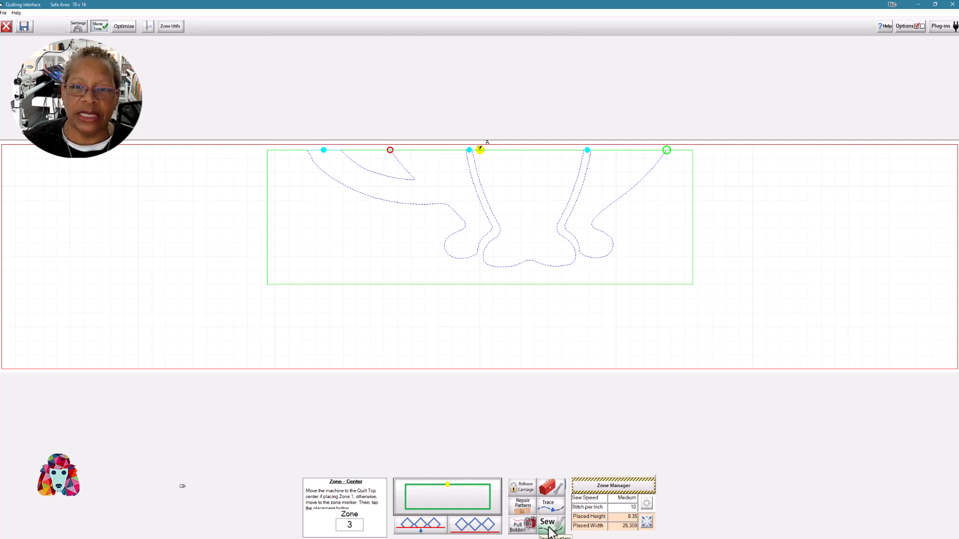
# Start sewing the centred zone 3 paws and legs pattern.
pyautogui.click(546, 522)
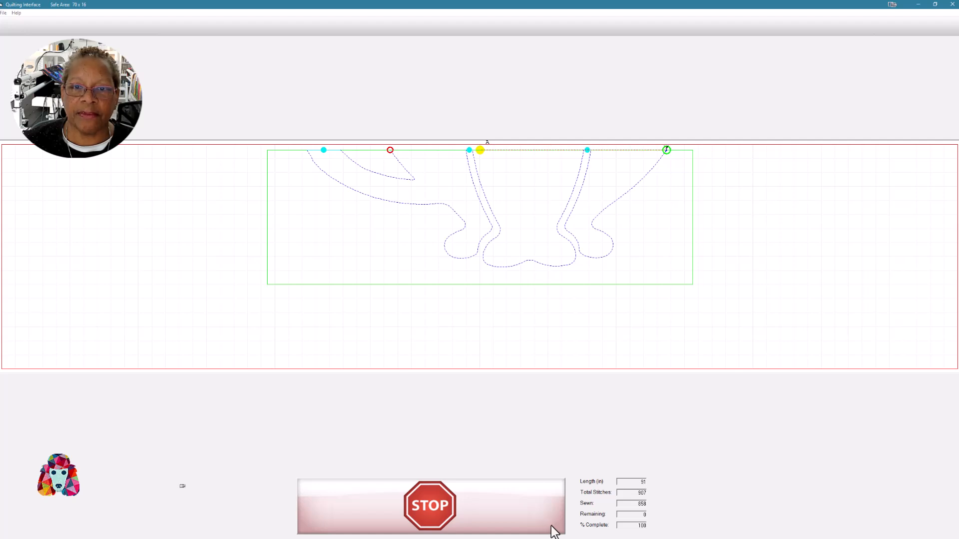
# Stop the machine and switch End Point Adjust to small steps for finer endpoint nudges.
pyautogui.click(429, 506)
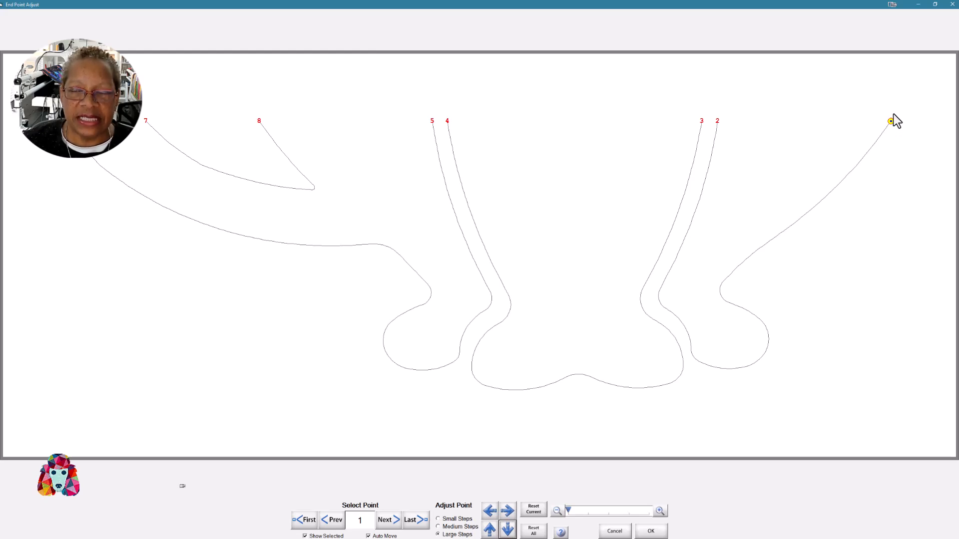
pyautogui.moveTo(889, 130)
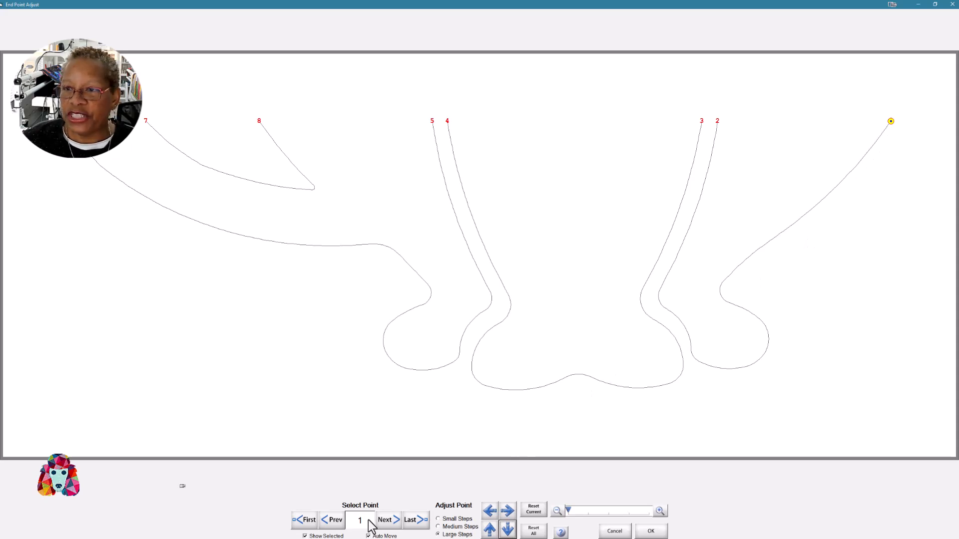
pyautogui.moveTo(625, 366)
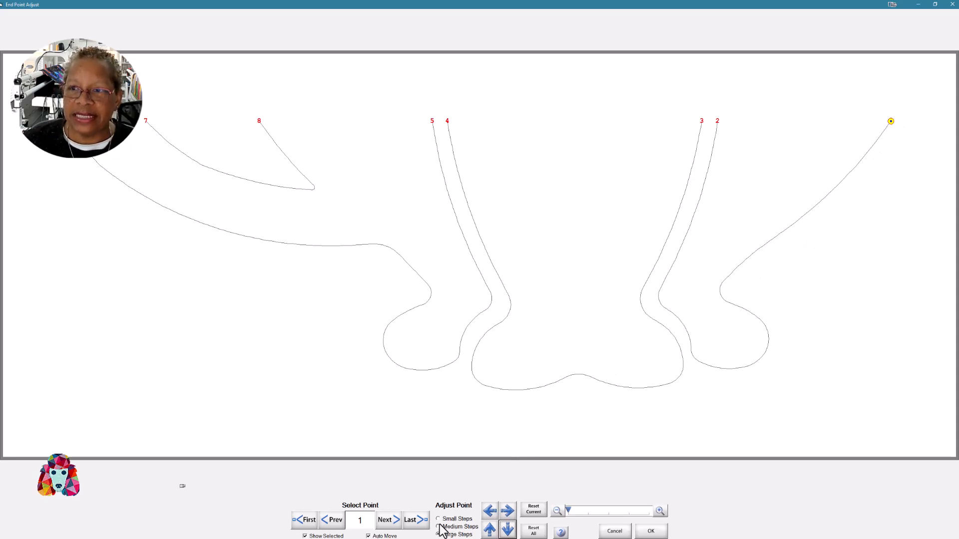
pyautogui.click(438, 534)
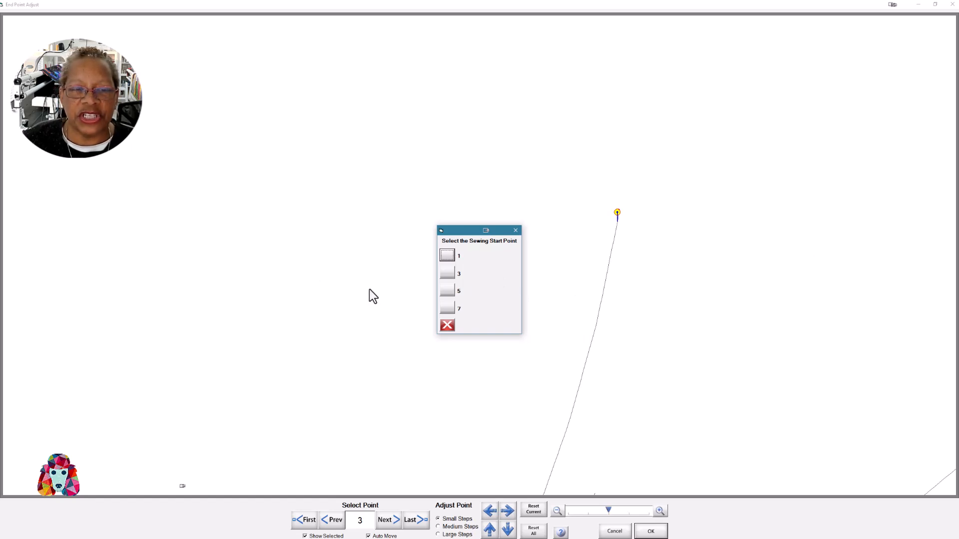
pyautogui.moveTo(455, 276)
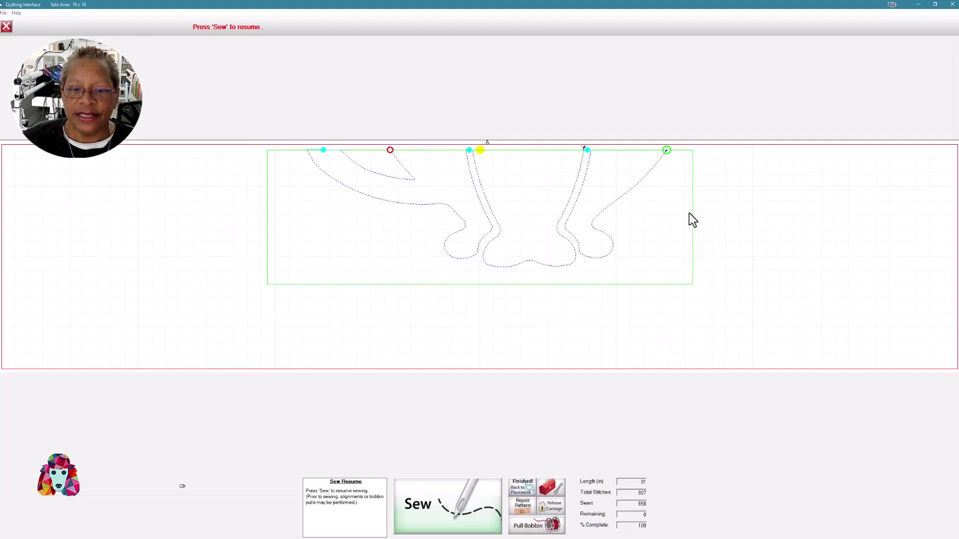
pyautogui.moveTo(456, 519)
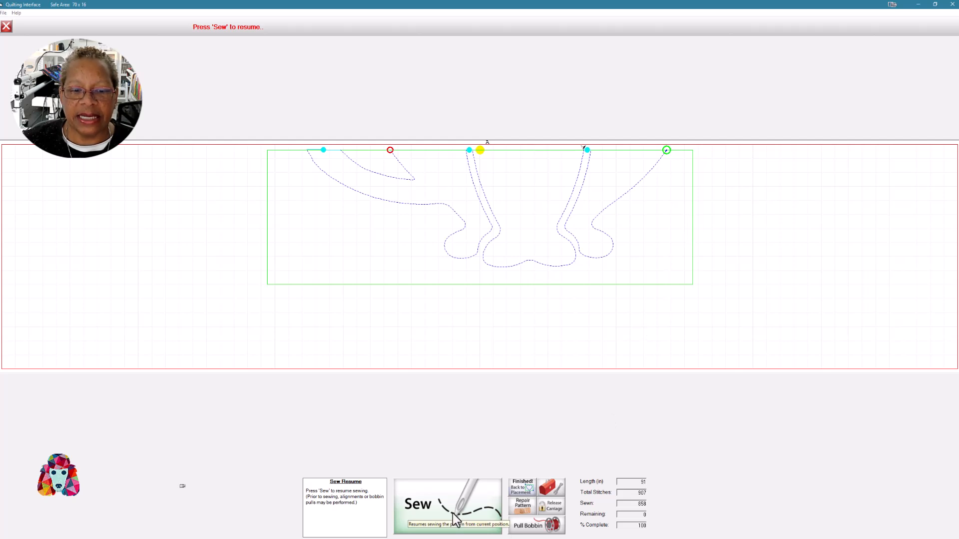
# Resume sewing the zone 3 paws and legs pattern from the Sew Resume screen.
pyautogui.click(447, 504)
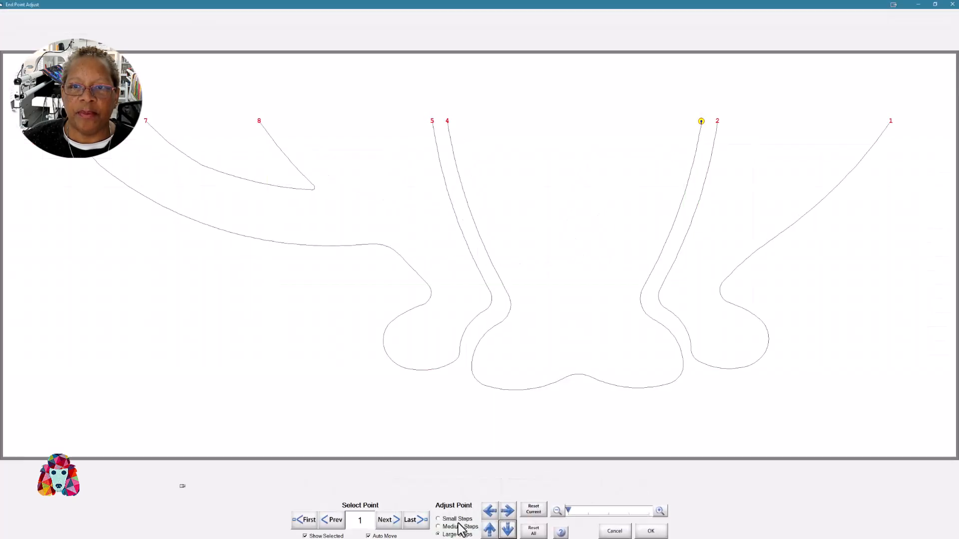
pyautogui.moveTo(720, 133)
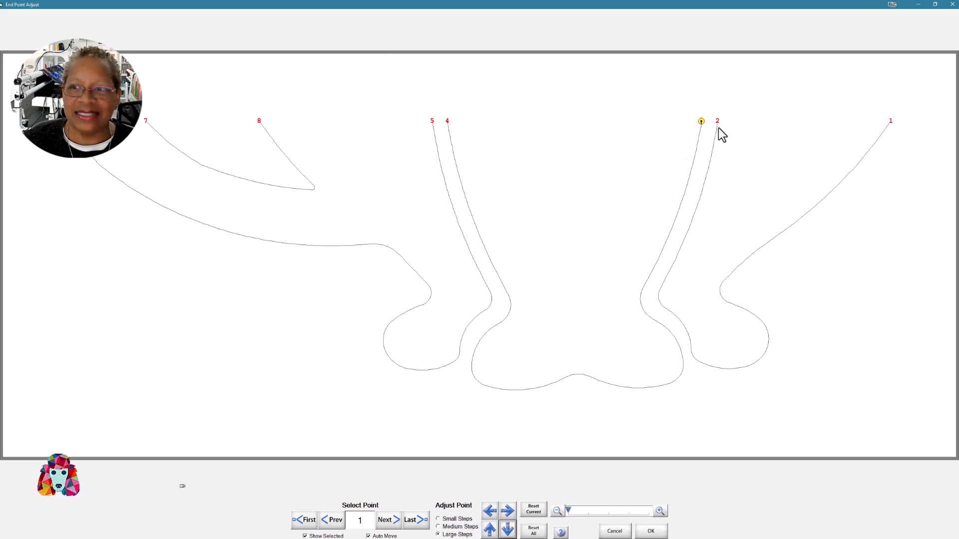
pyautogui.moveTo(856, 238)
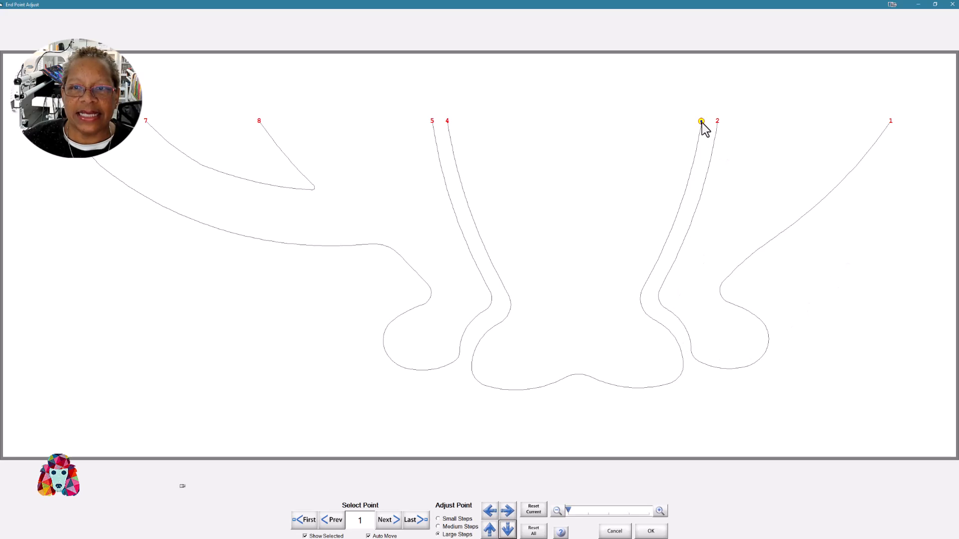
pyautogui.moveTo(460, 136)
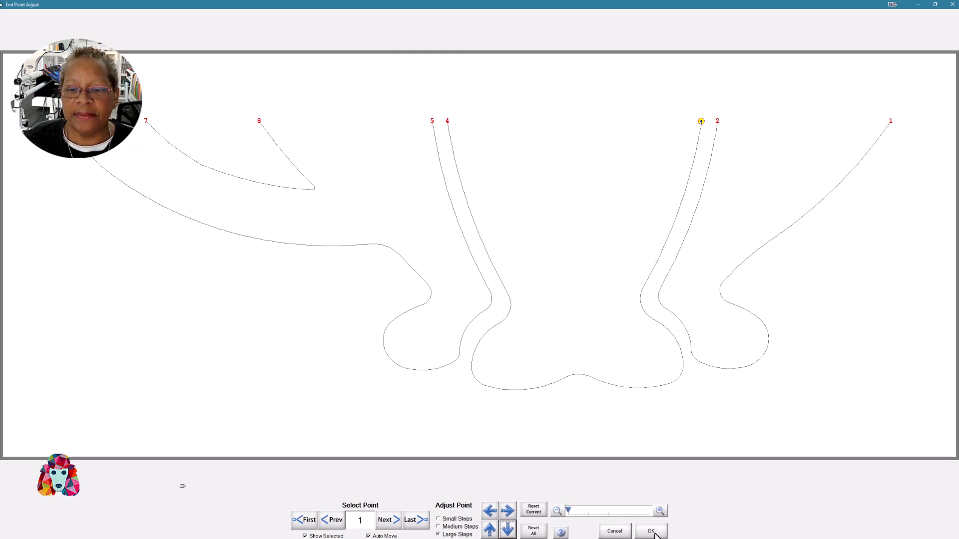
# Accept the adjusted end point position and choose point 3 as the sewing start.
pyautogui.click(651, 531)
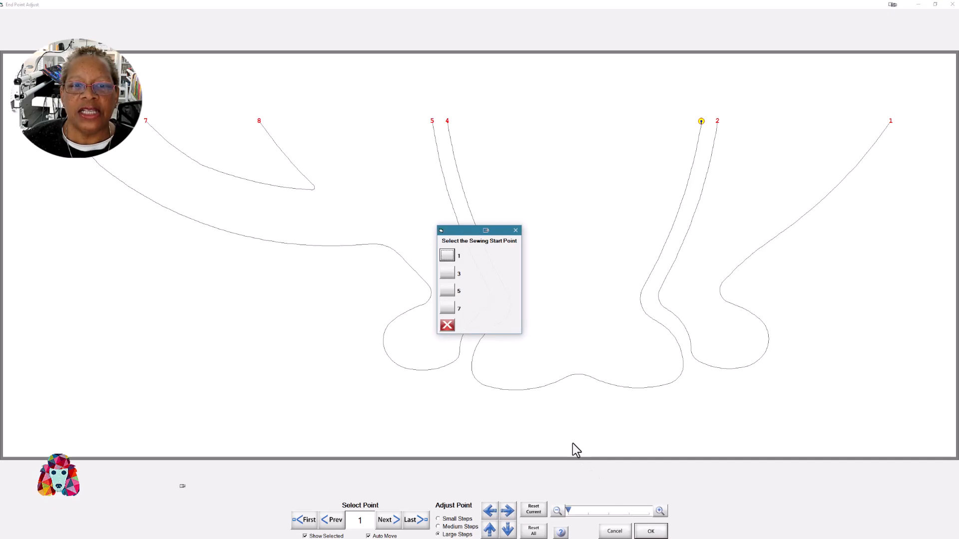
pyautogui.moveTo(465, 280)
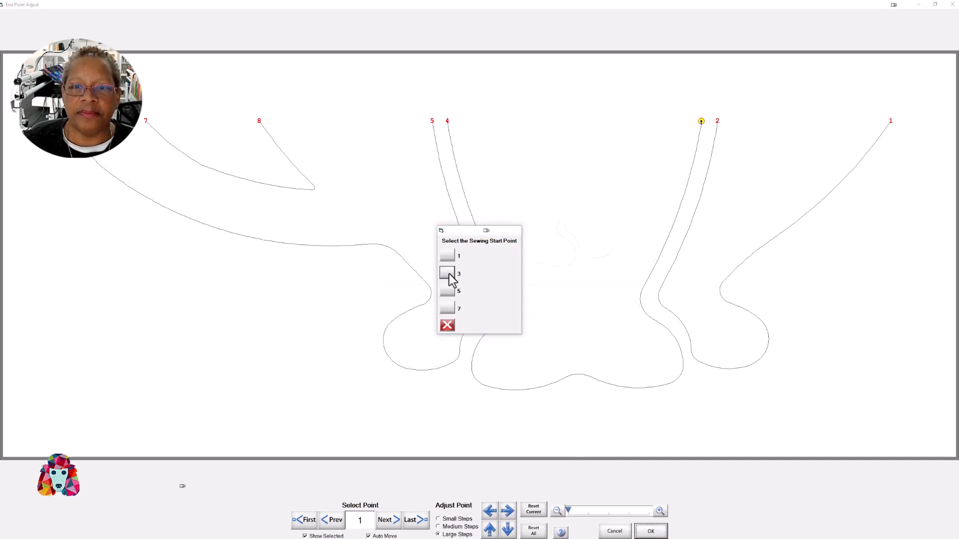
pyautogui.click(446, 275)
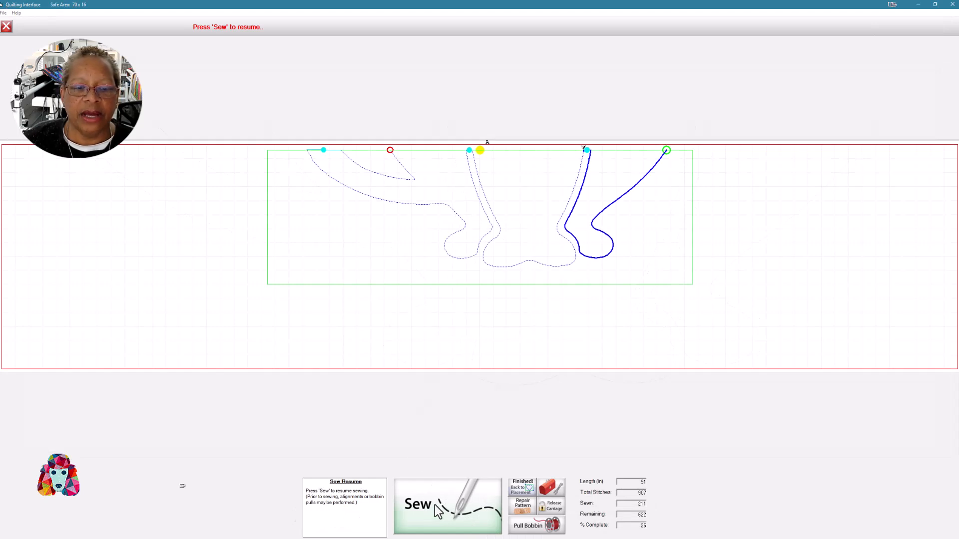
# Sew the section from point 3 to point 4 and move the machine to the next section.
pyautogui.click(447, 504)
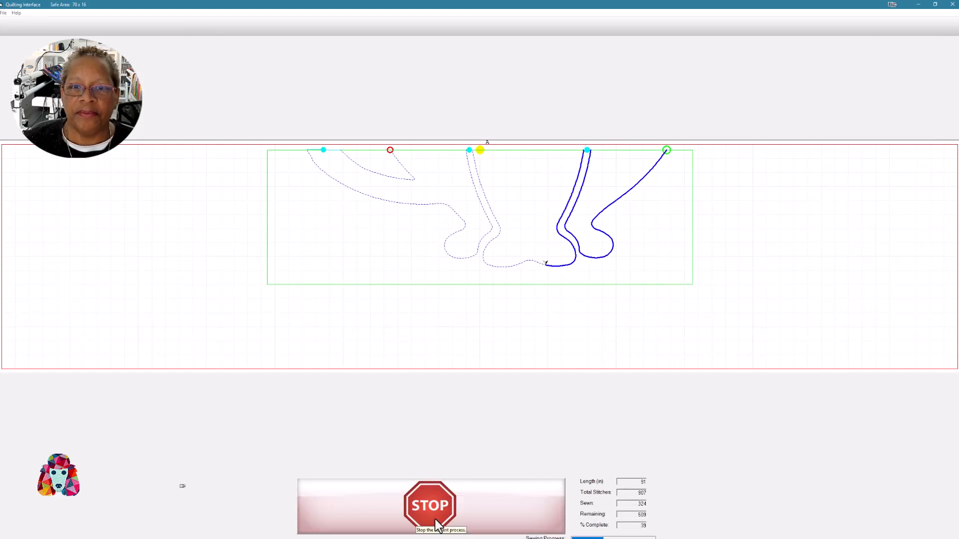
pyautogui.click(430, 505)
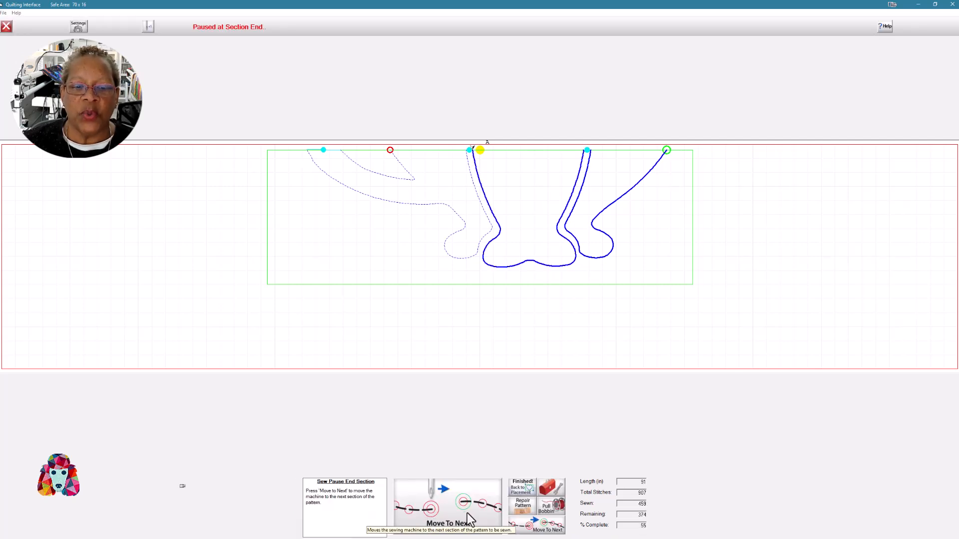
pyautogui.click(448, 523)
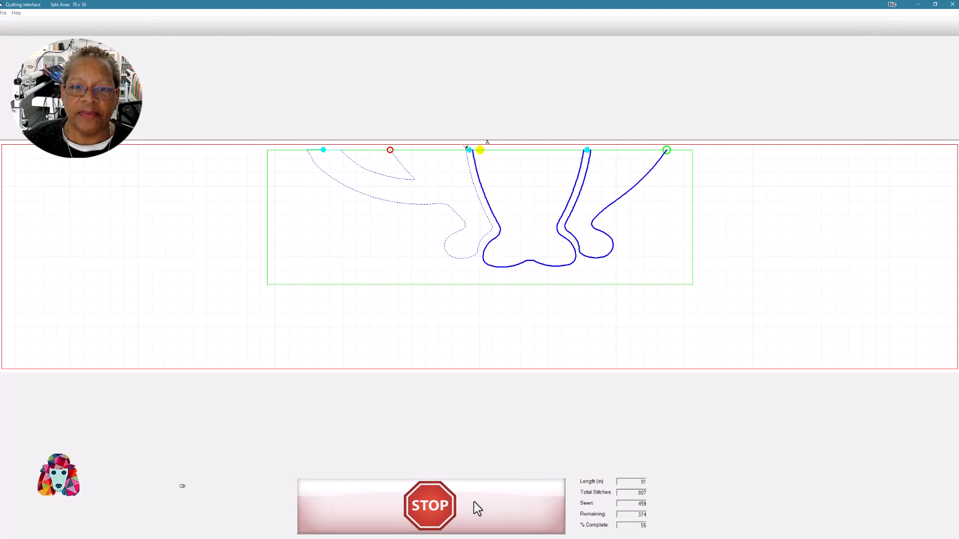
# Reopen End Point Adjust and accept the end point at point 5, ready to resume.
pyautogui.click(429, 506)
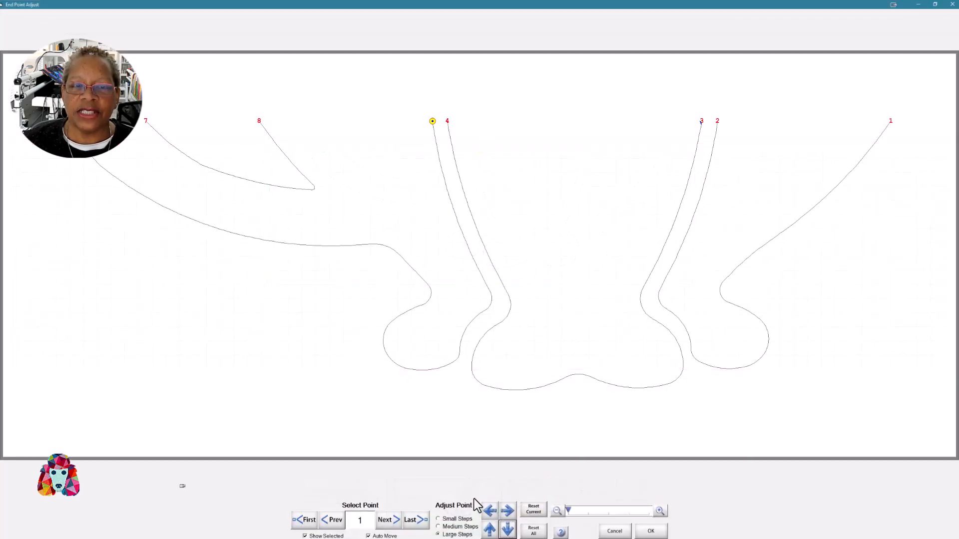
pyautogui.moveTo(444, 129)
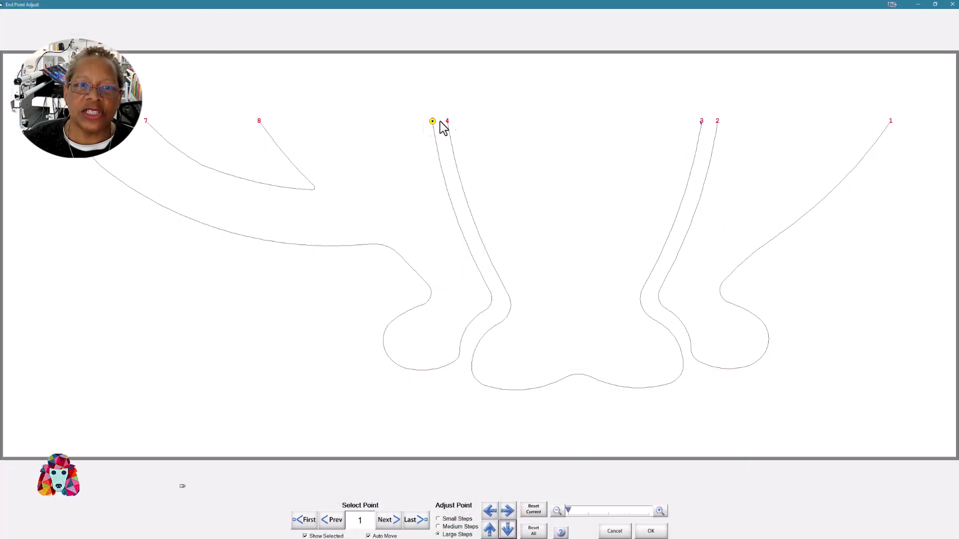
pyautogui.click(508, 529)
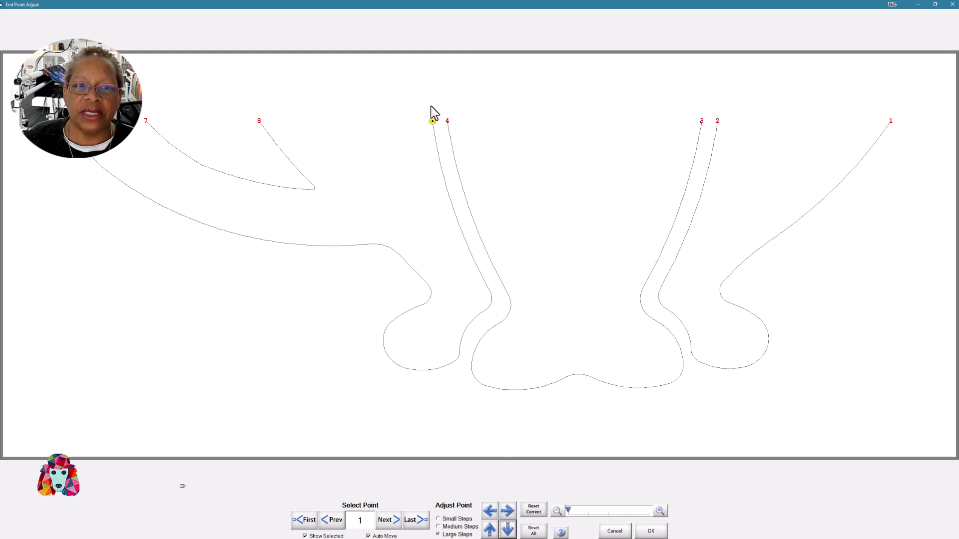
pyautogui.moveTo(437, 454)
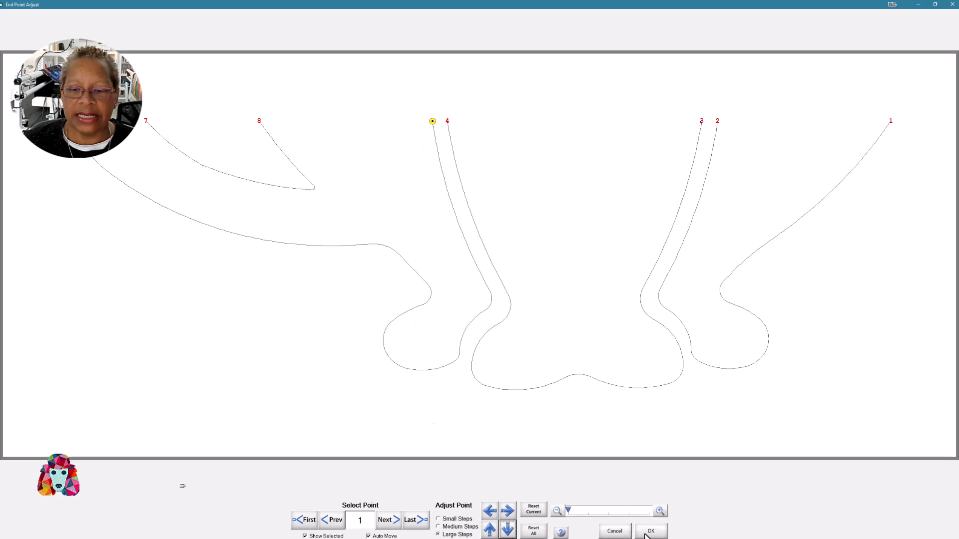
pyautogui.click(650, 530)
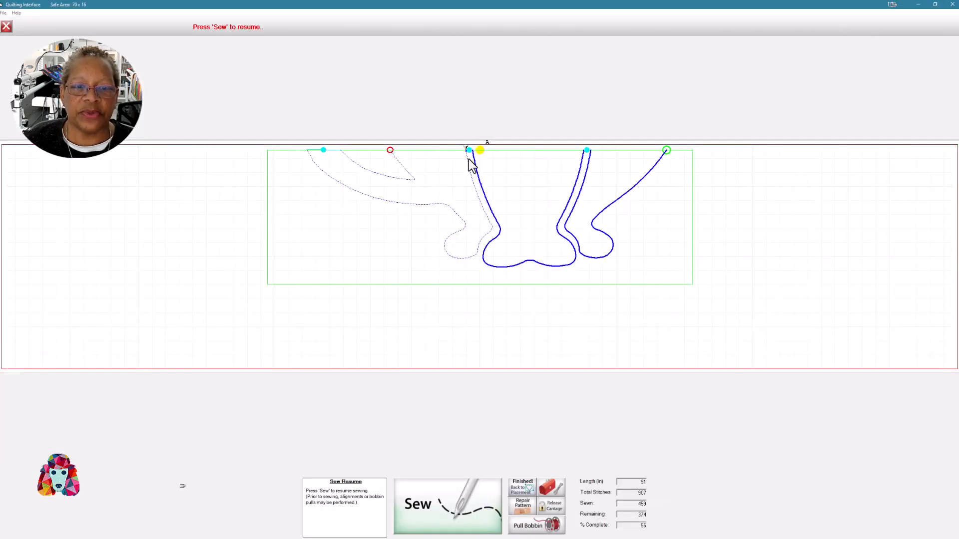
pyautogui.moveTo(480, 524)
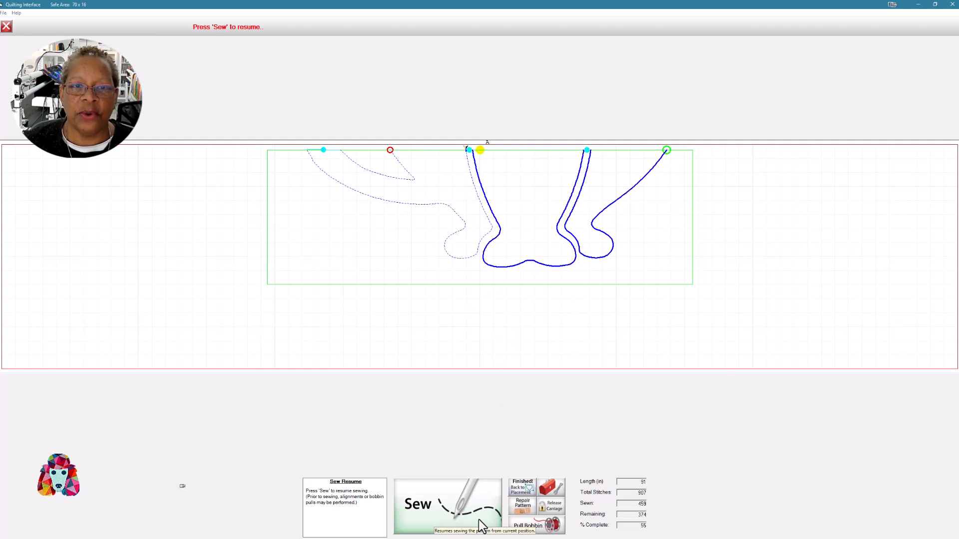
# Sew the left leg and paw from point 5 to point 6 and move on to the next section.
pyautogui.click(447, 504)
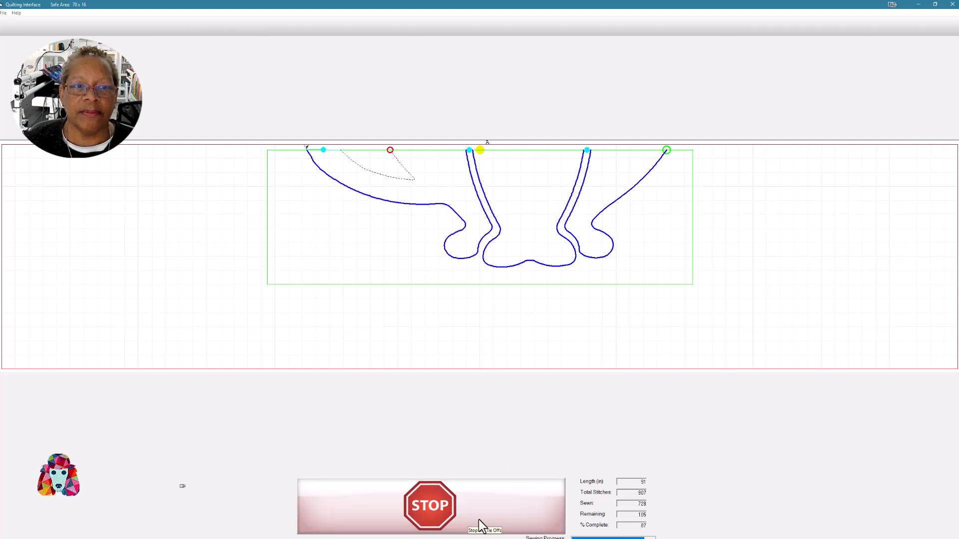
pyautogui.click(430, 505)
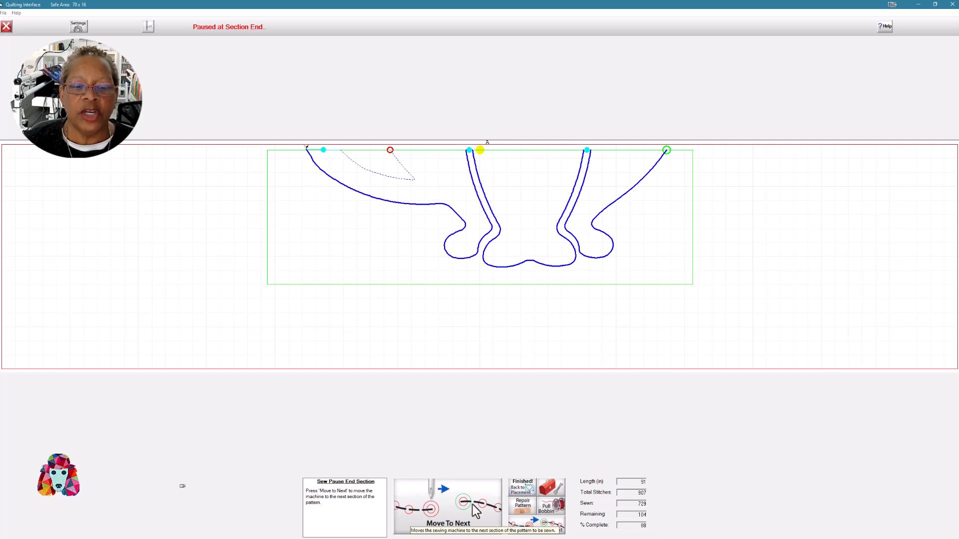
pyautogui.click(447, 506)
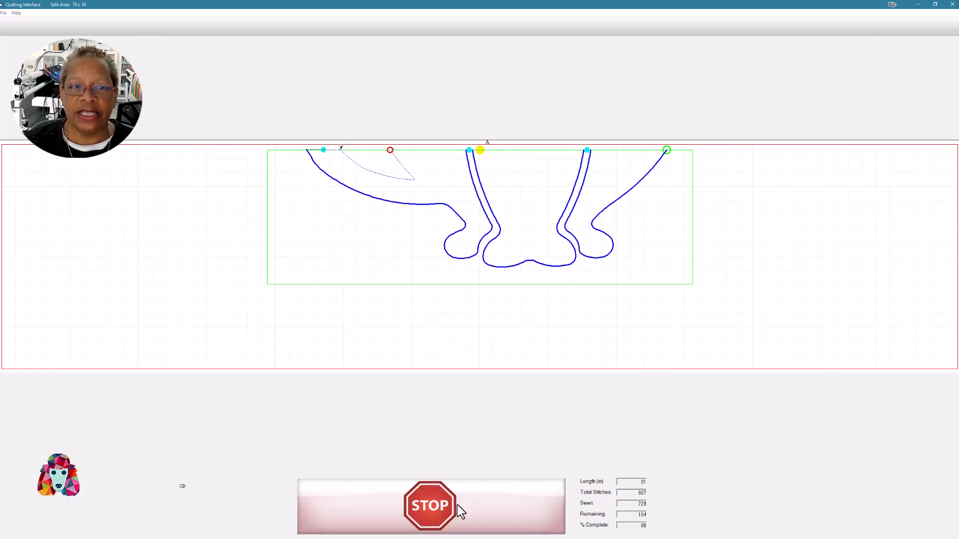
pyautogui.click(429, 504)
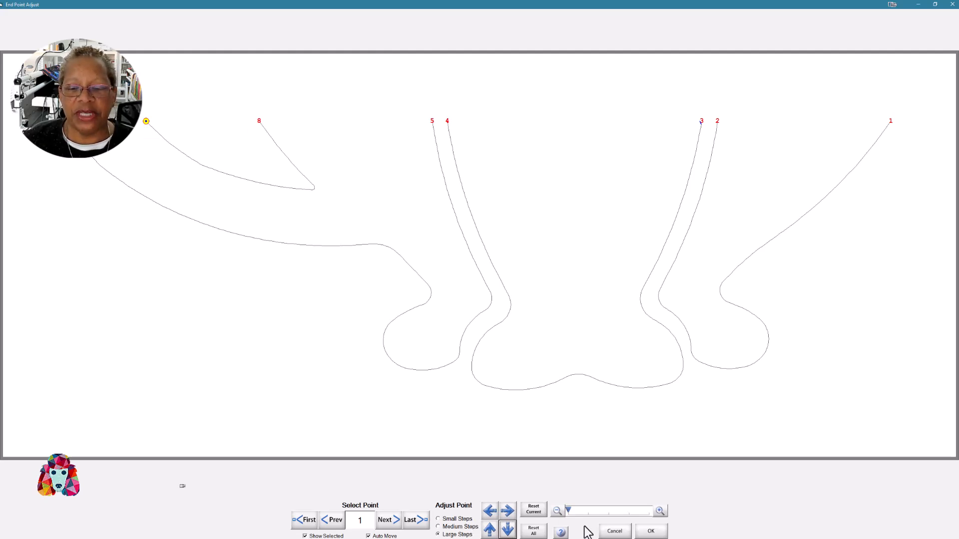
# Confirm the end point at point 7 in End Point Adjust, returning to start-point selection.
pyautogui.click(651, 530)
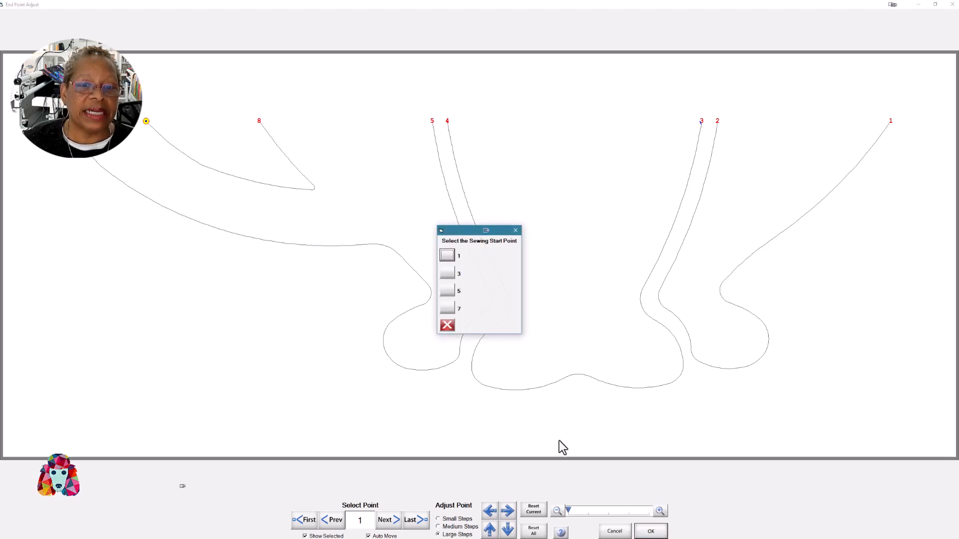
pyautogui.moveTo(450, 311)
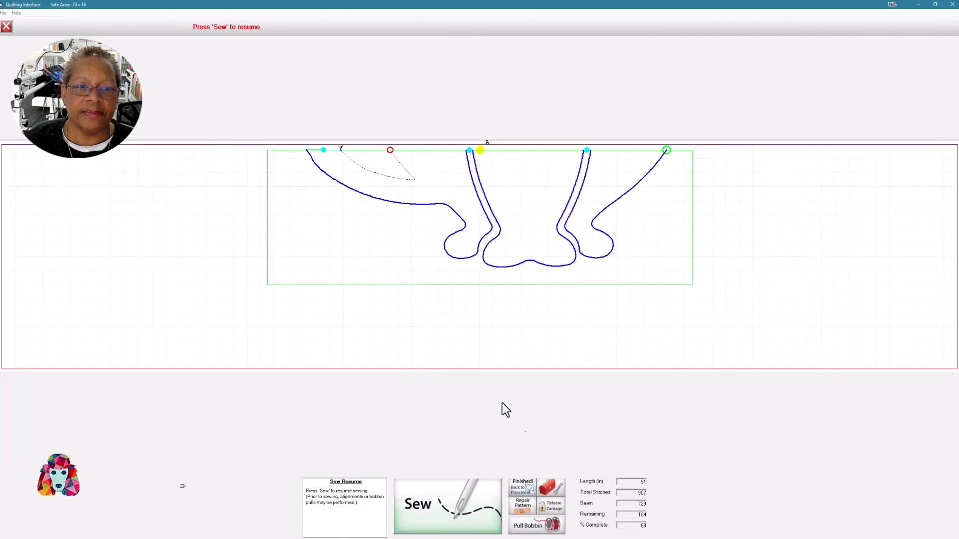
pyautogui.moveTo(487, 527)
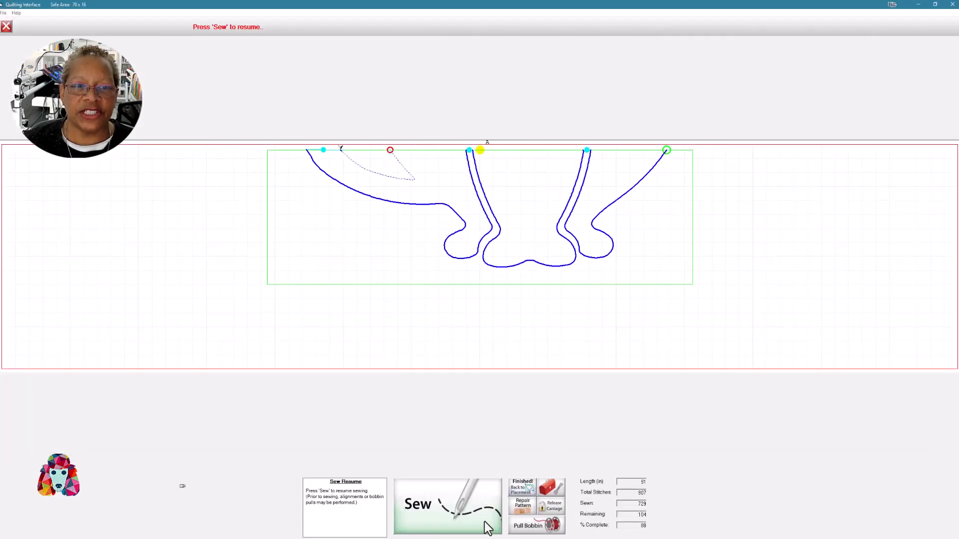
# Resume sewing so zone 3's last section stitches out and the zone reports finished.
pyautogui.click(448, 504)
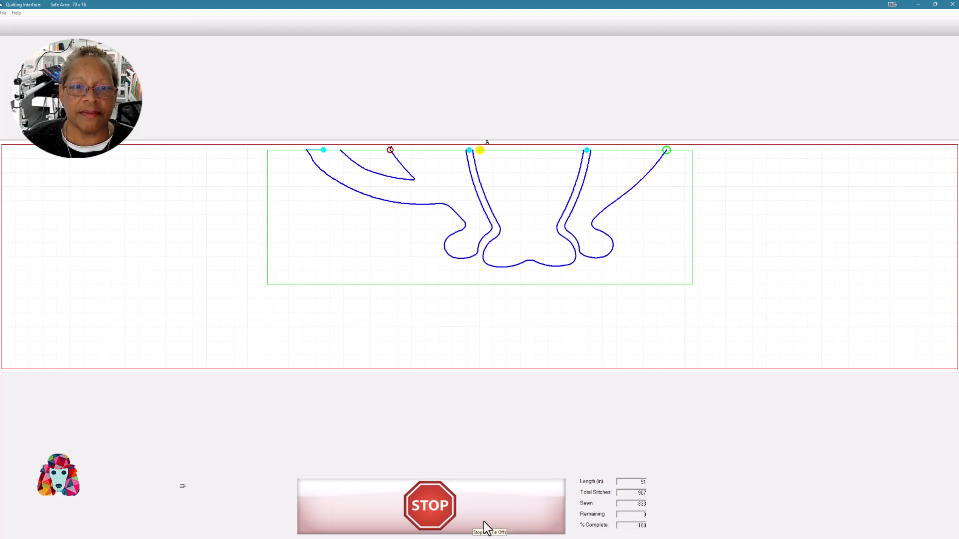
pyautogui.click(429, 505)
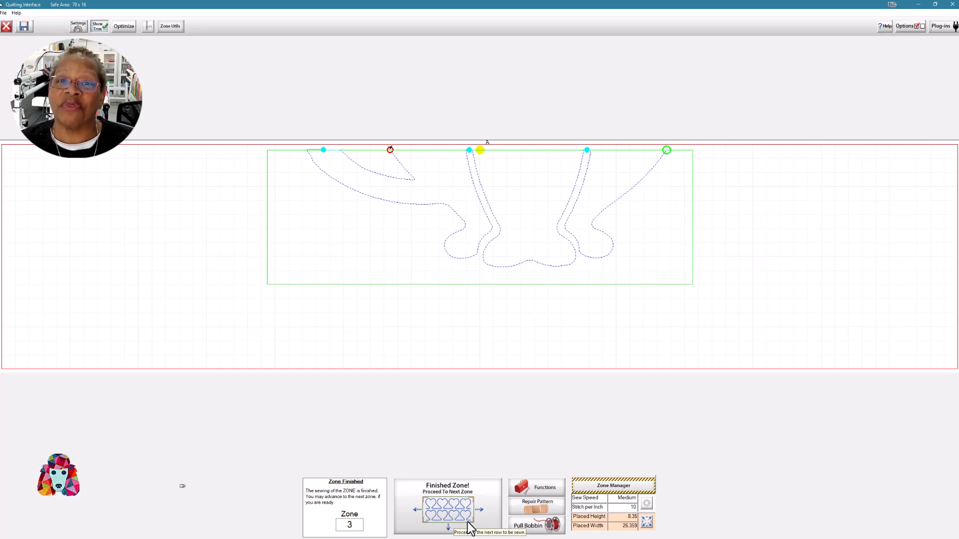
pyautogui.moveTo(513, 530)
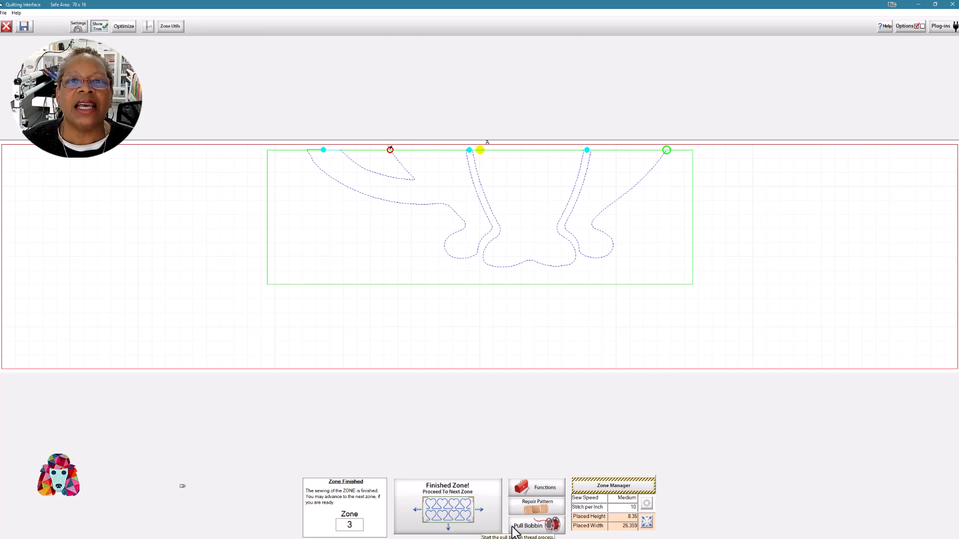